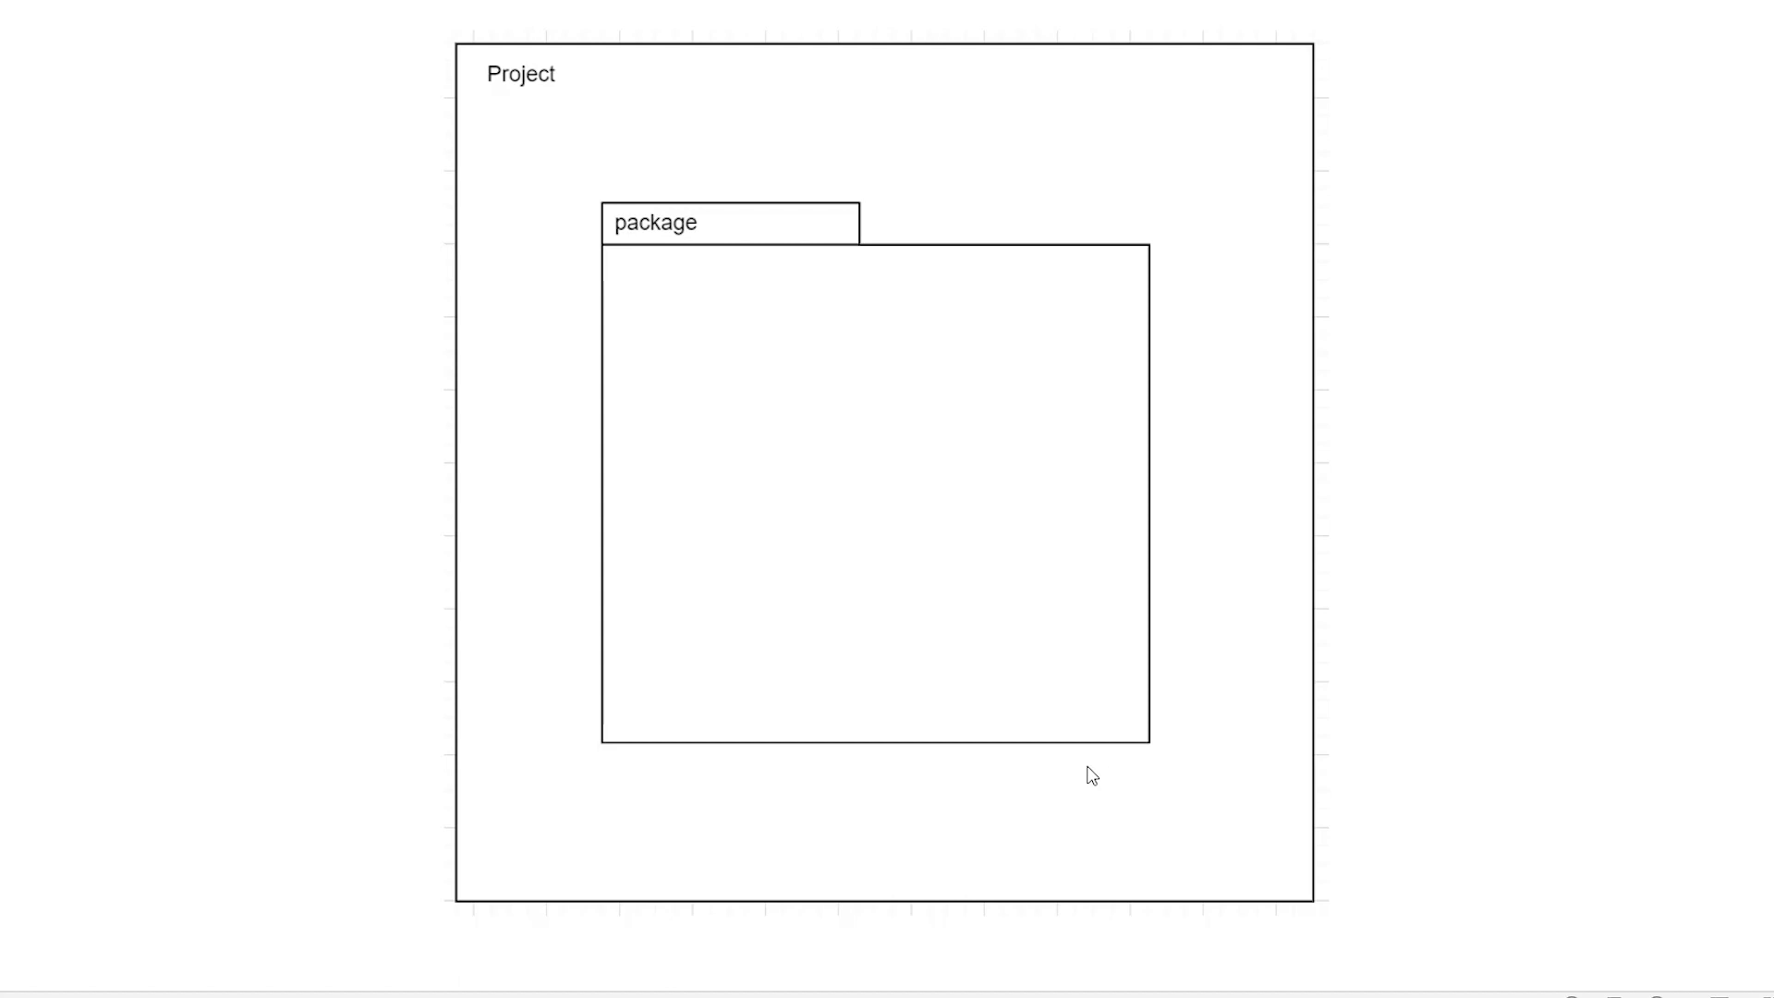
pyautogui.moveTo(635, 235)
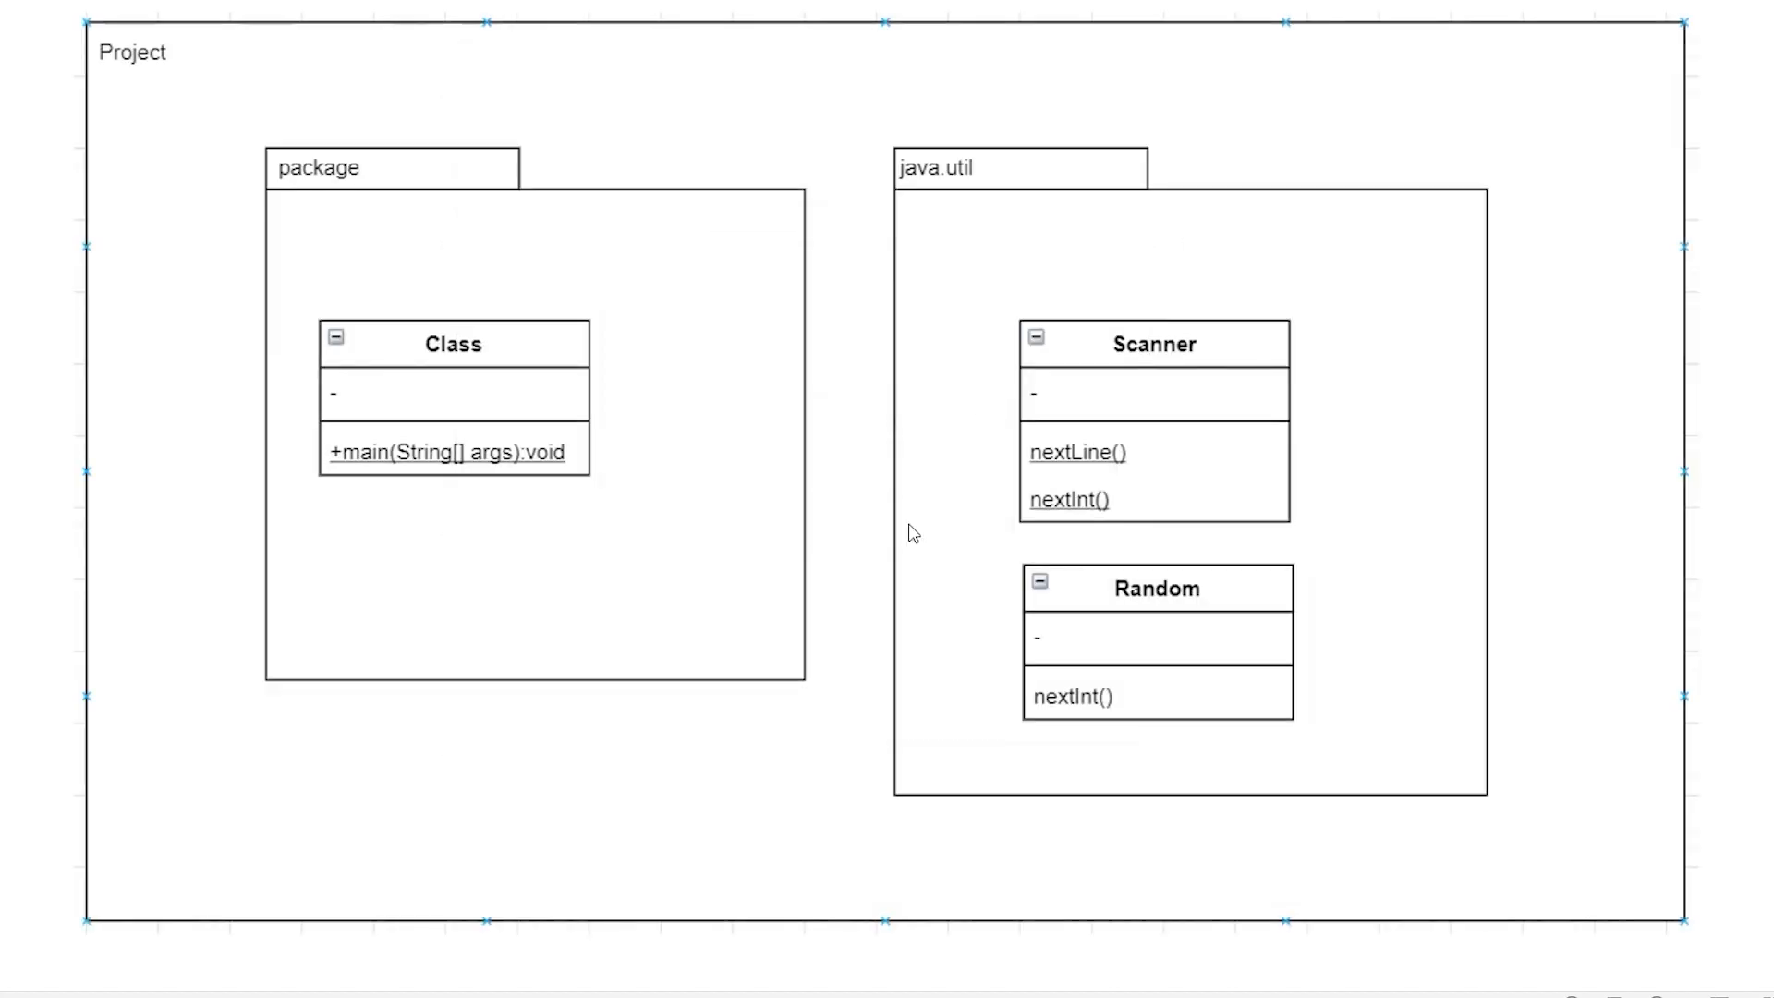
pyautogui.moveTo(1278, 552)
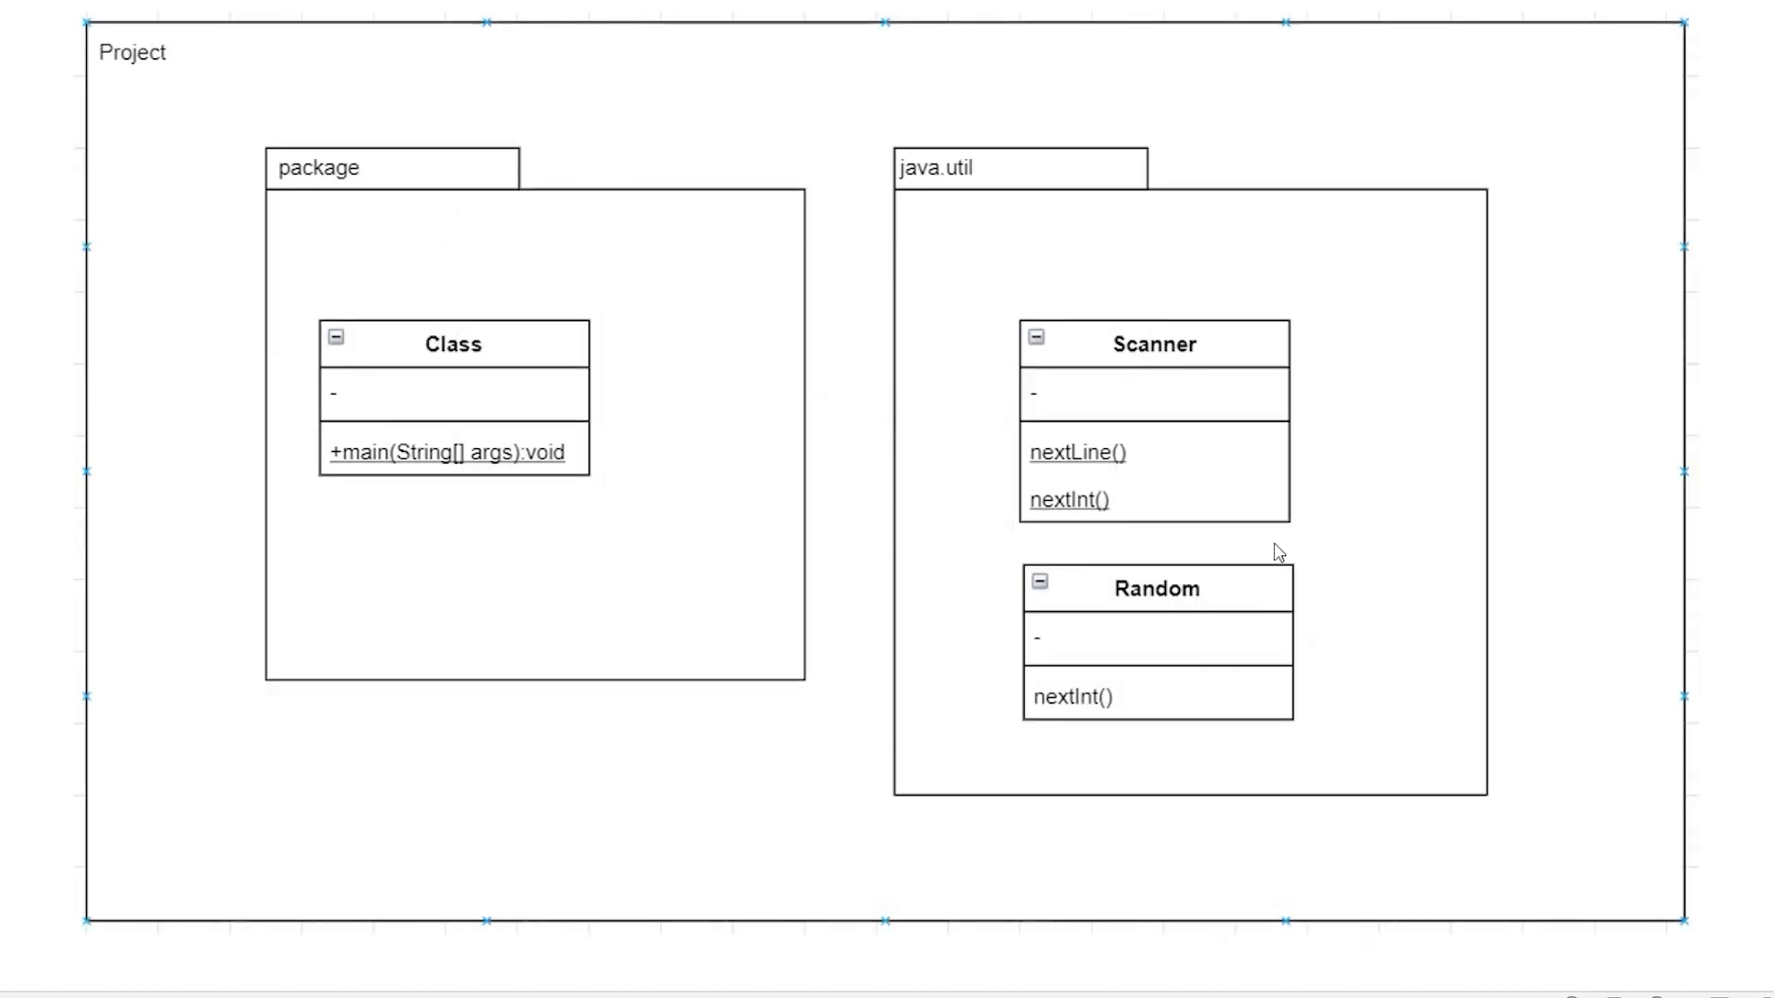
pyautogui.moveTo(1083, 364)
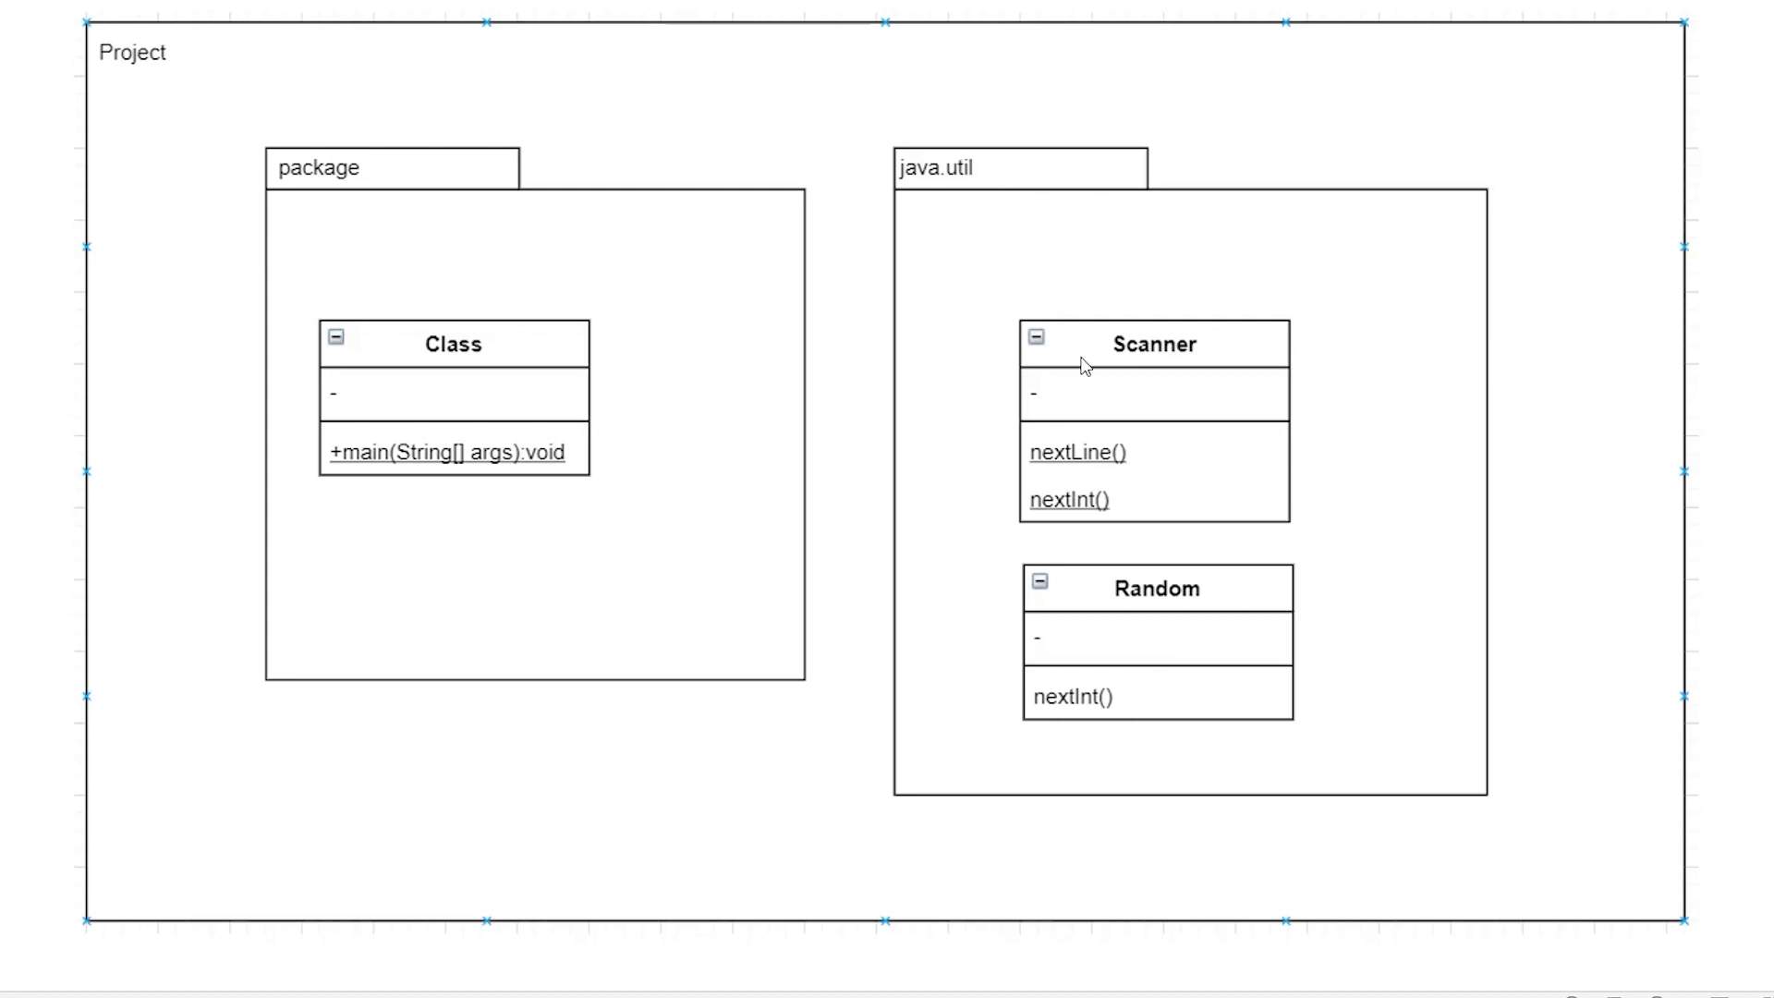
pyautogui.moveTo(632, 190)
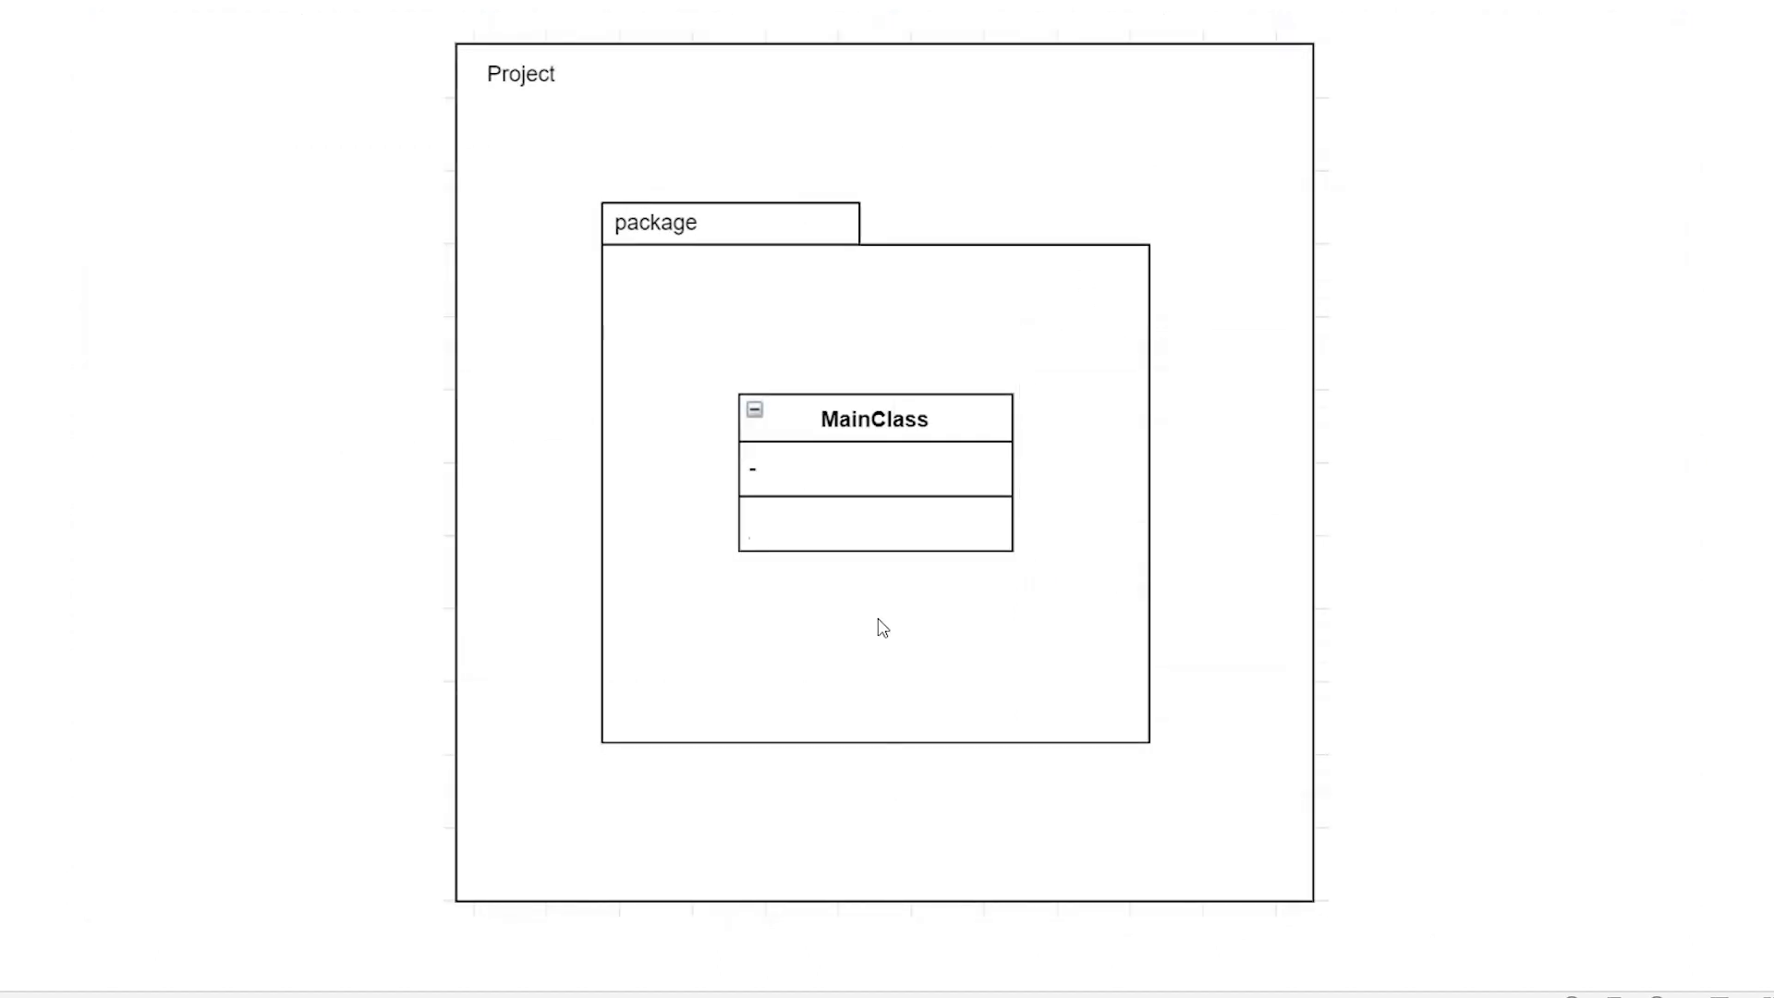
pyautogui.moveTo(961, 410)
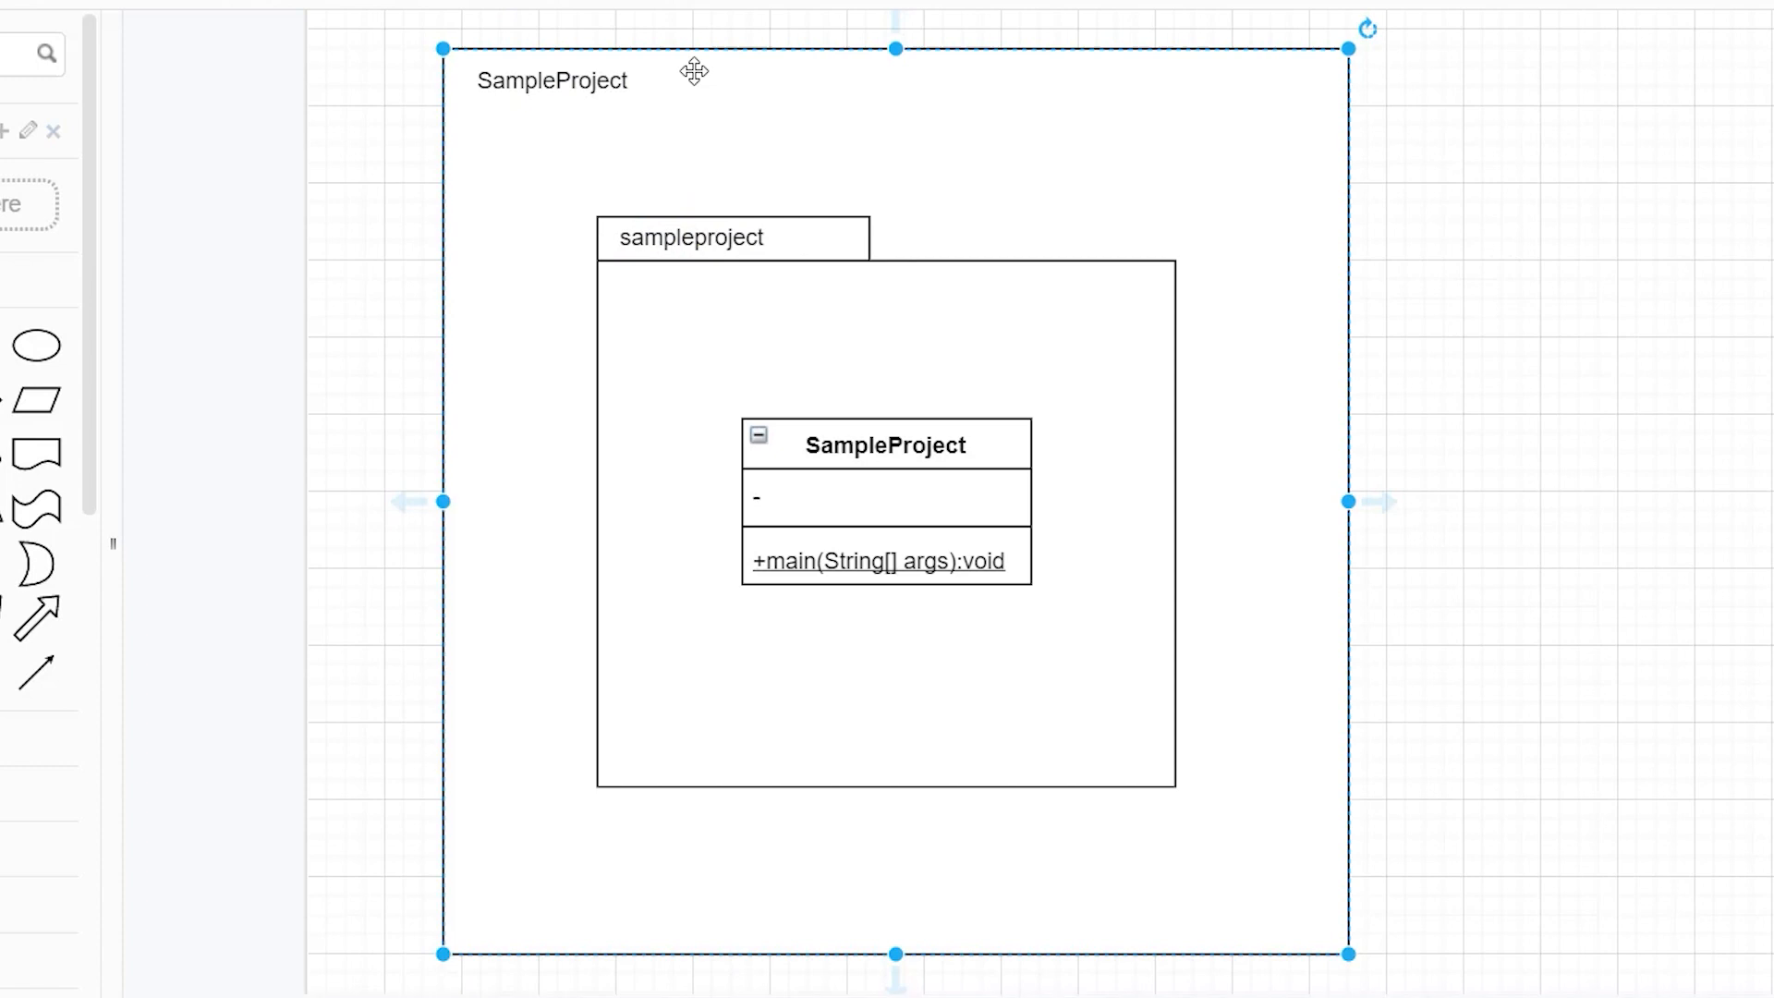
# Review the diagram's SampleProject project, sampleproject package, SampleProject class and main method
pyautogui.click(650, 233)
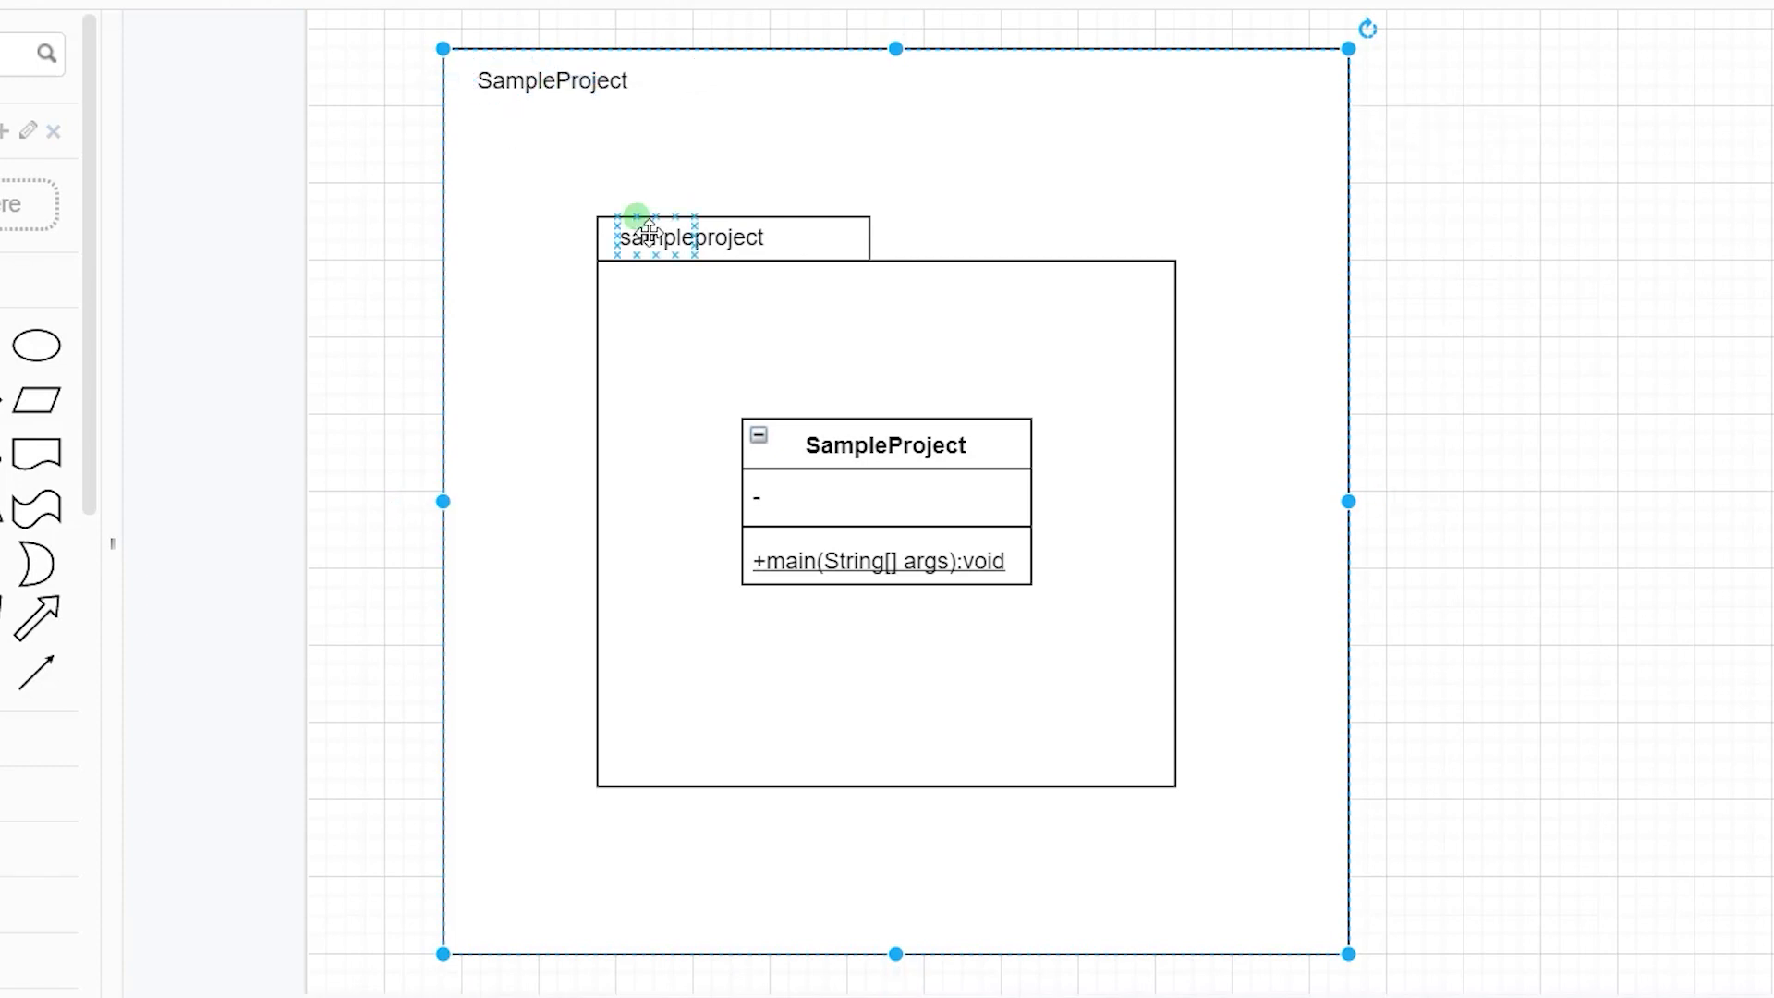
pyautogui.click(689, 236)
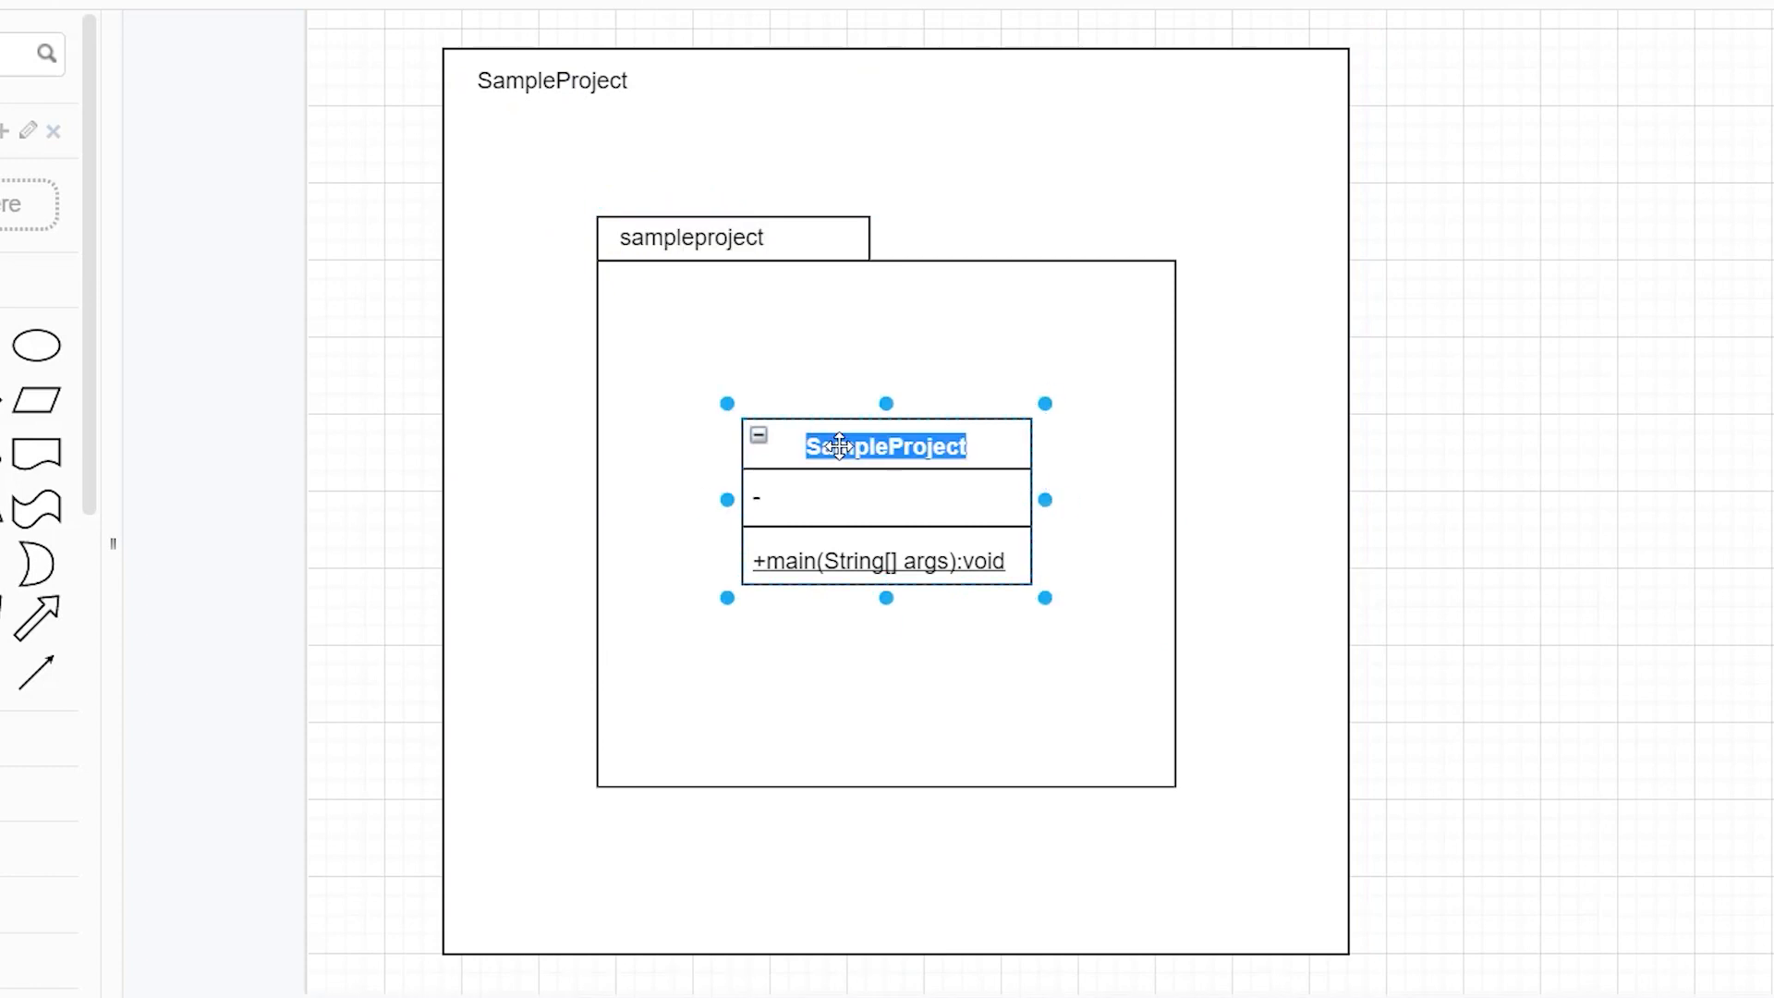
pyautogui.click(886, 560)
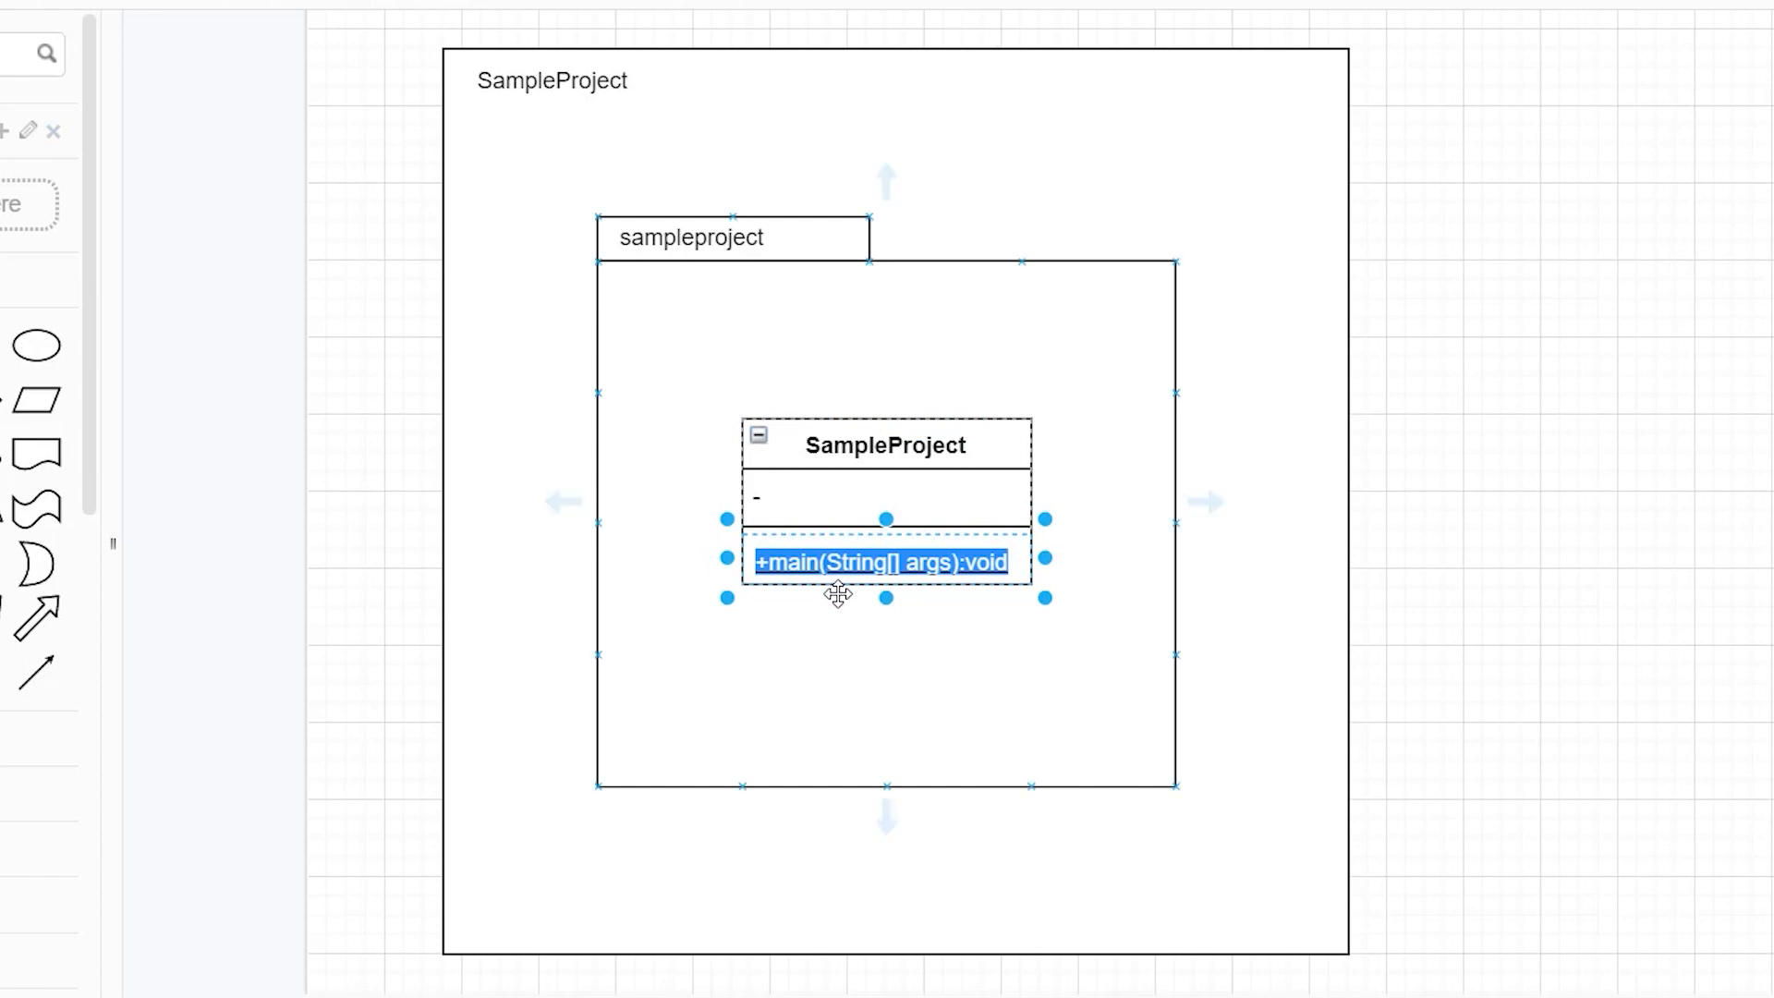
pyautogui.click(1512, 192)
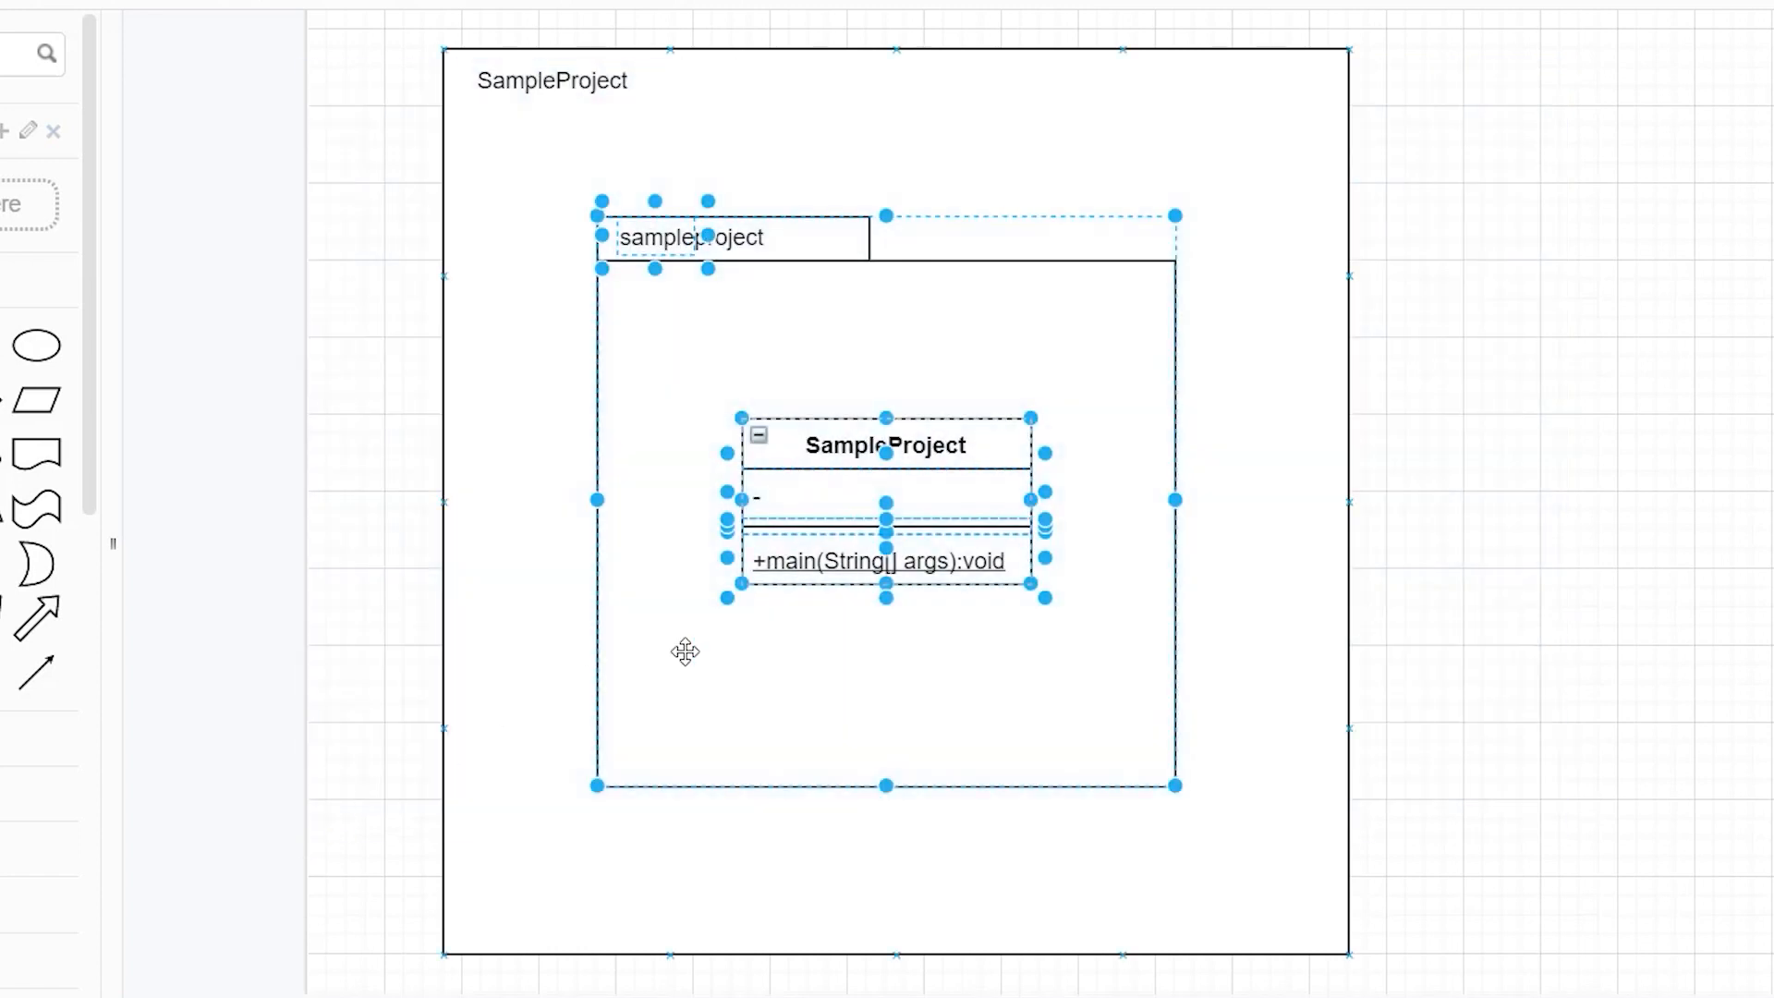
pyautogui.moveTo(1504, 462)
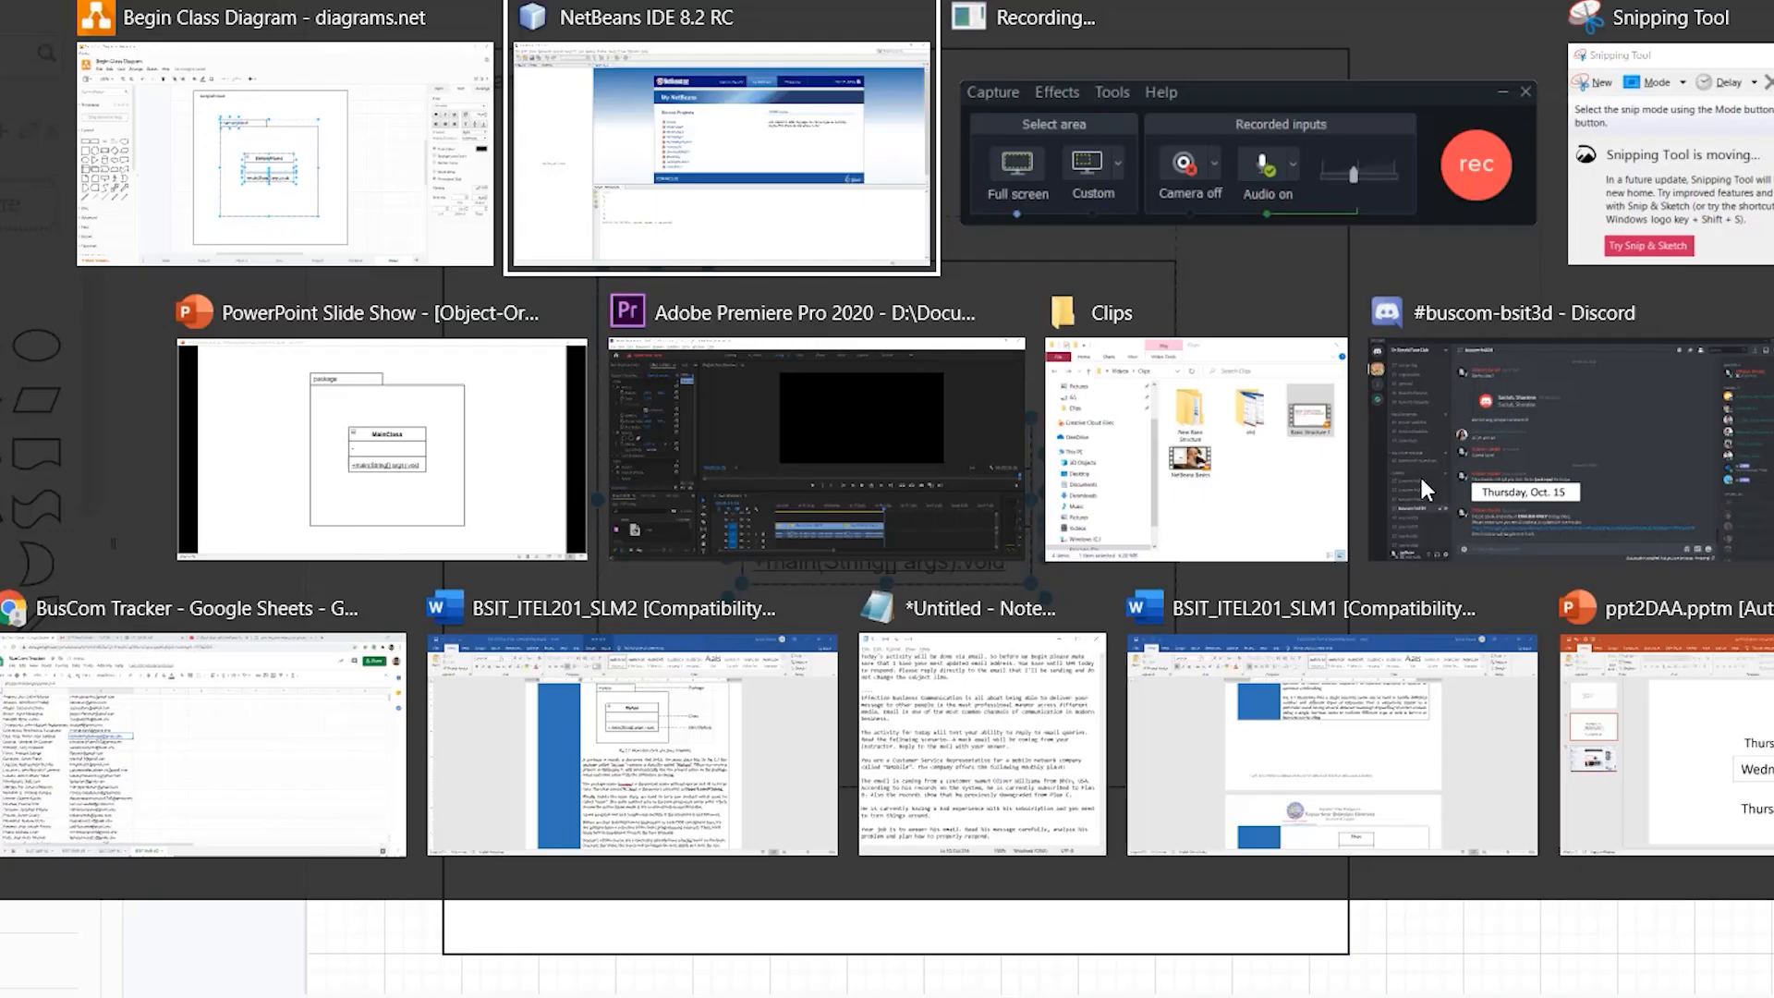
# Start a new Java Application project from the Java category in NetBeans
pyautogui.click(719, 148)
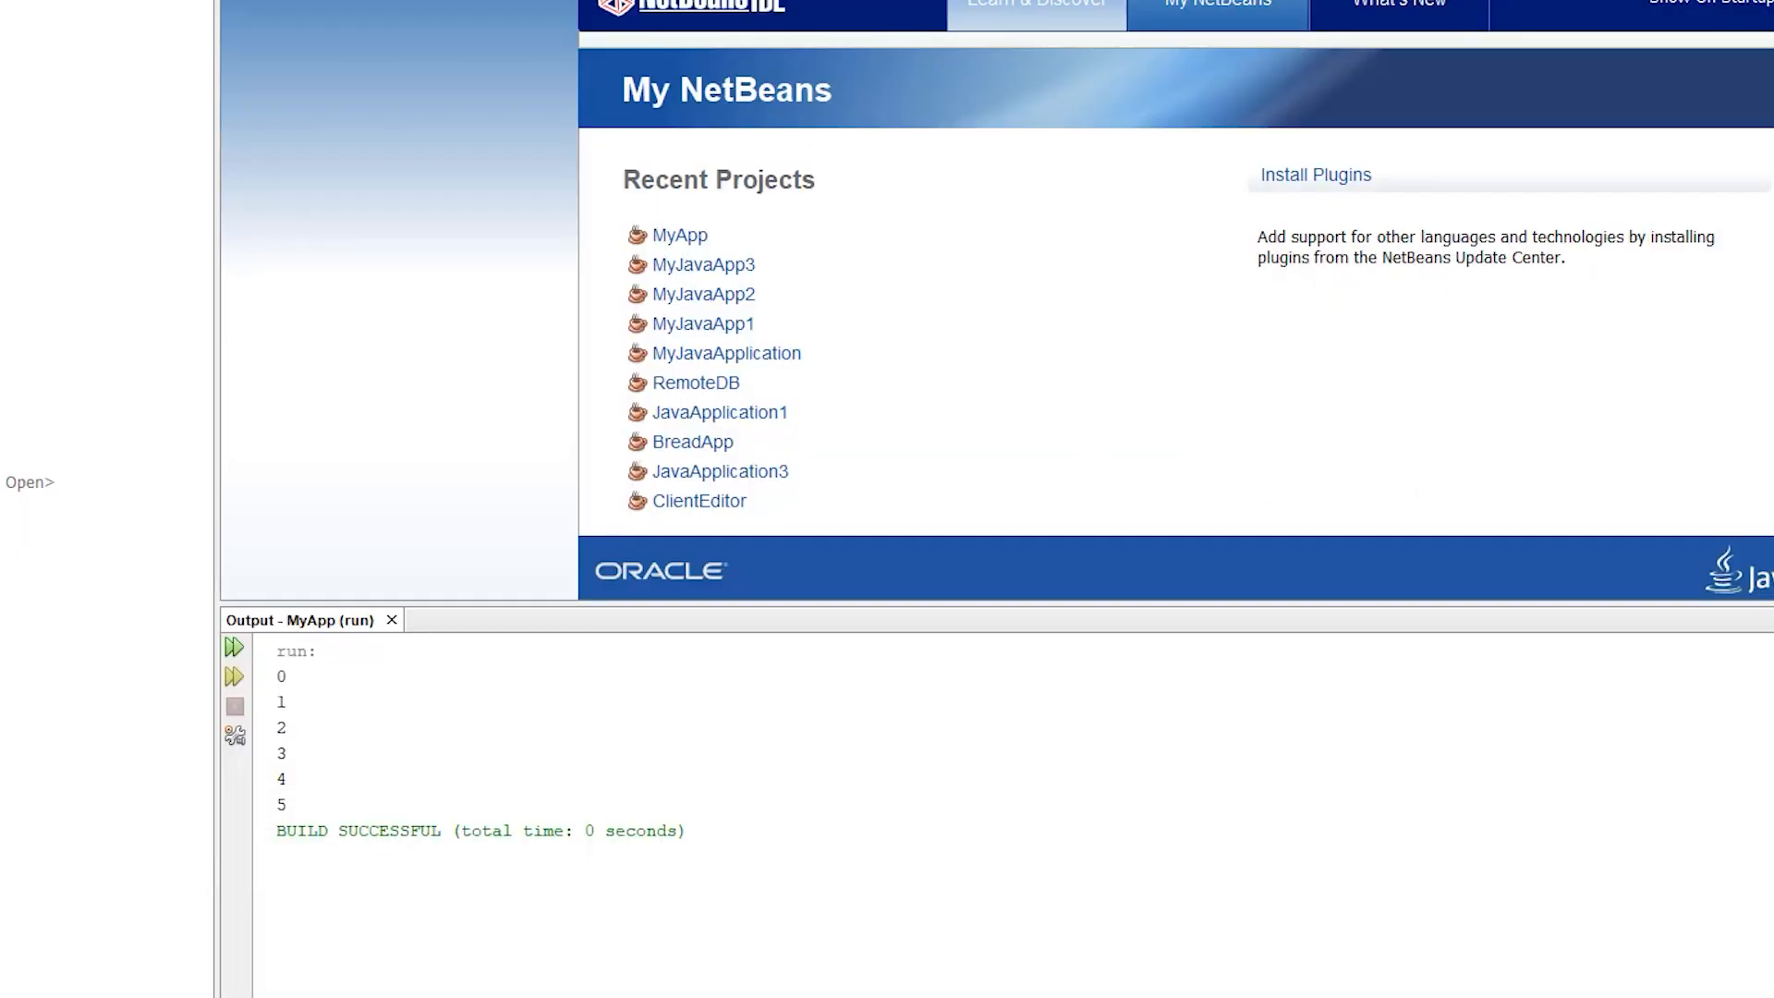
pyautogui.click(94, 80)
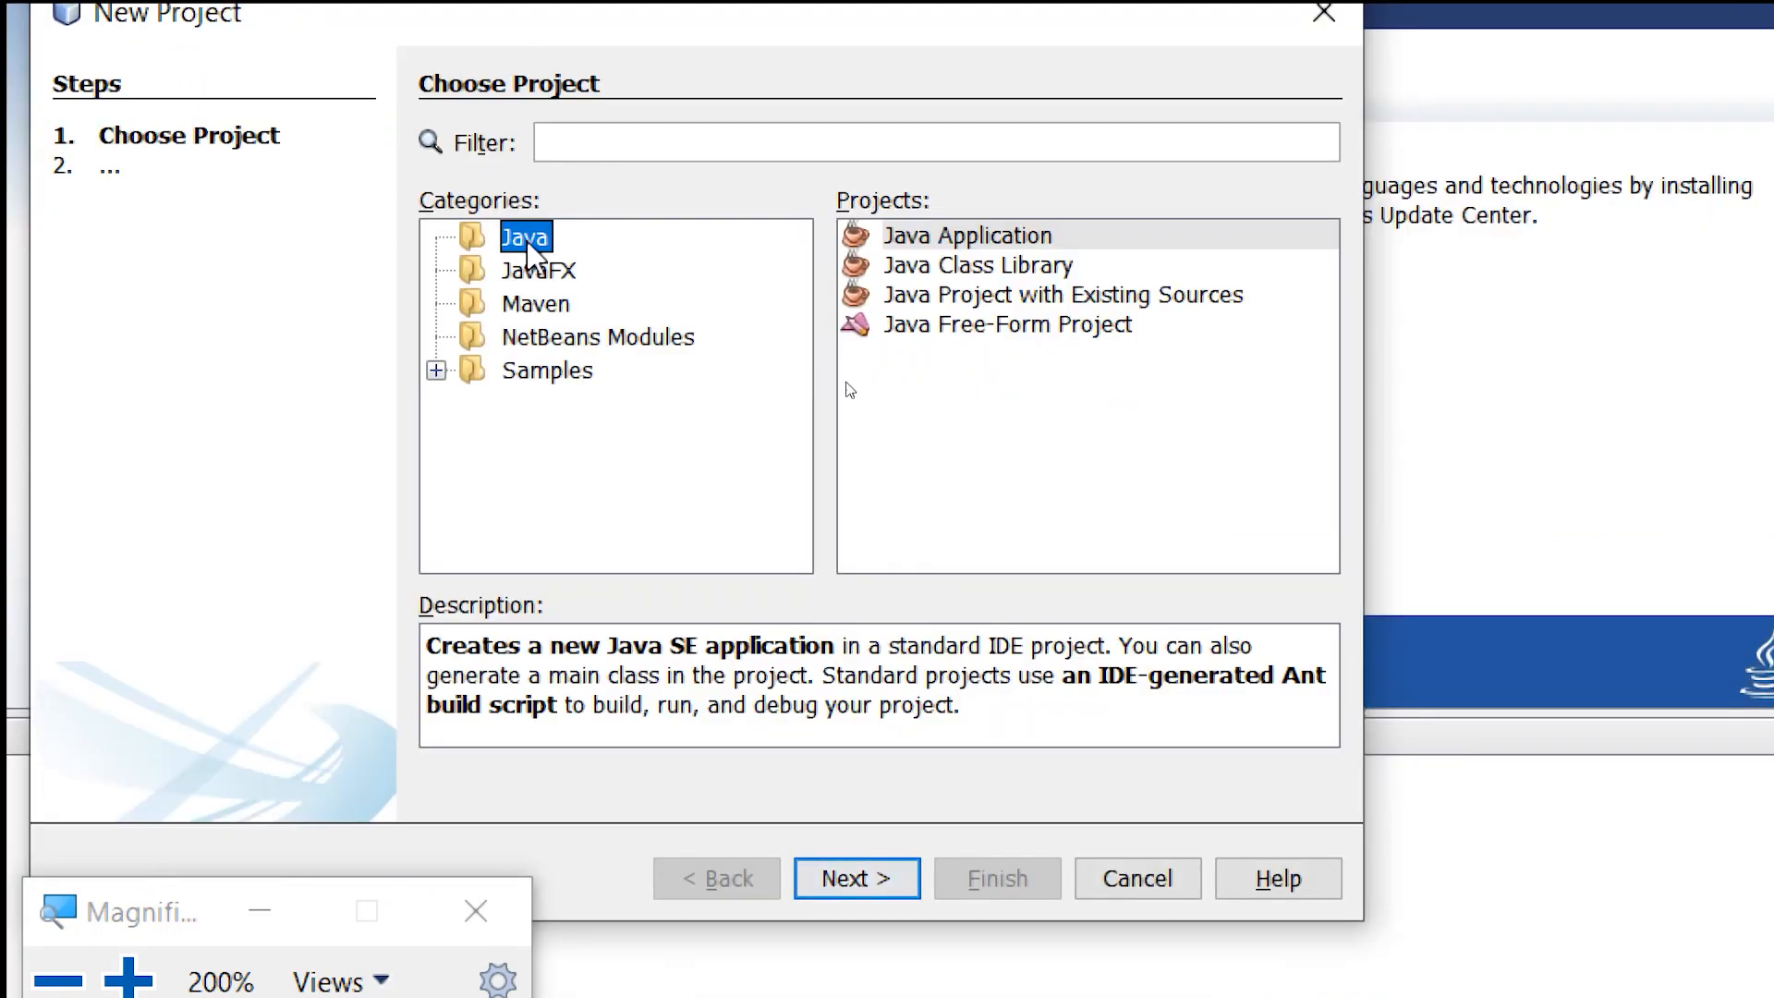
pyautogui.click(966, 234)
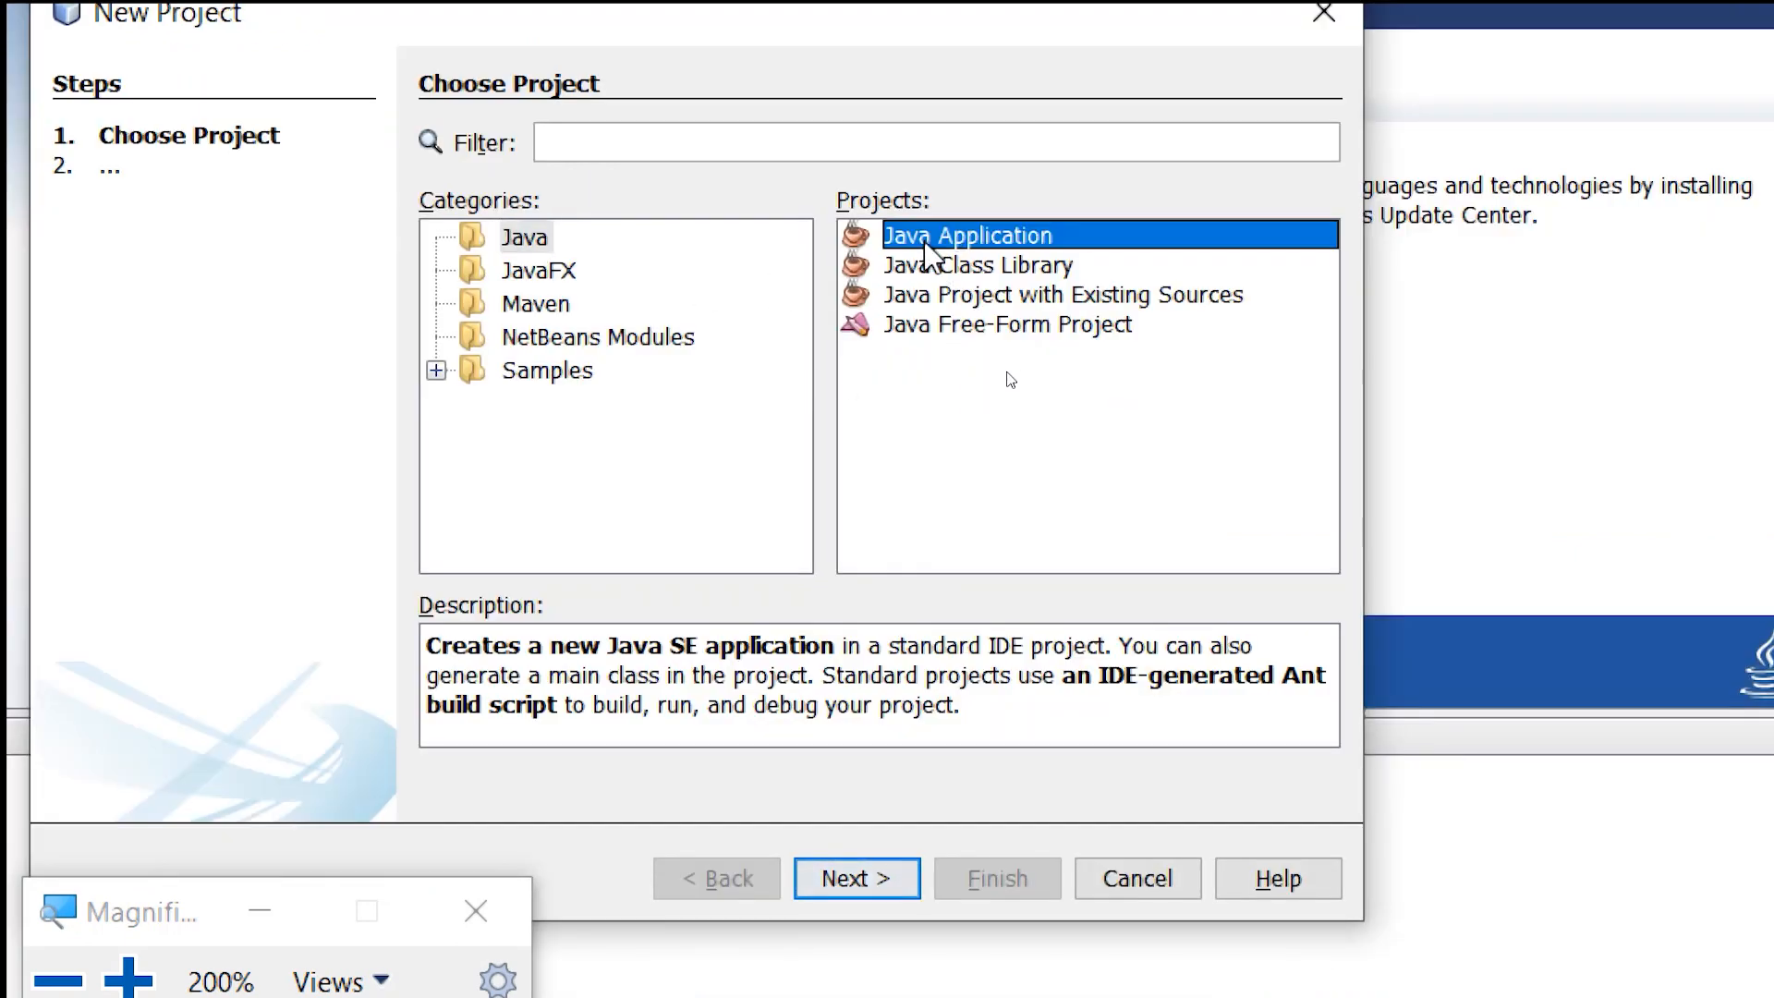
pyautogui.click(854, 878)
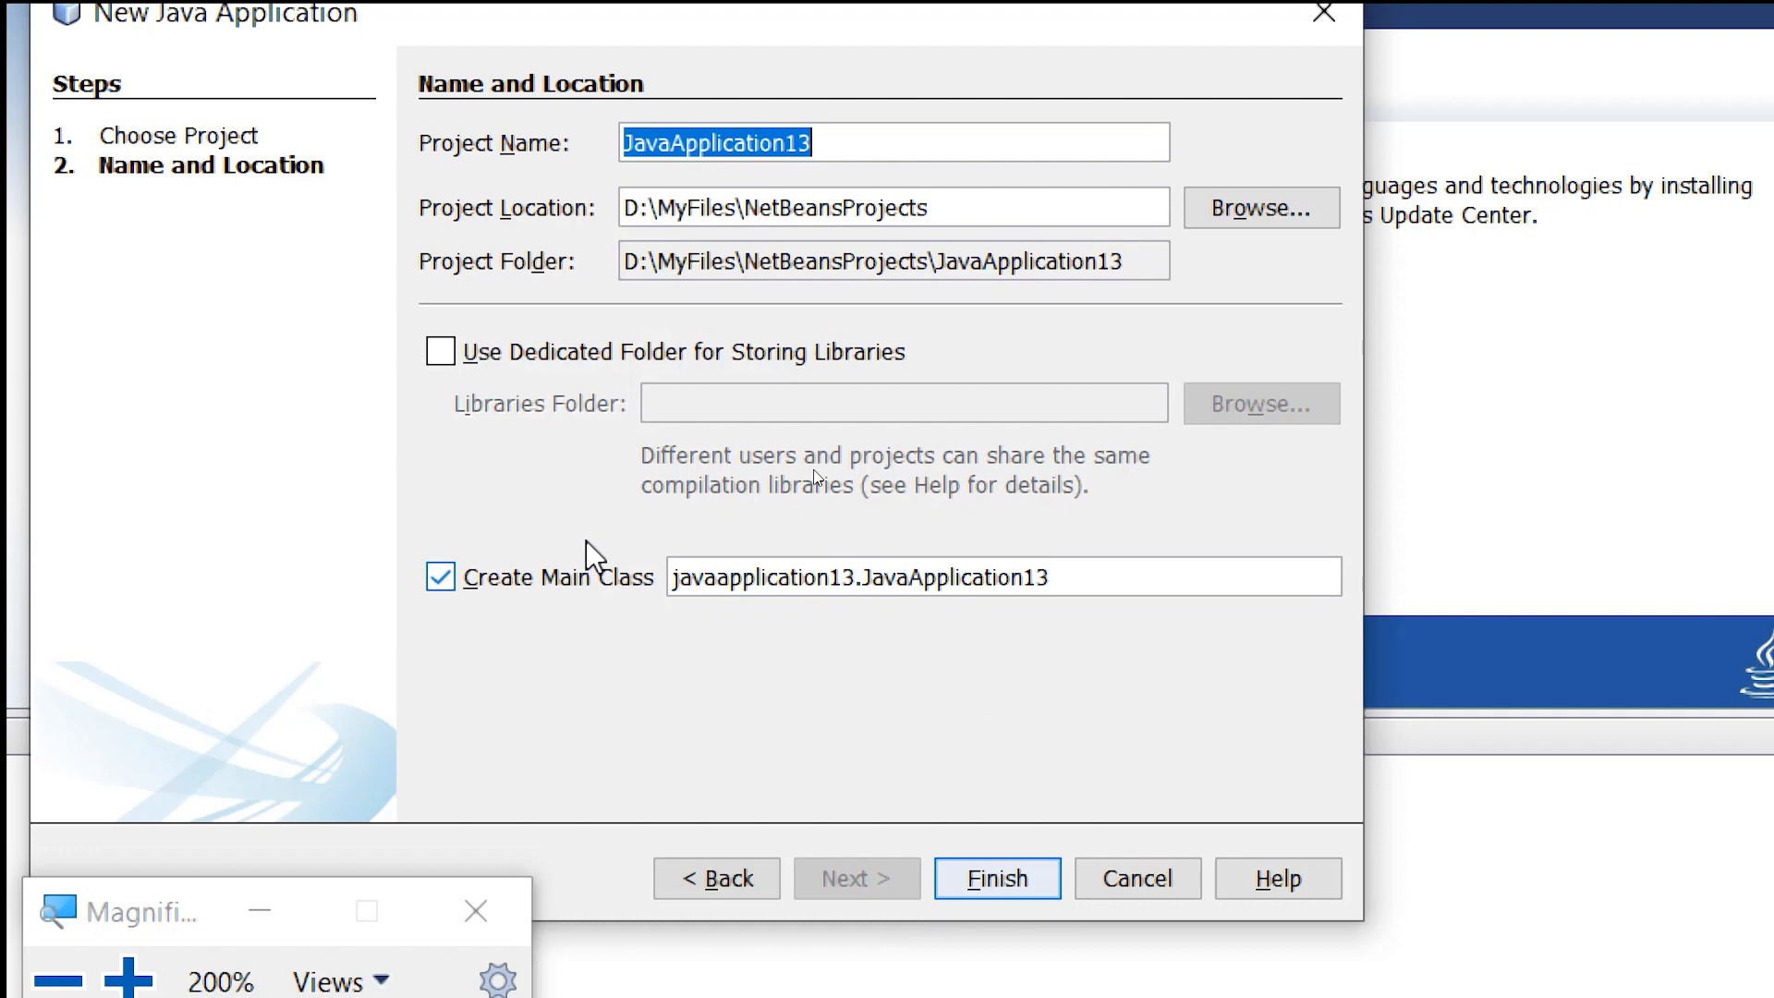
pyautogui.click(995, 878)
pyautogui.write('SampleProject')
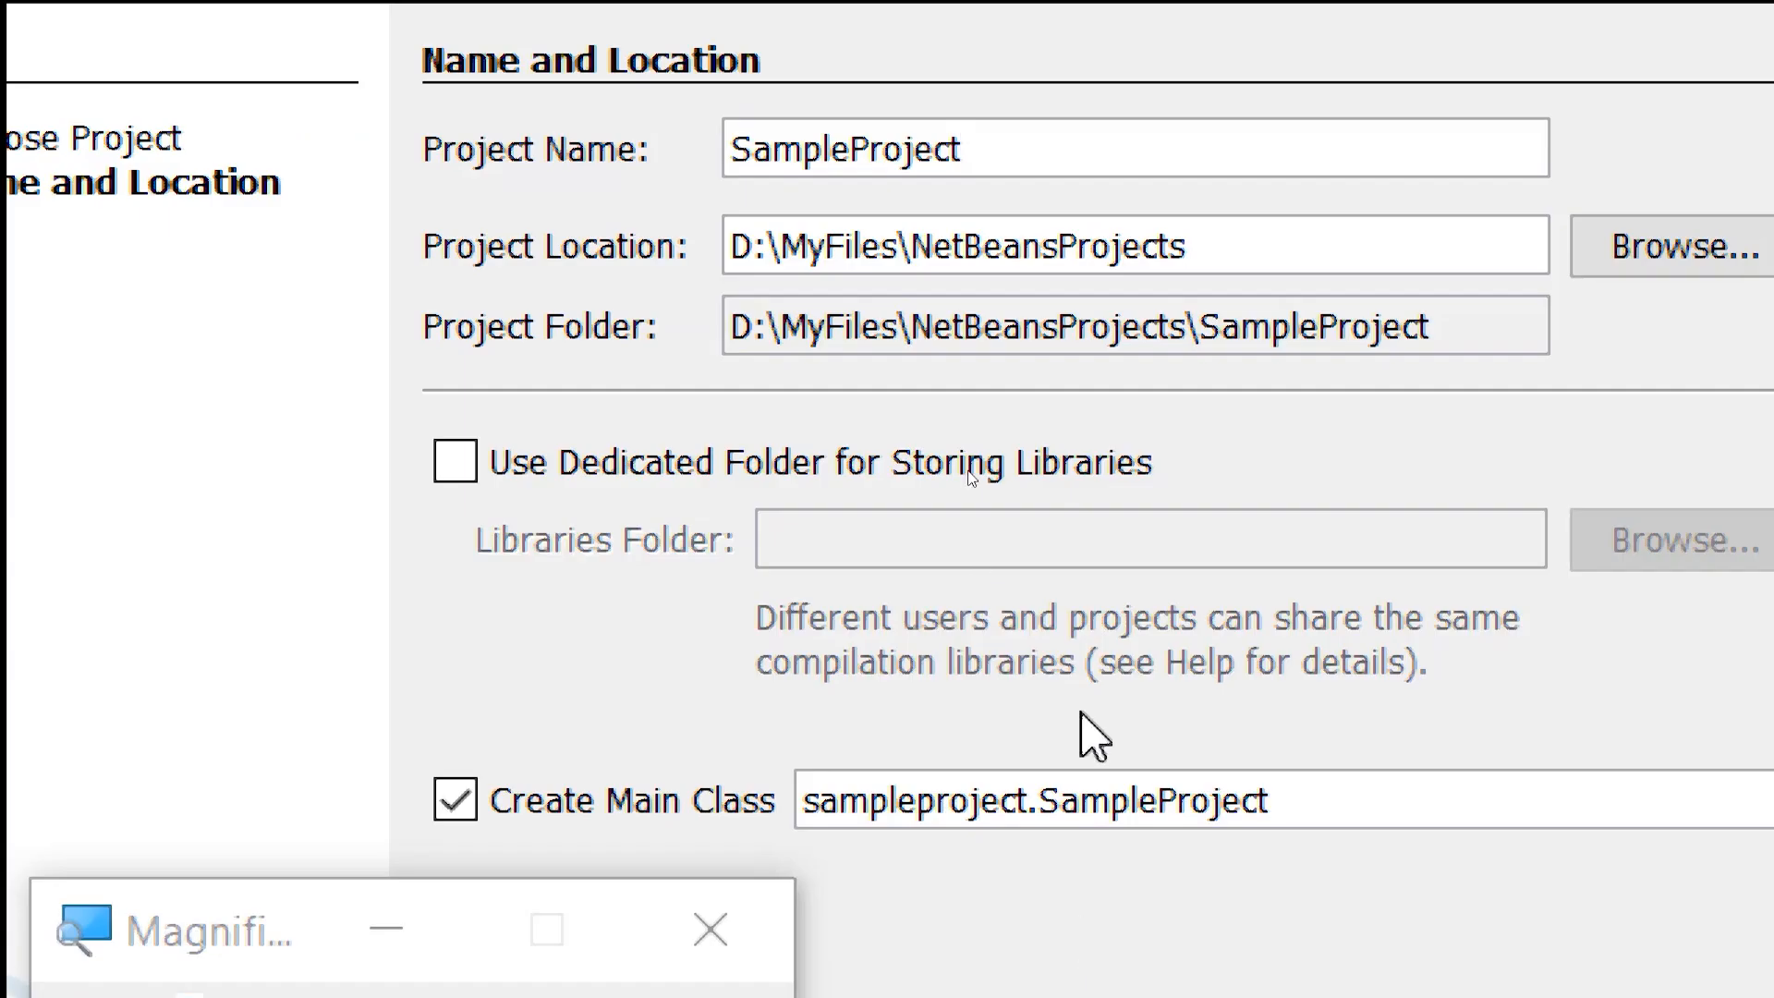
# Confirm project name SampleProject with main class sampleproject.SampleProject and finish creation
pyautogui.doubleClick(883, 147)
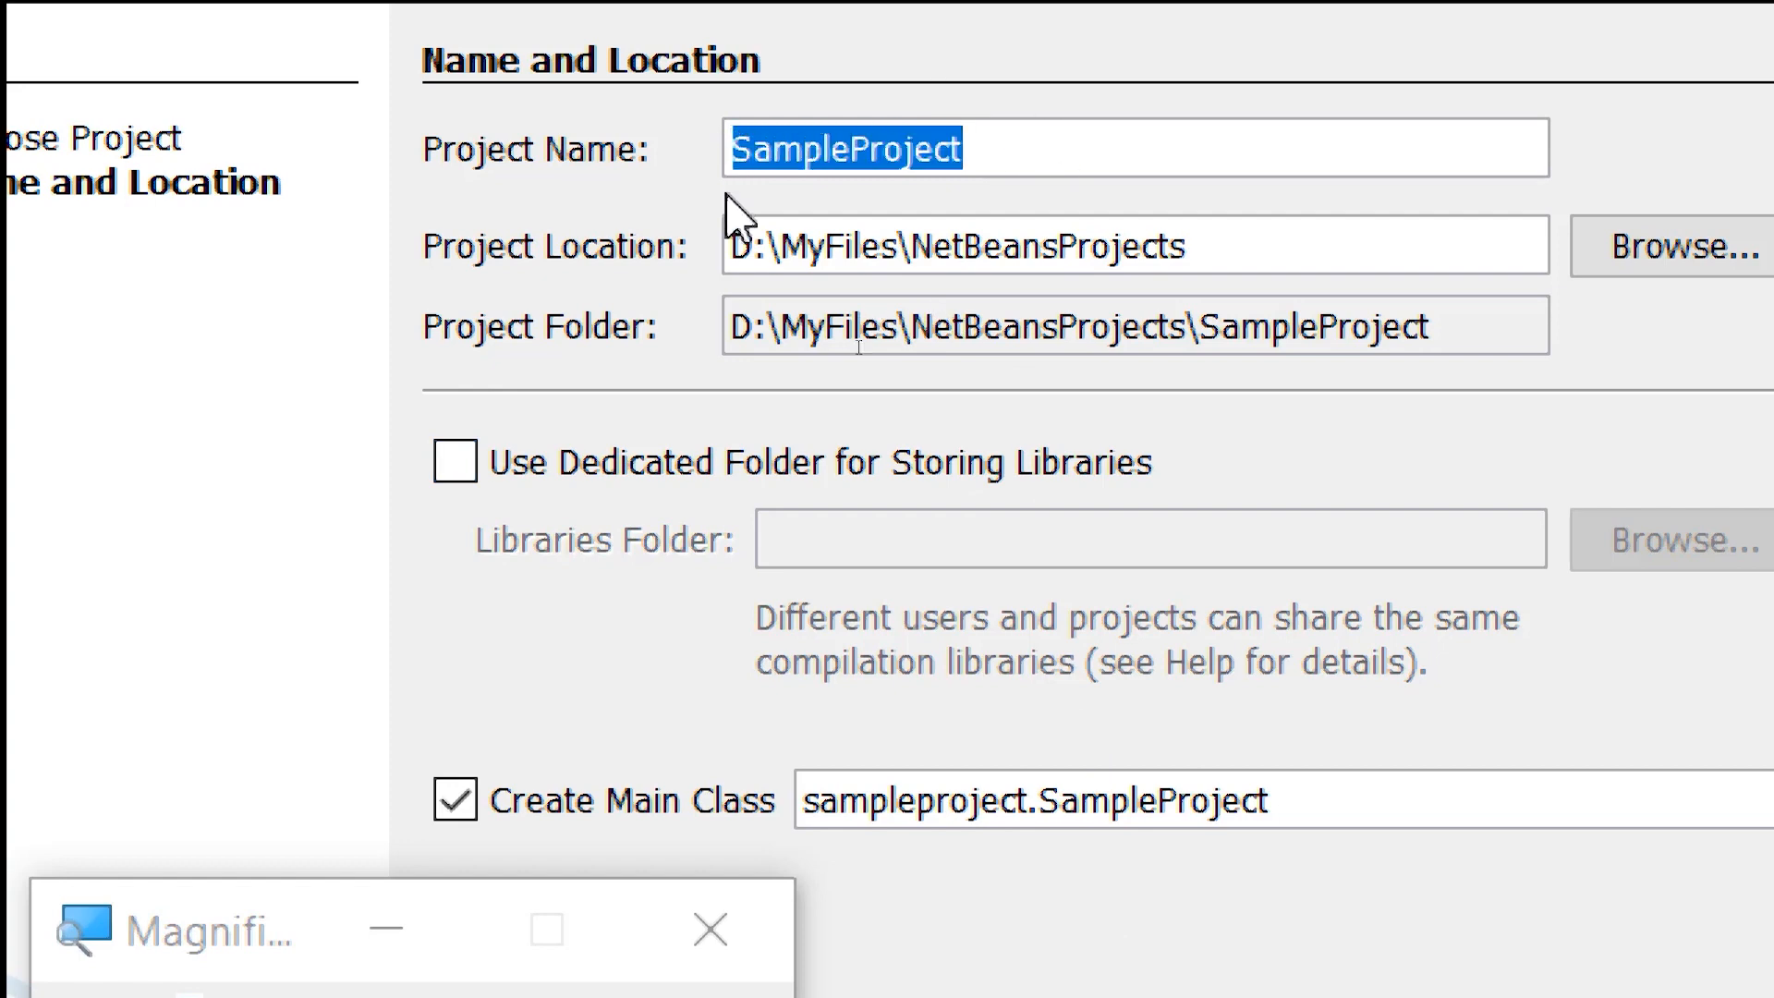
pyautogui.scroll(-3)
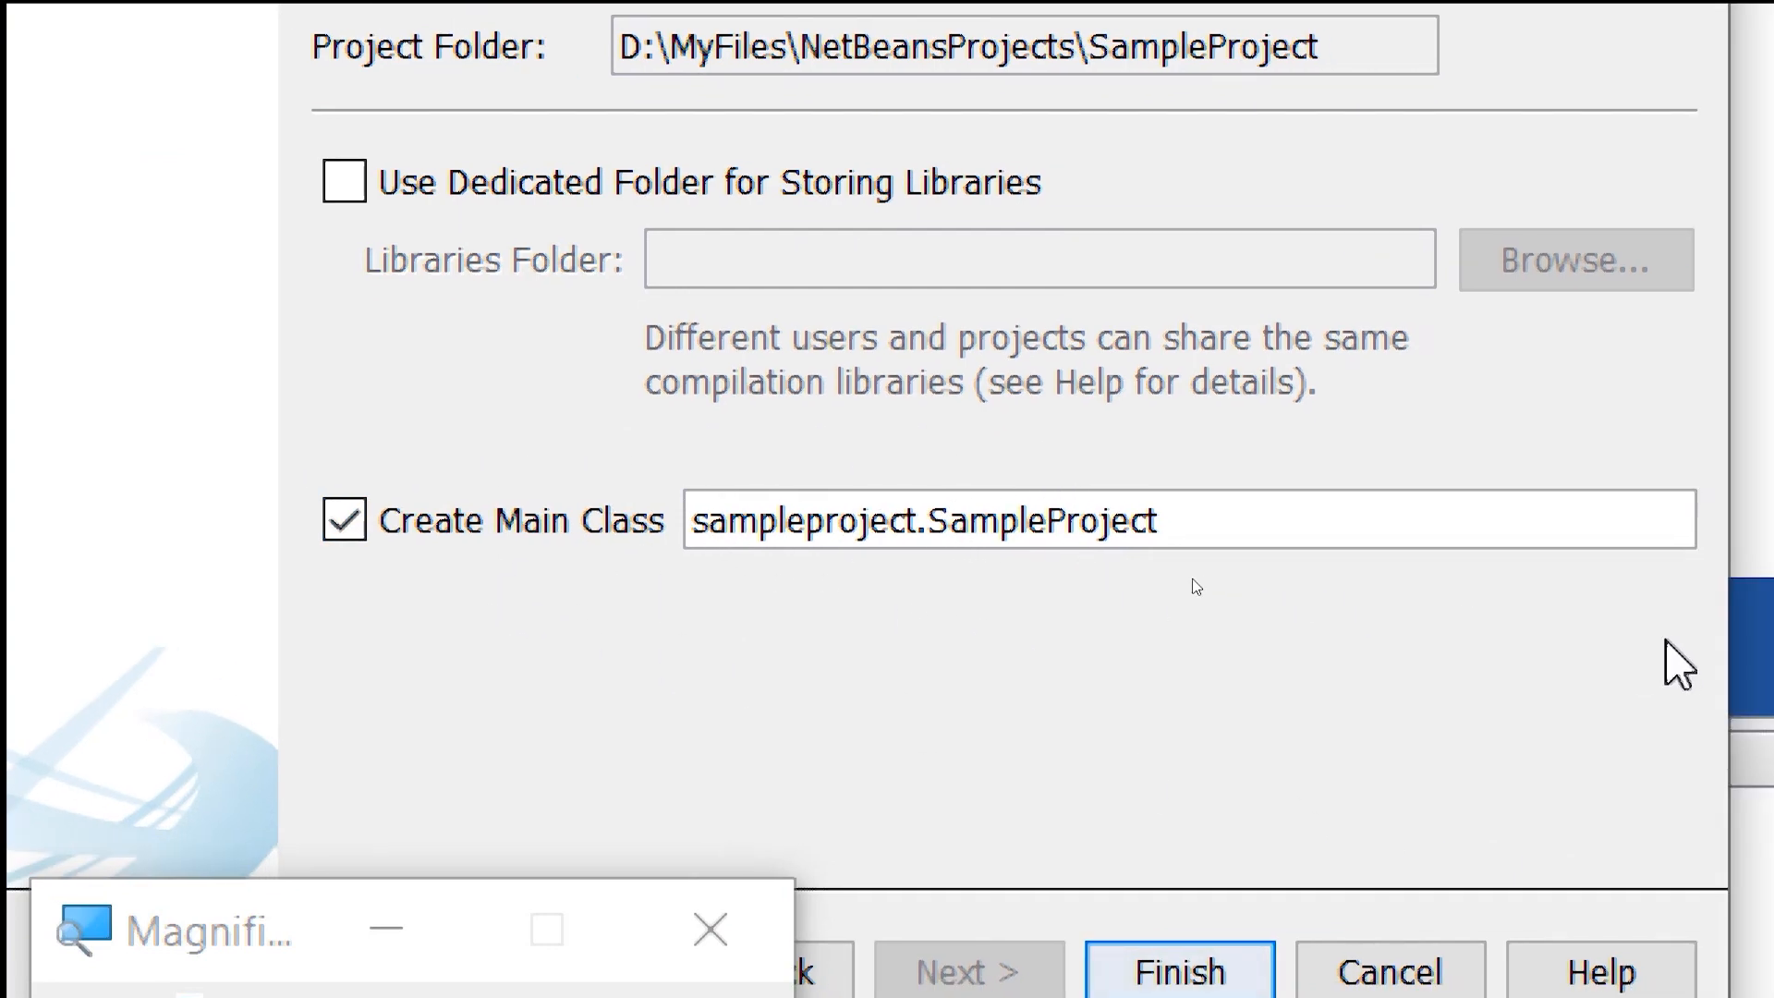
pyautogui.click(889, 520)
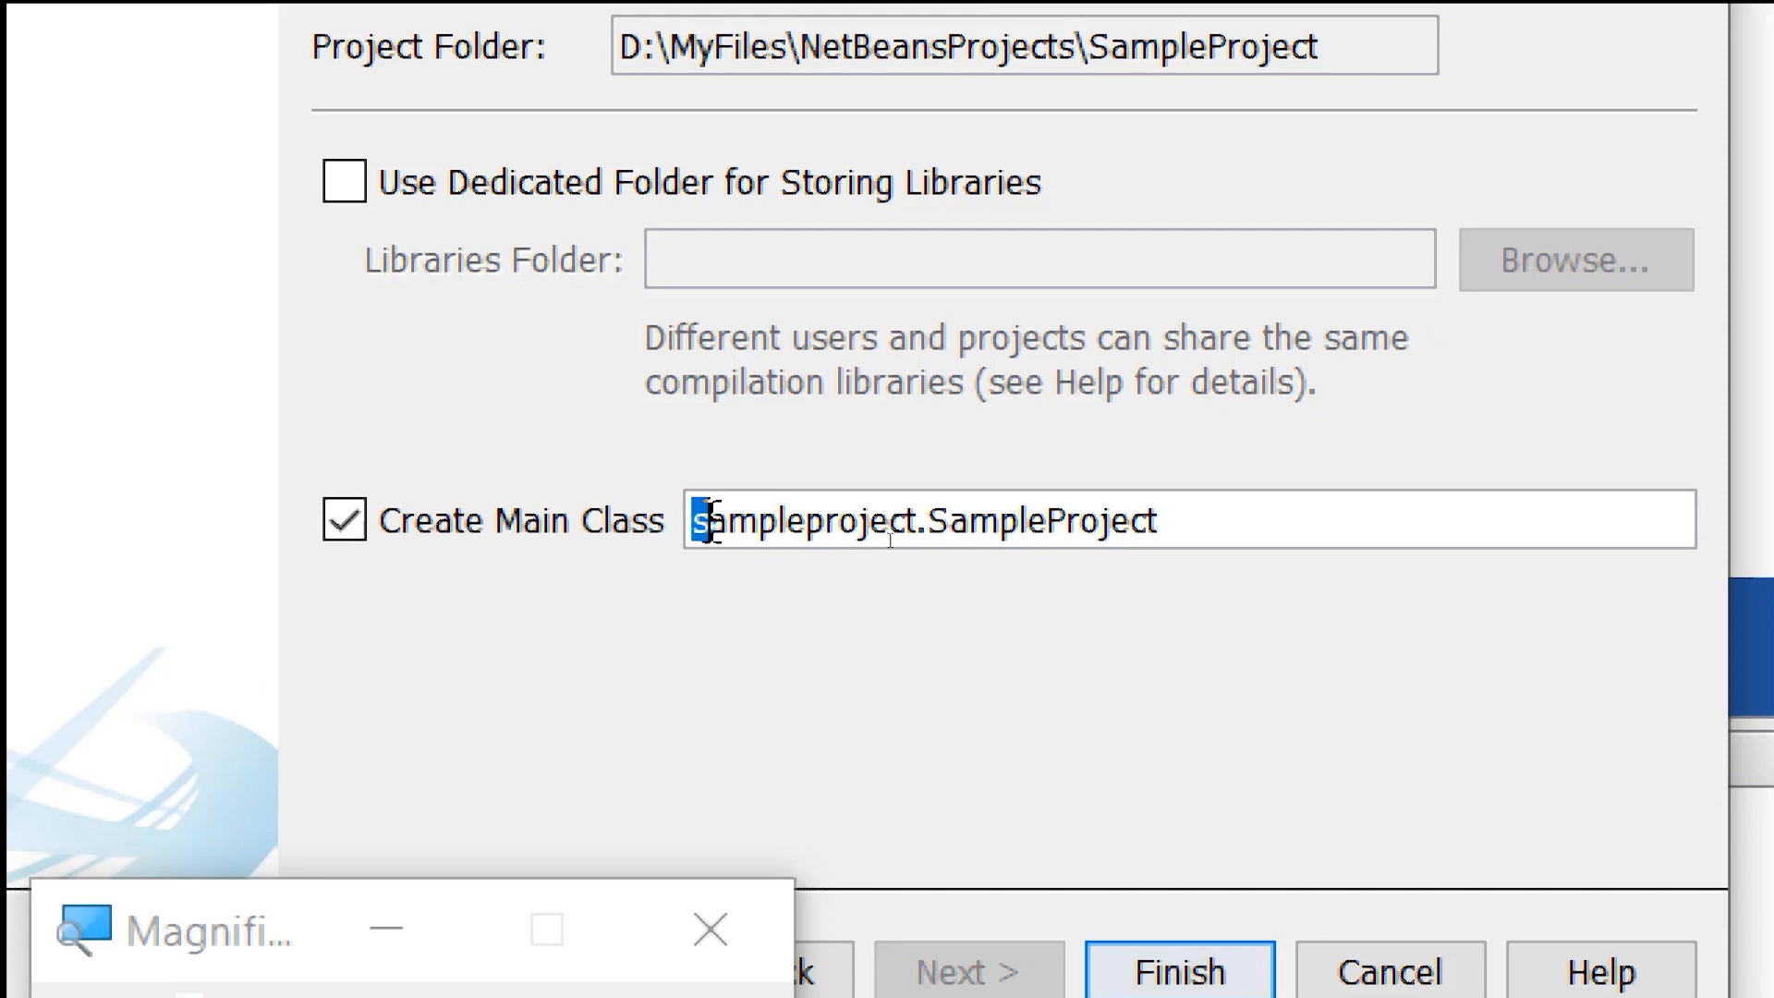
pyautogui.doubleClick(804, 519)
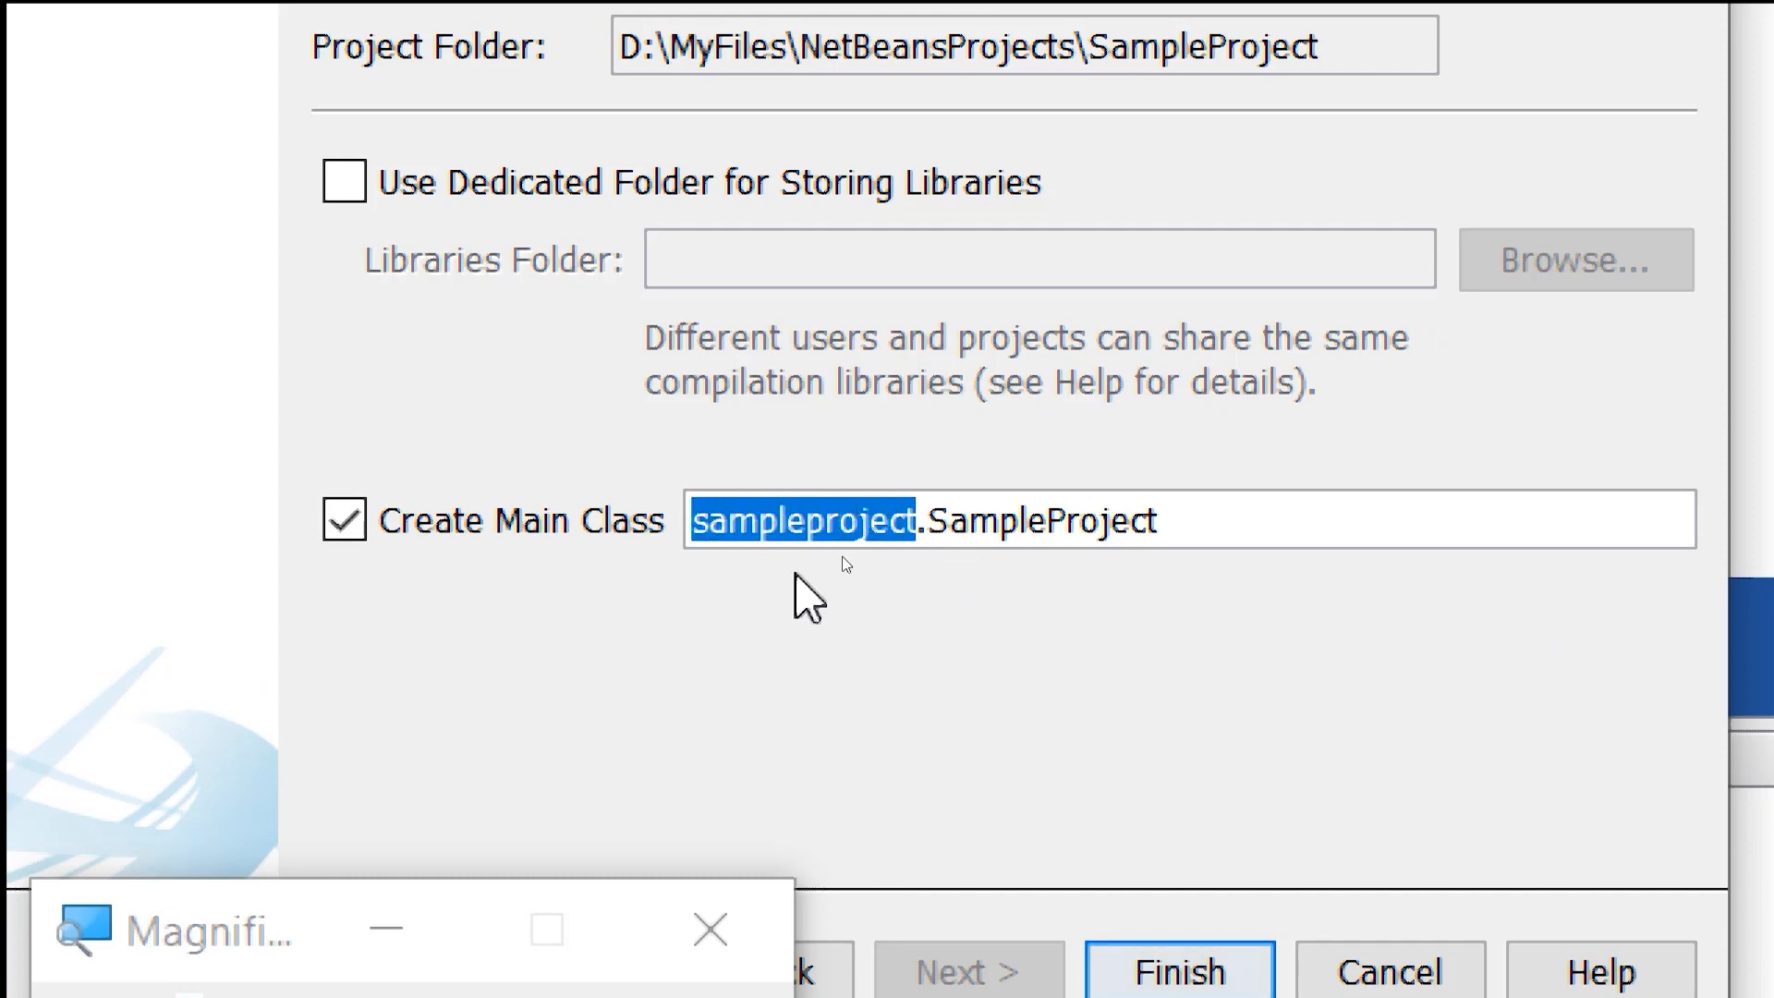
pyautogui.moveTo(928, 527)
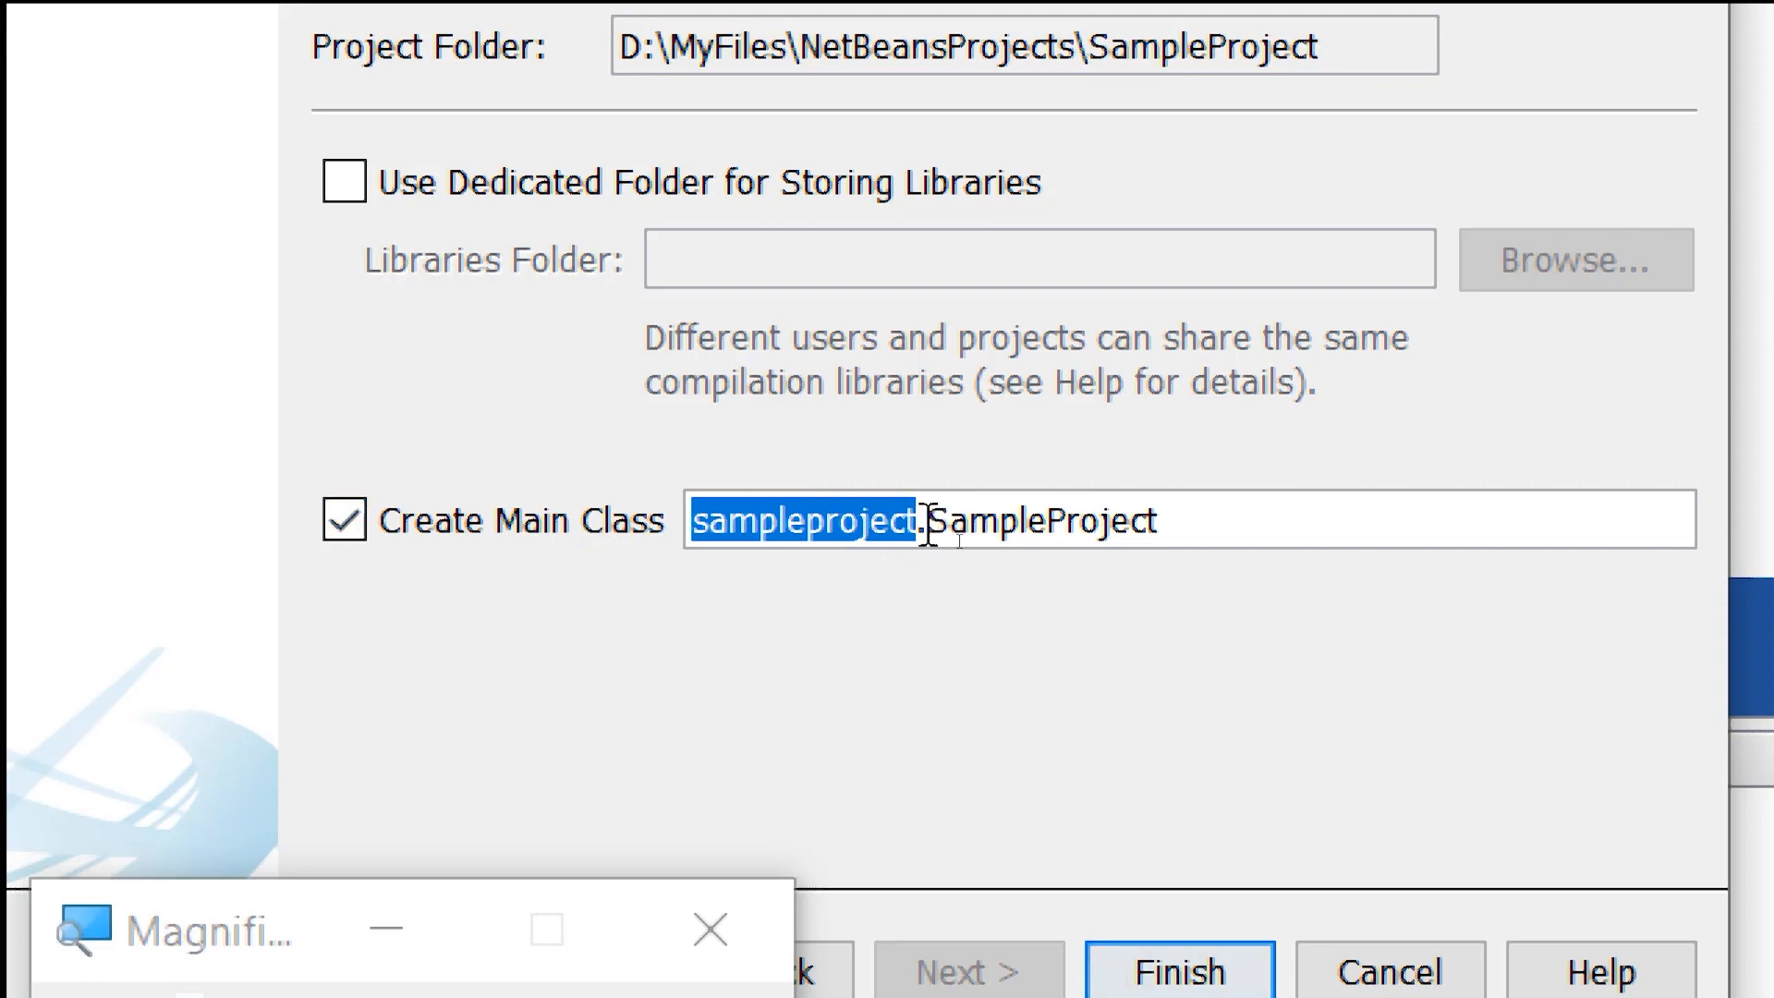
pyautogui.doubleClick(1042, 519)
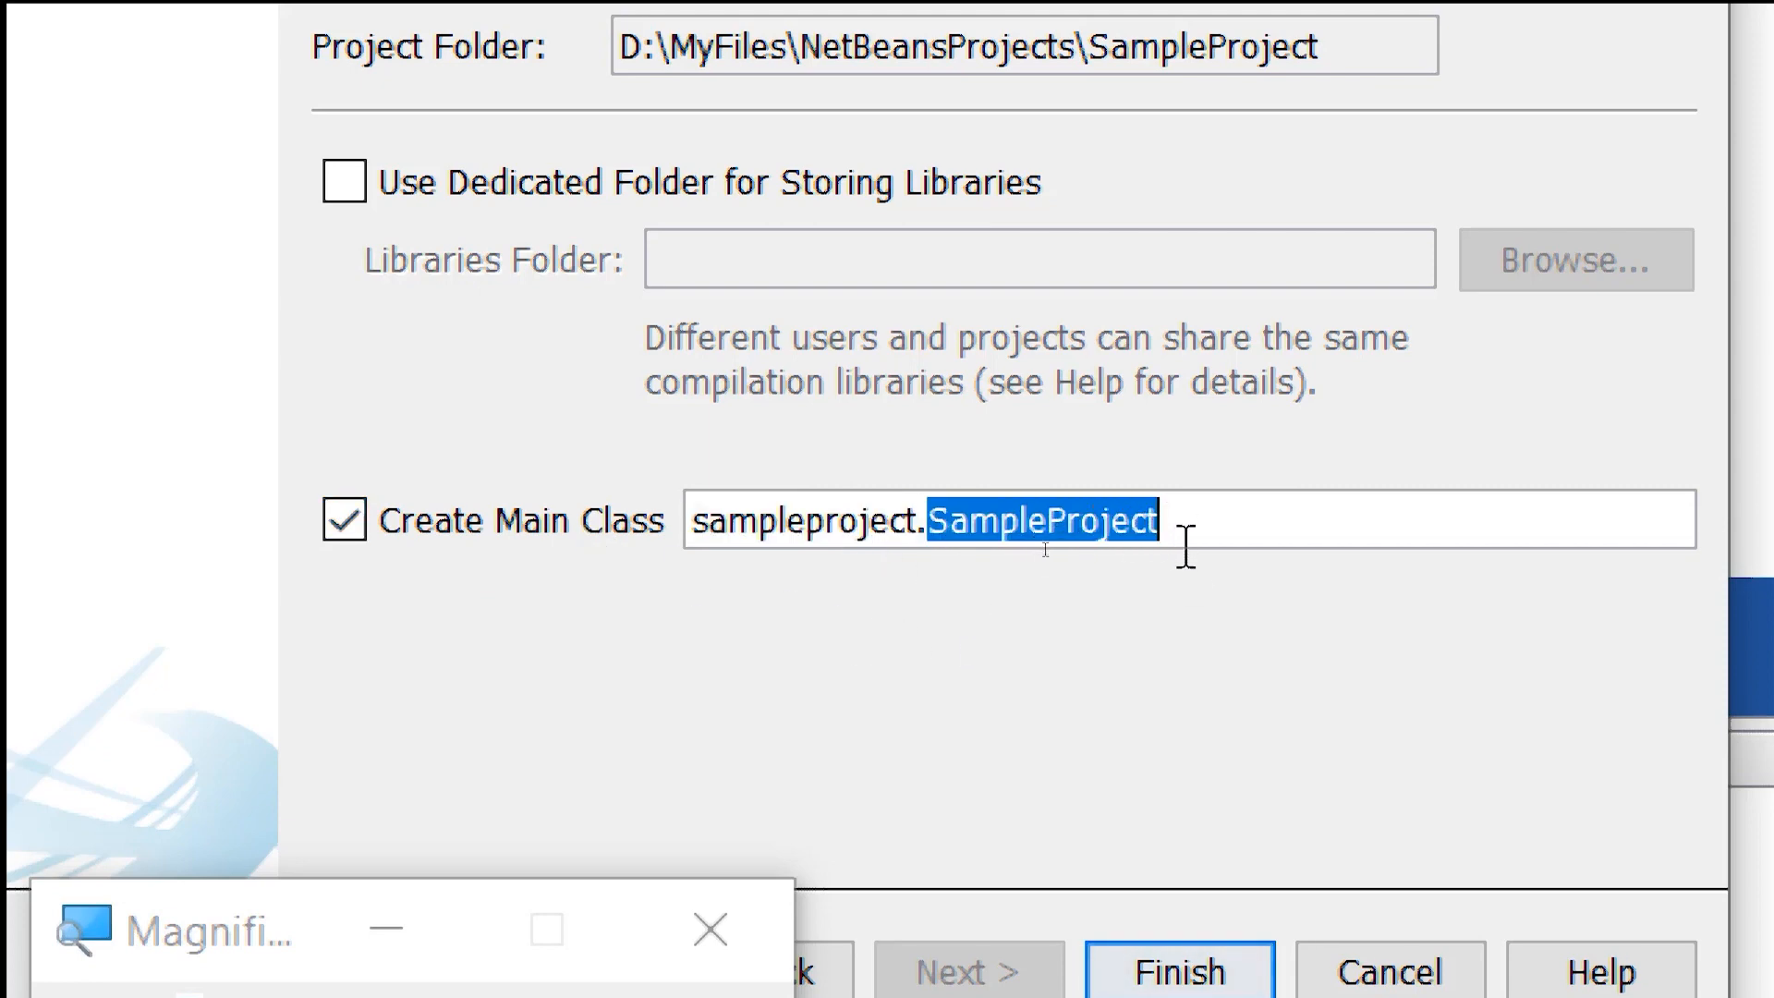
pyautogui.click(1179, 970)
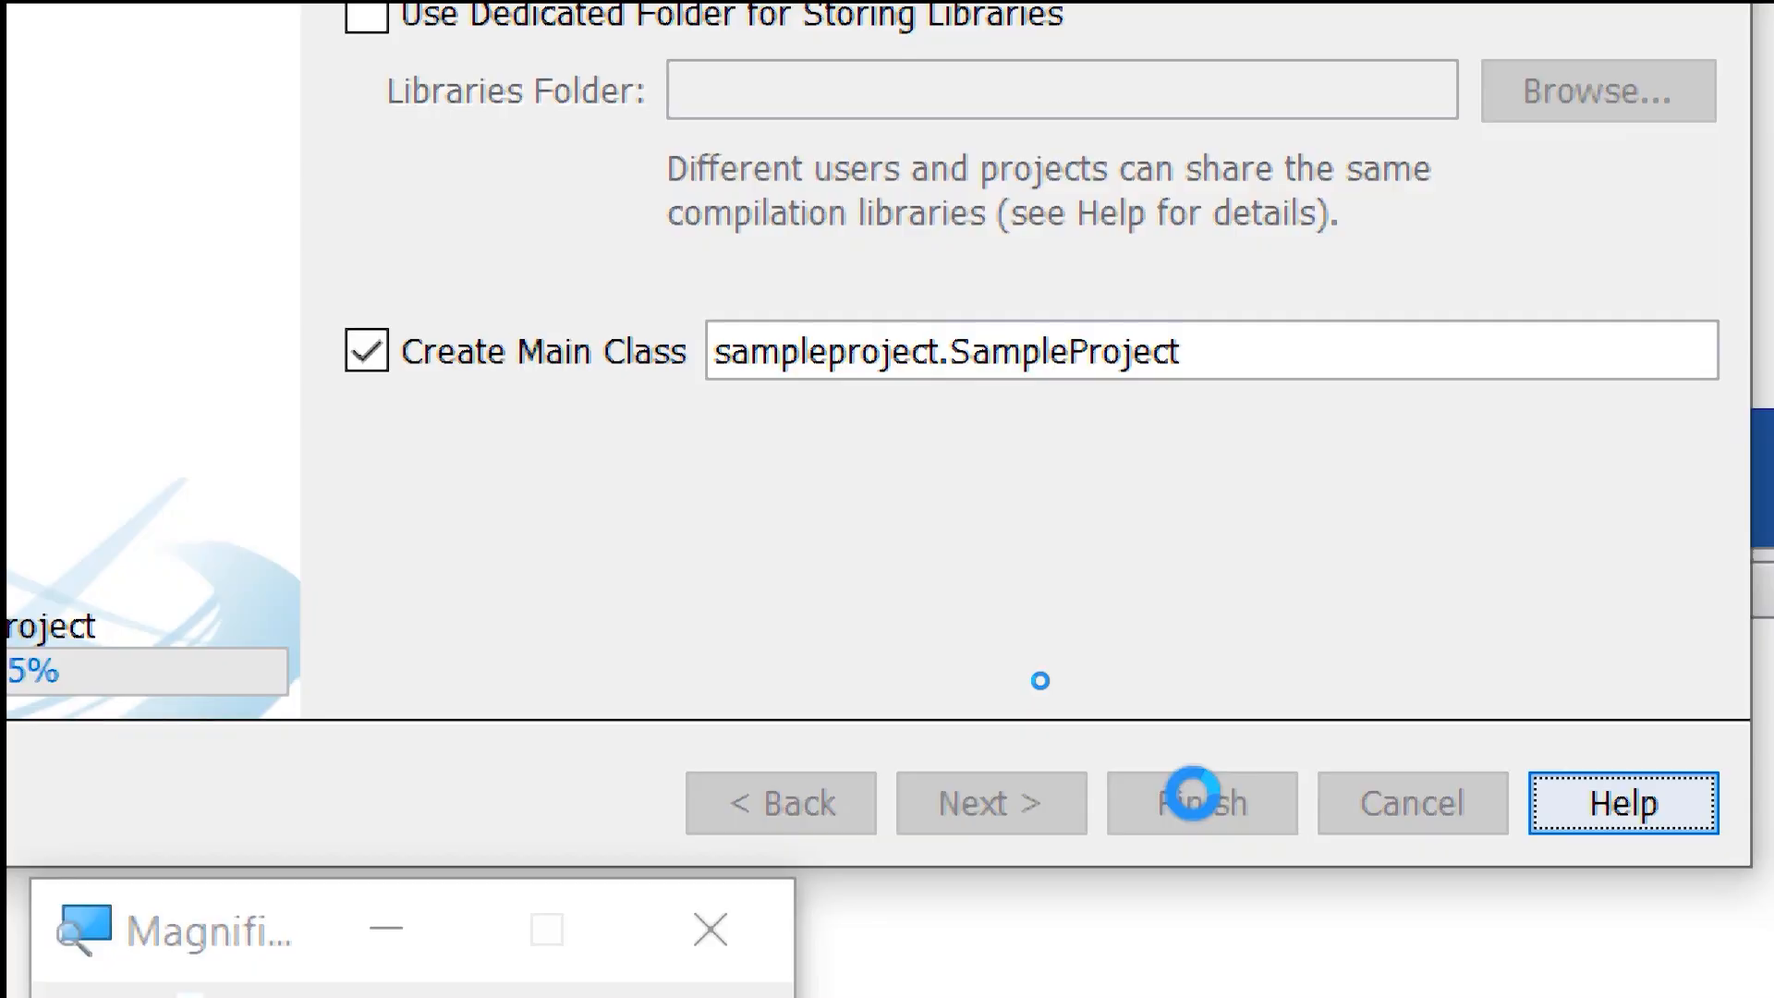
# Bring SampleProject.java from the sampleproject package into the editor via the Projects tree
pyautogui.click(1202, 804)
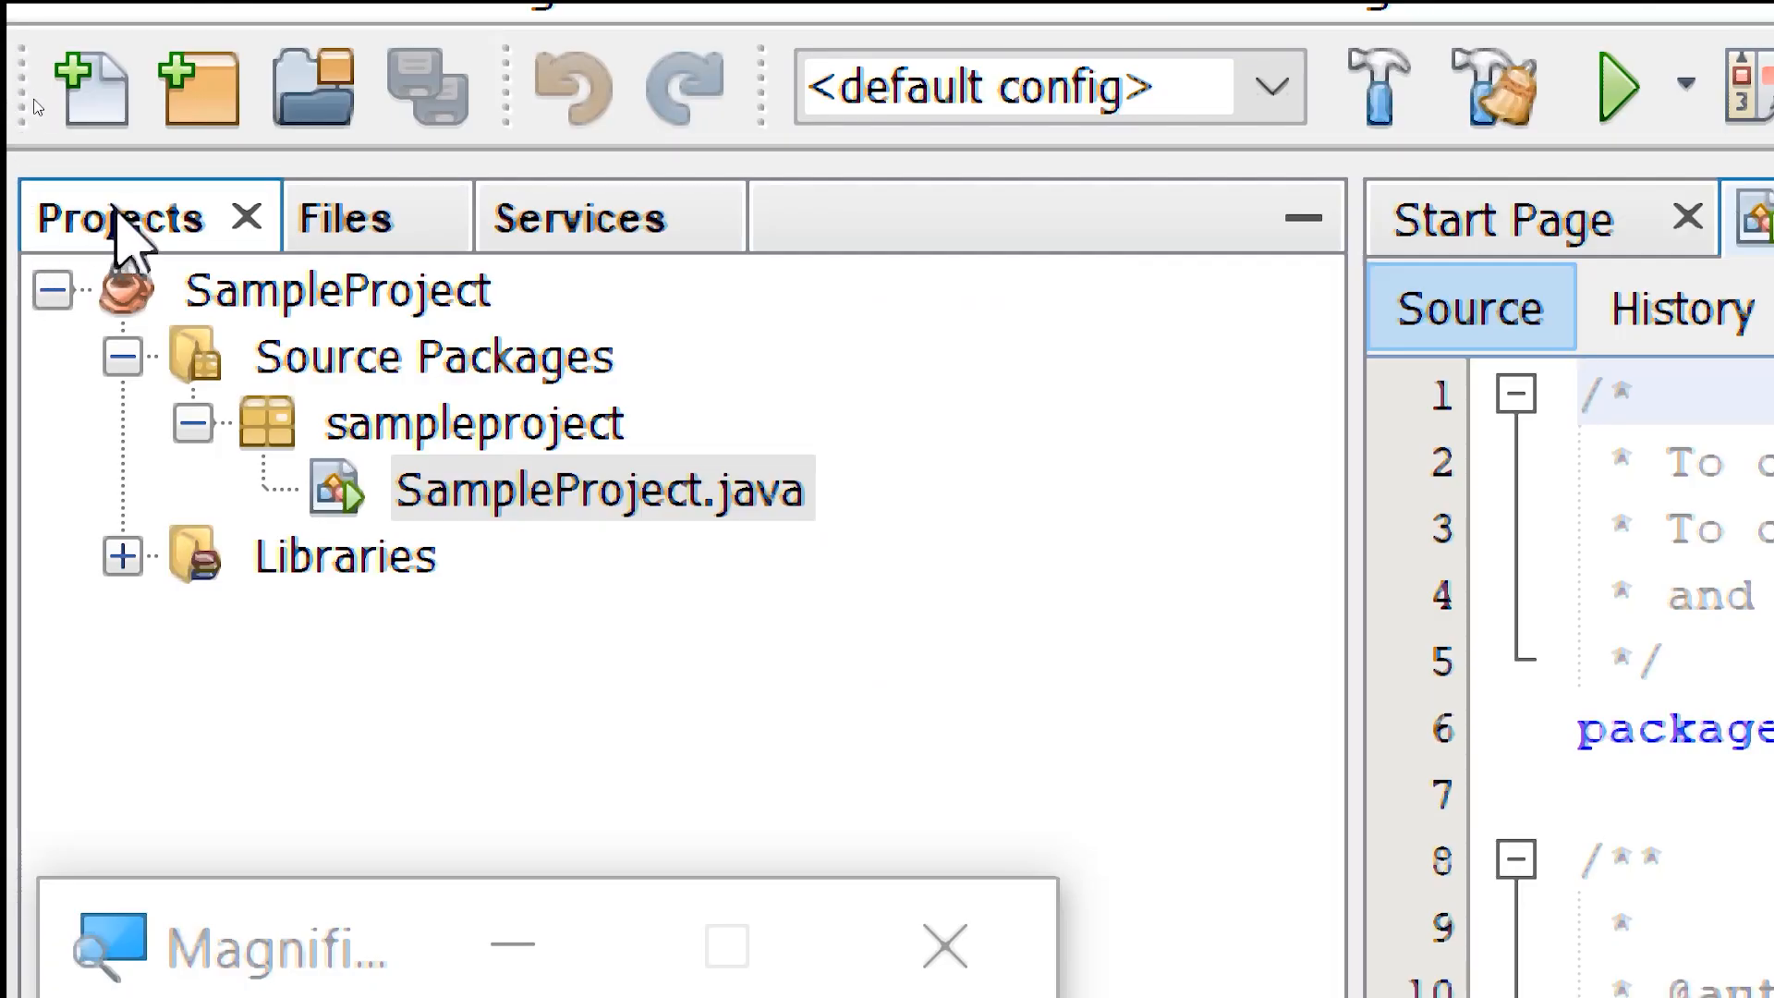
pyautogui.click(335, 290)
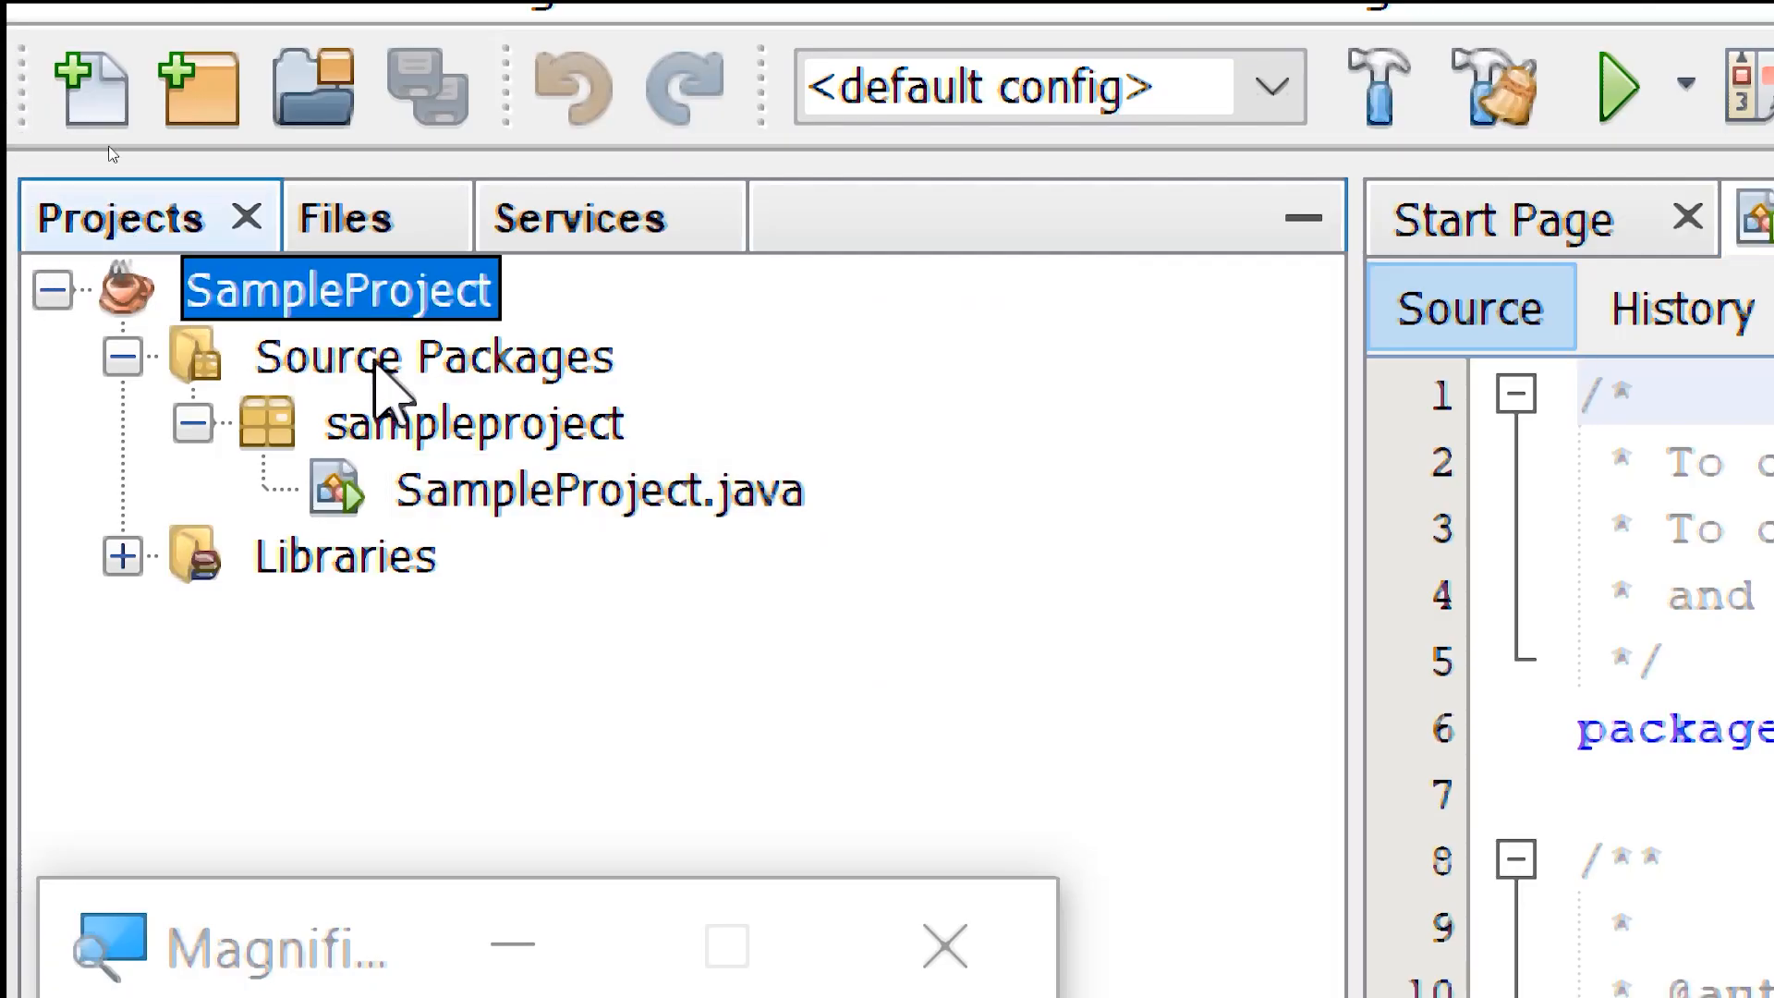
pyautogui.click(598, 490)
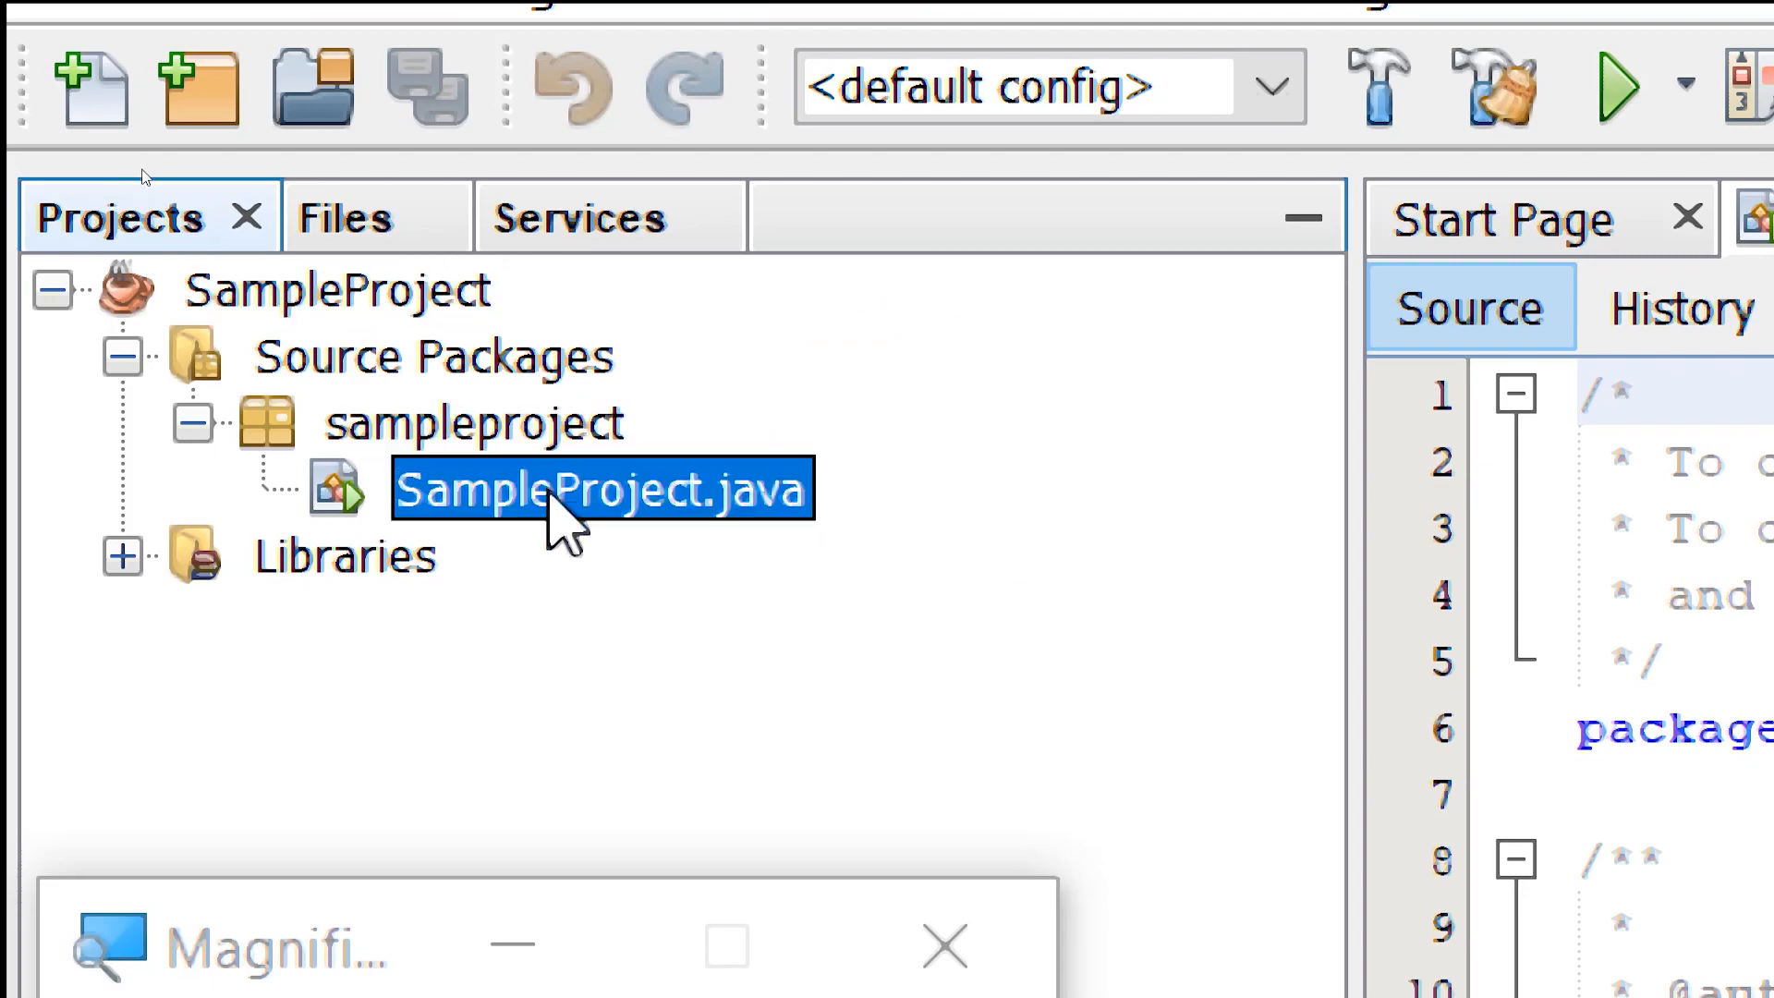
pyautogui.doubleClick(598, 488)
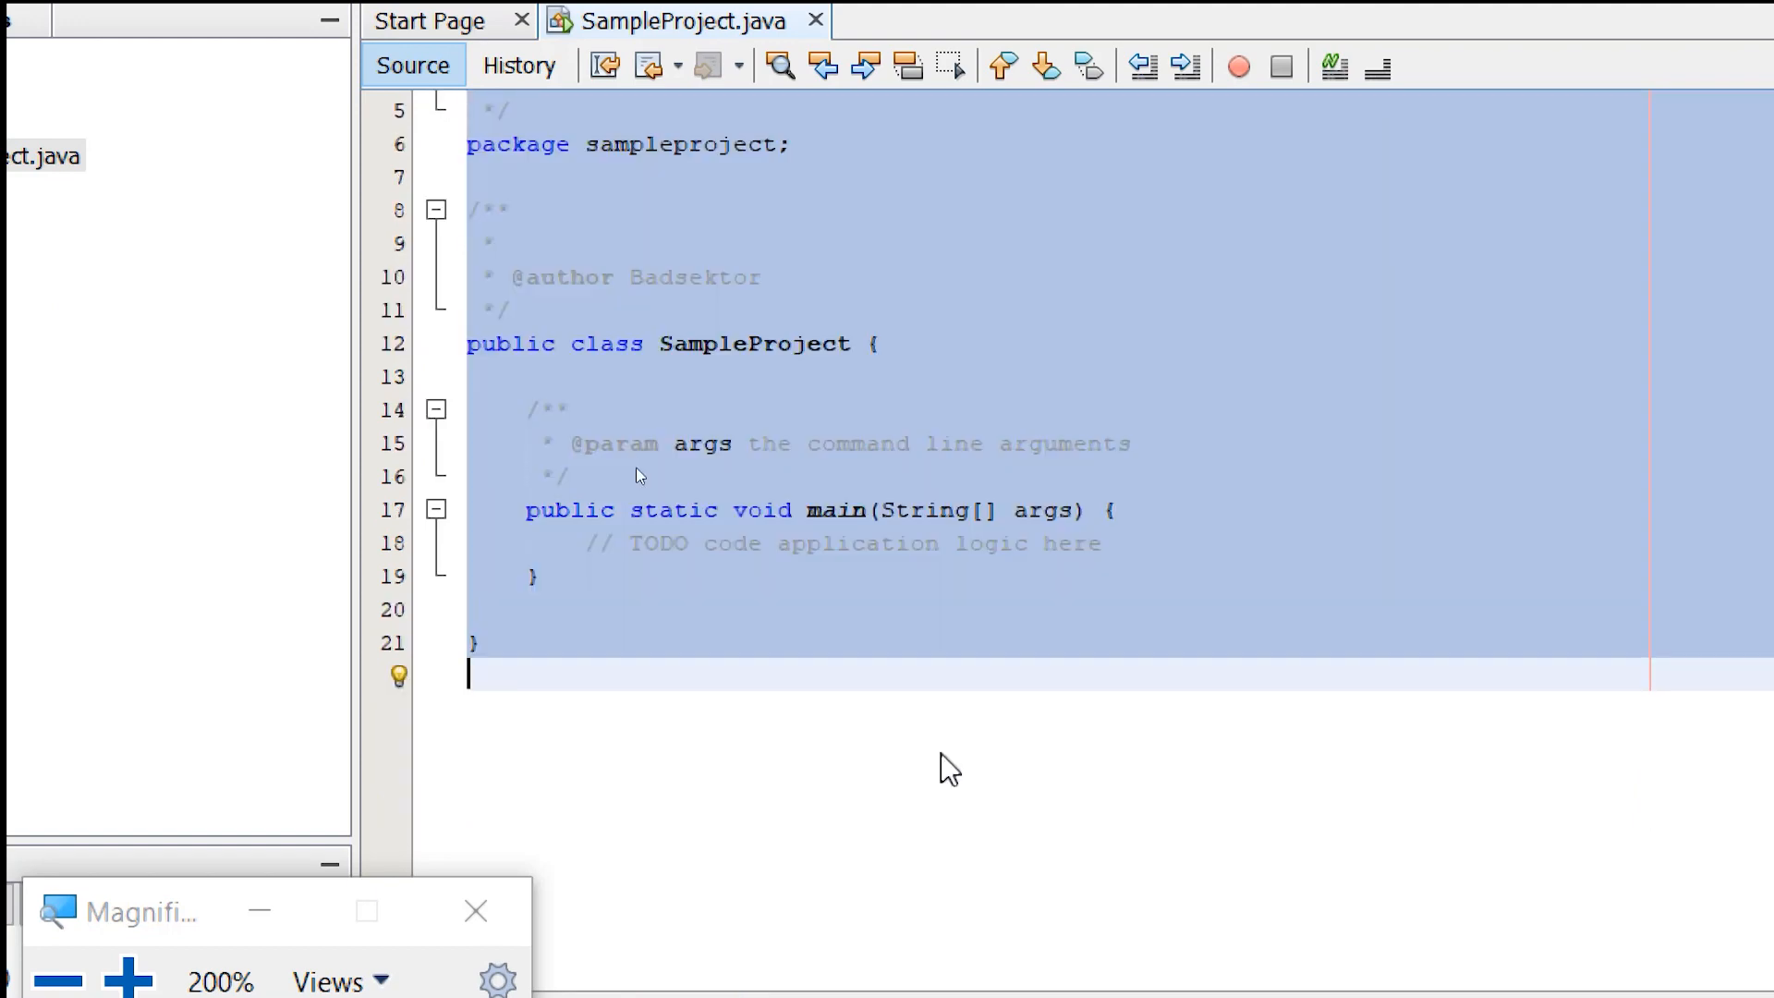
# Replace the generated code with comment placeholders such as //package and //main class
pyautogui.press('Delete')
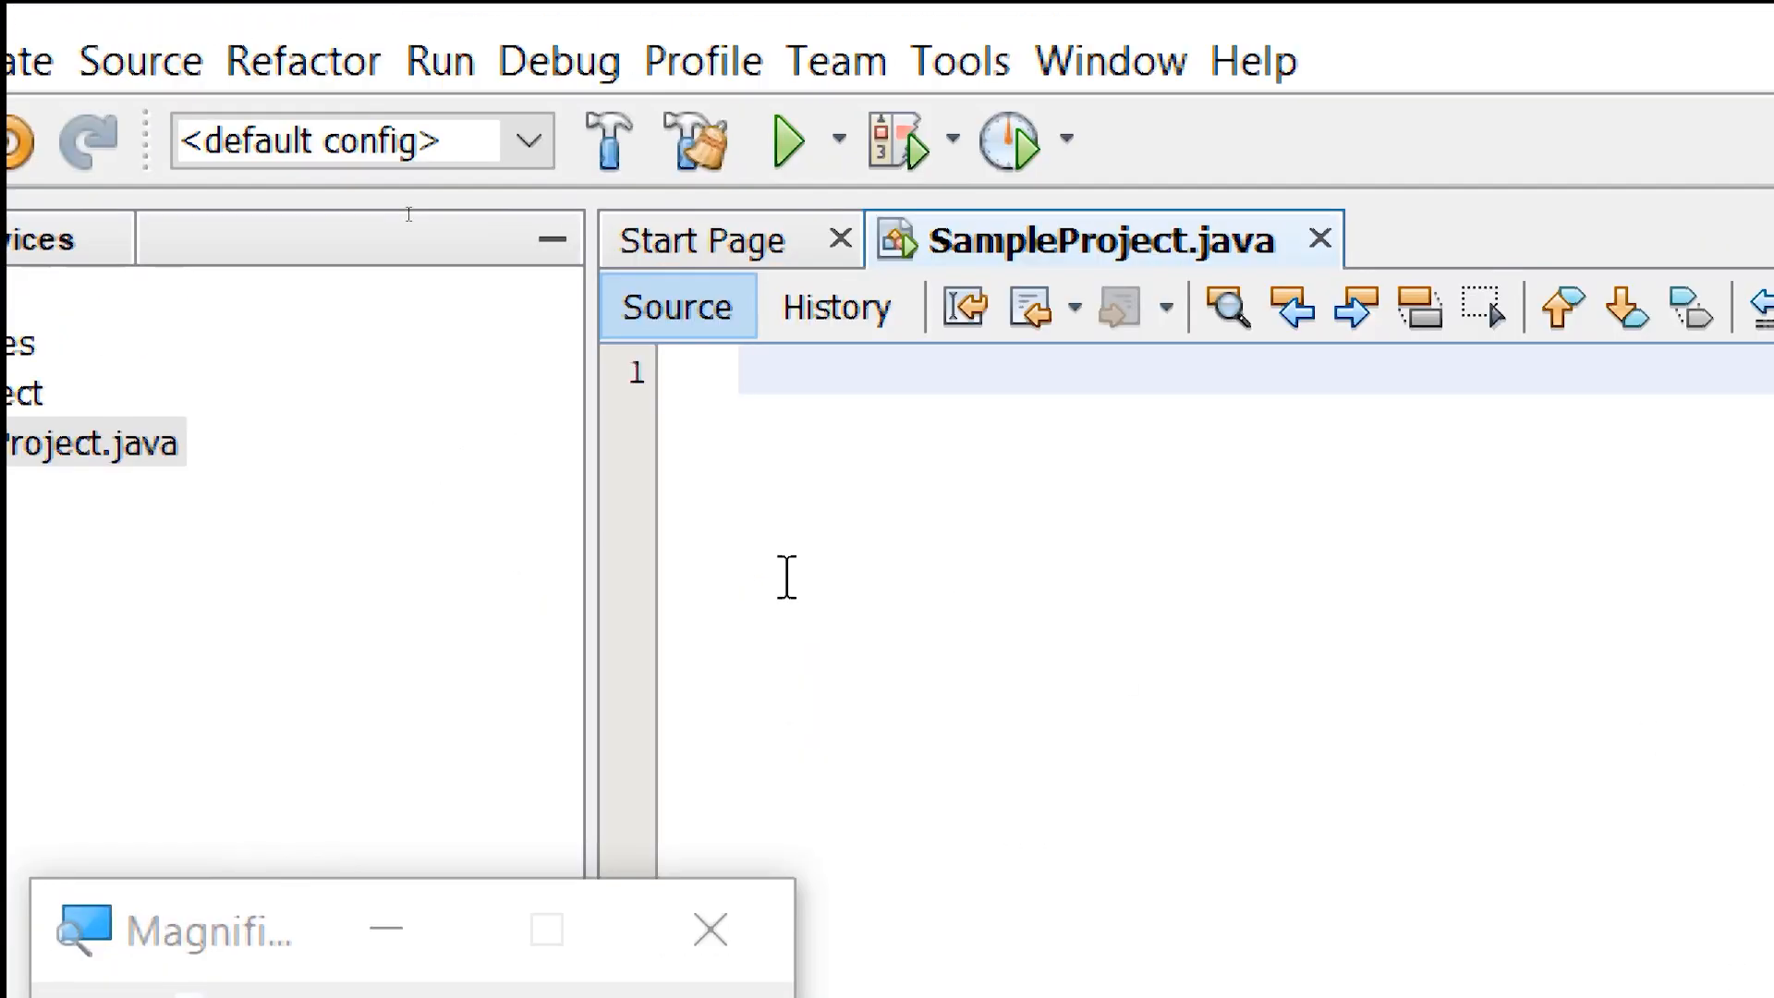
pyautogui.write('//')
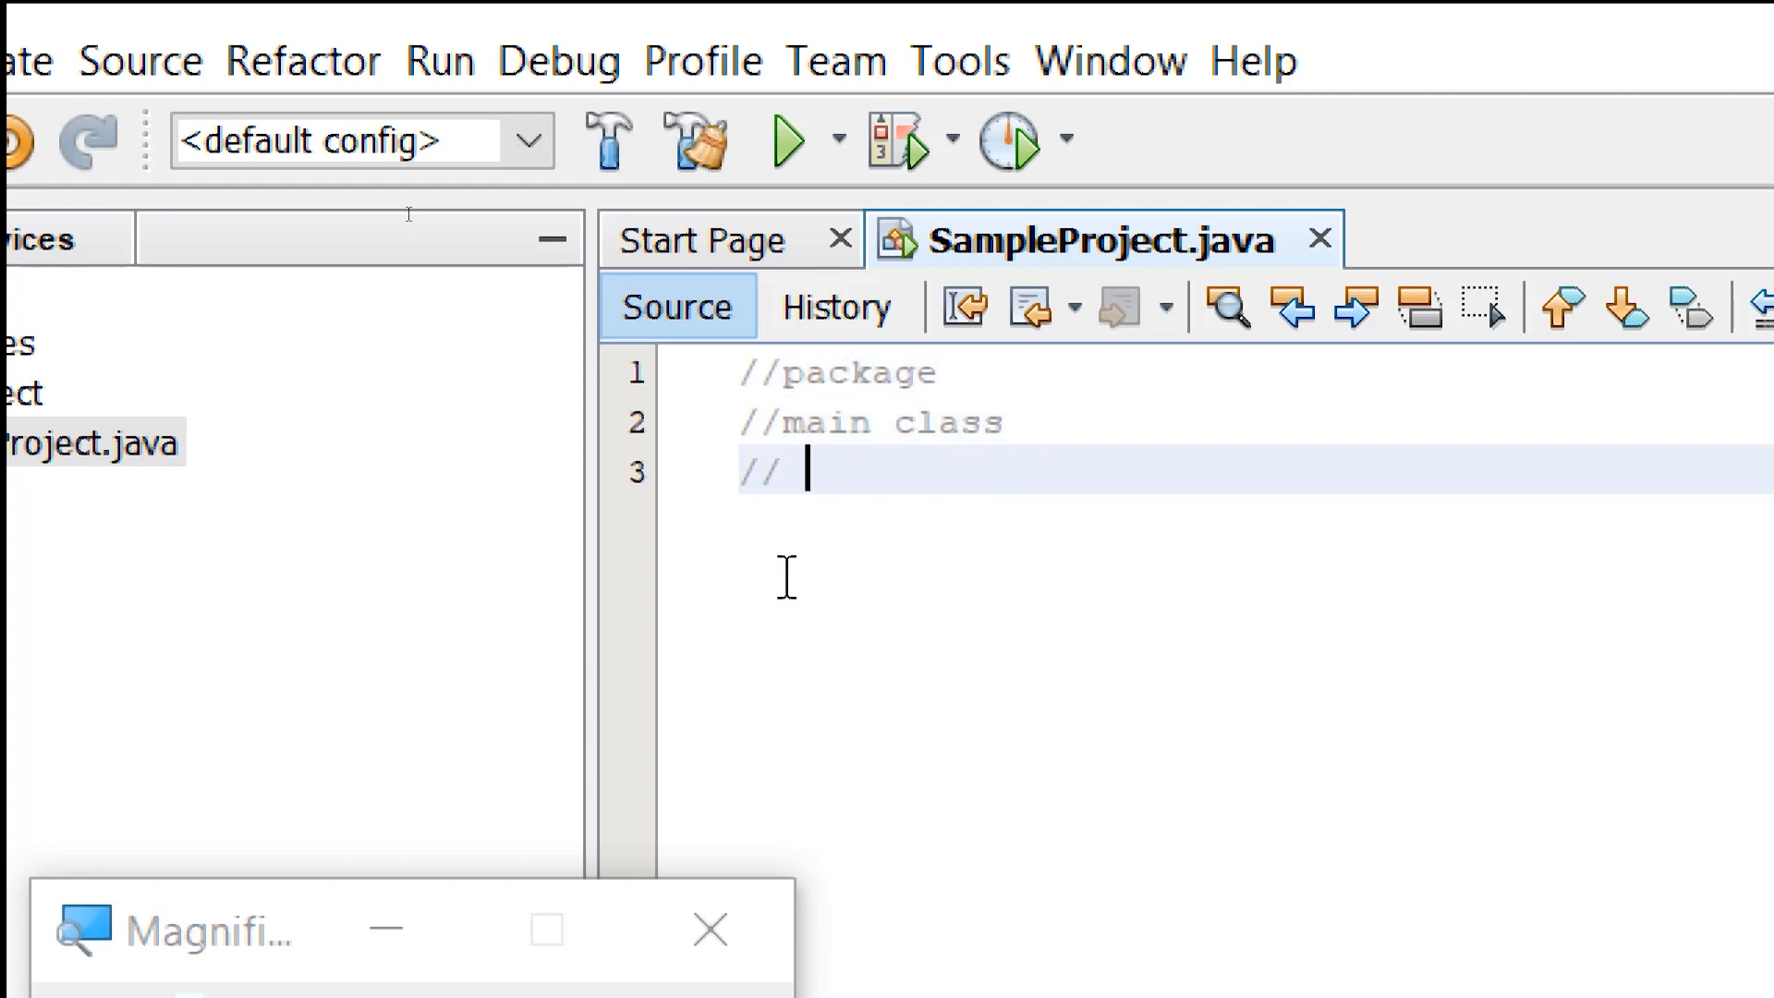
pyautogui.write('main mt')
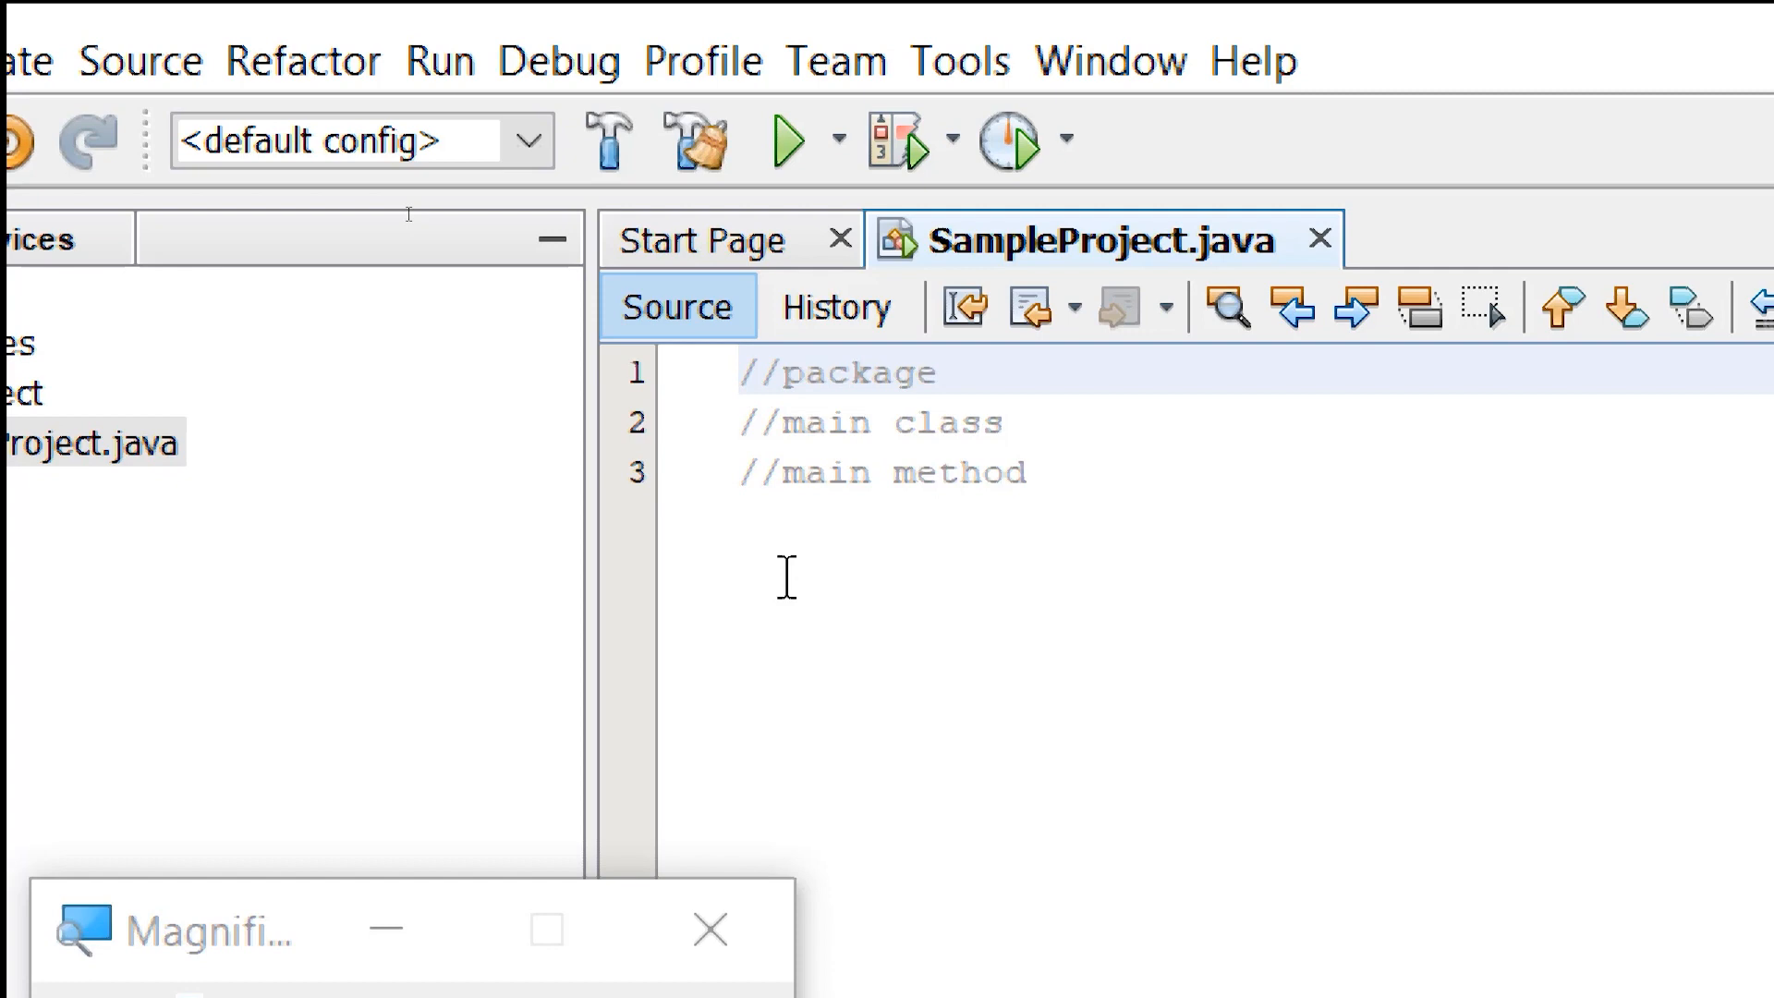
pyautogui.press('Return')
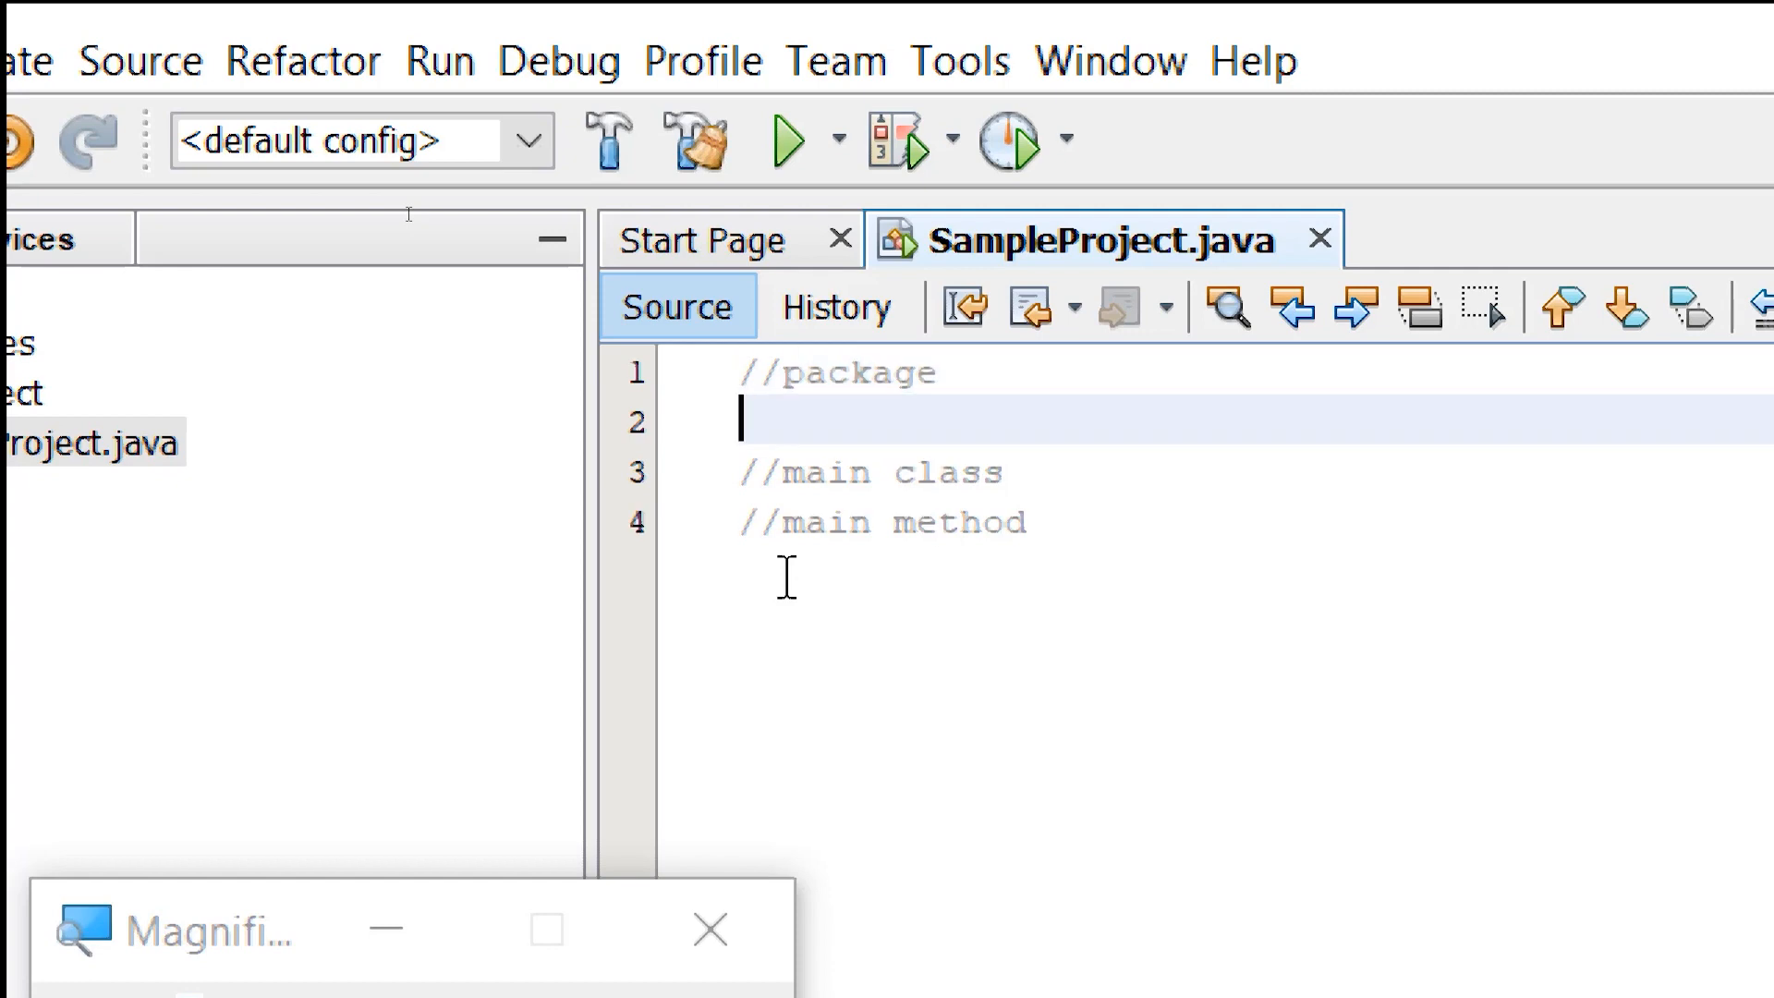
# Declare 'package sampleproject;' and leave a blank line under the //main class comment
pyautogui.write('package')
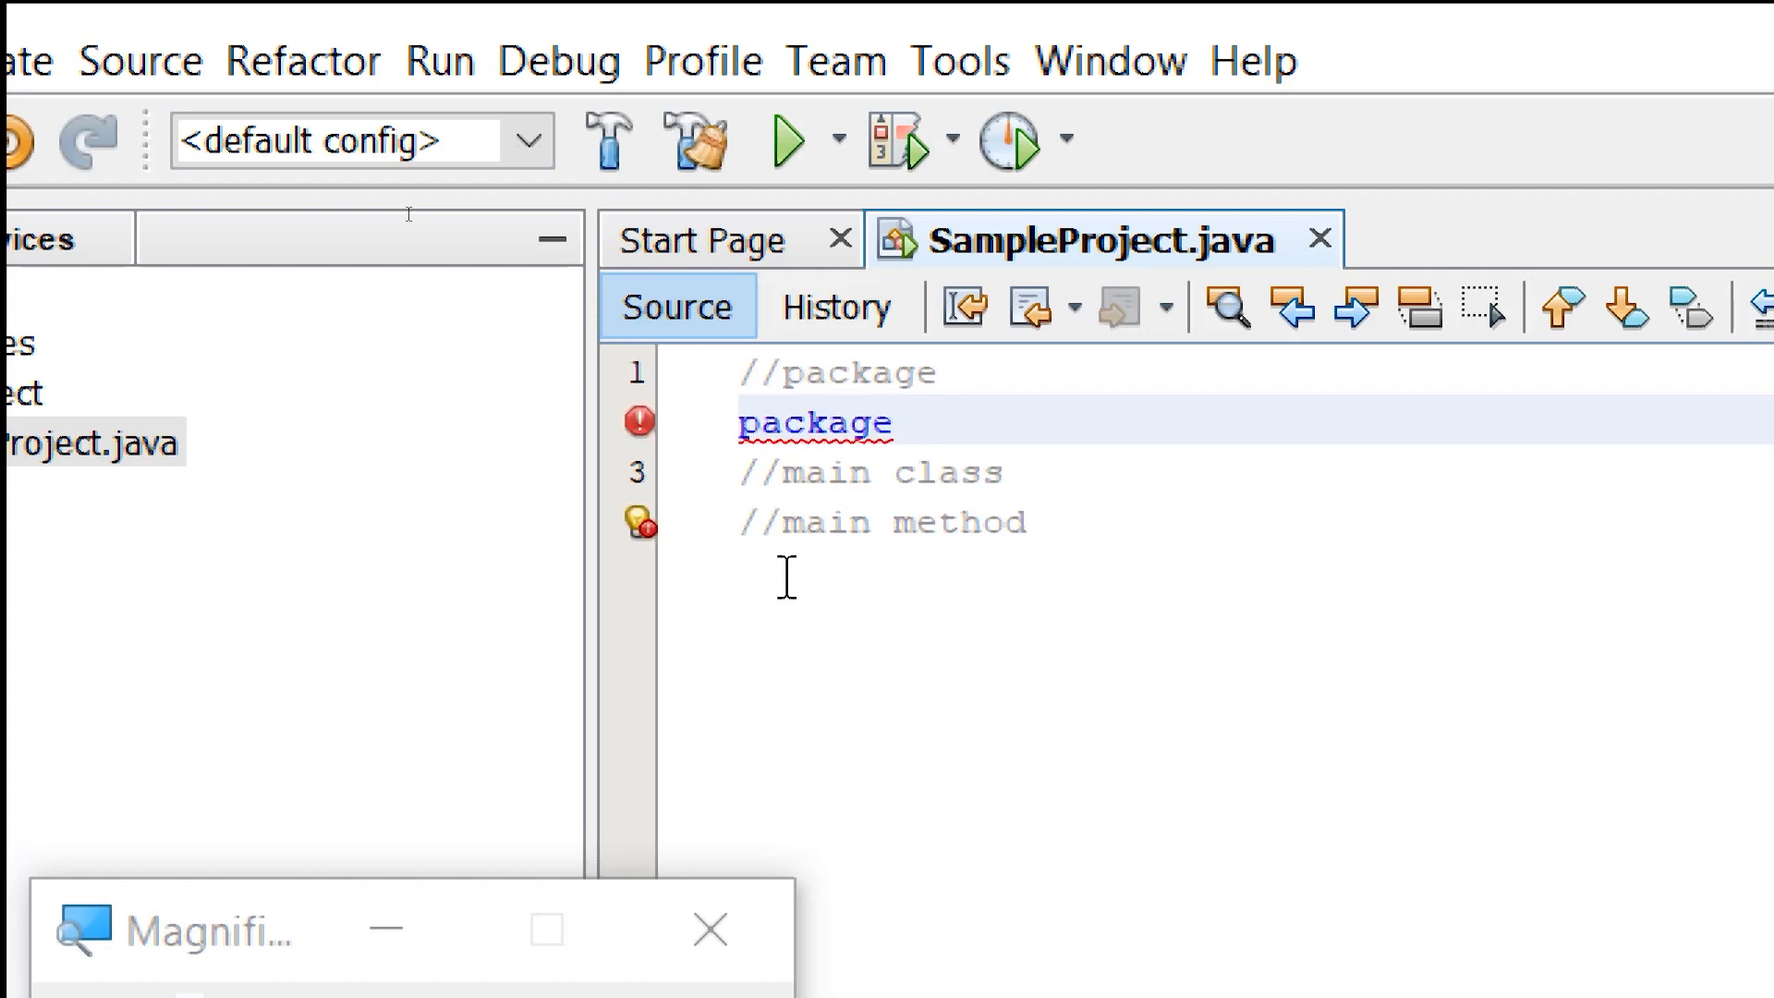
pyautogui.write('sample')
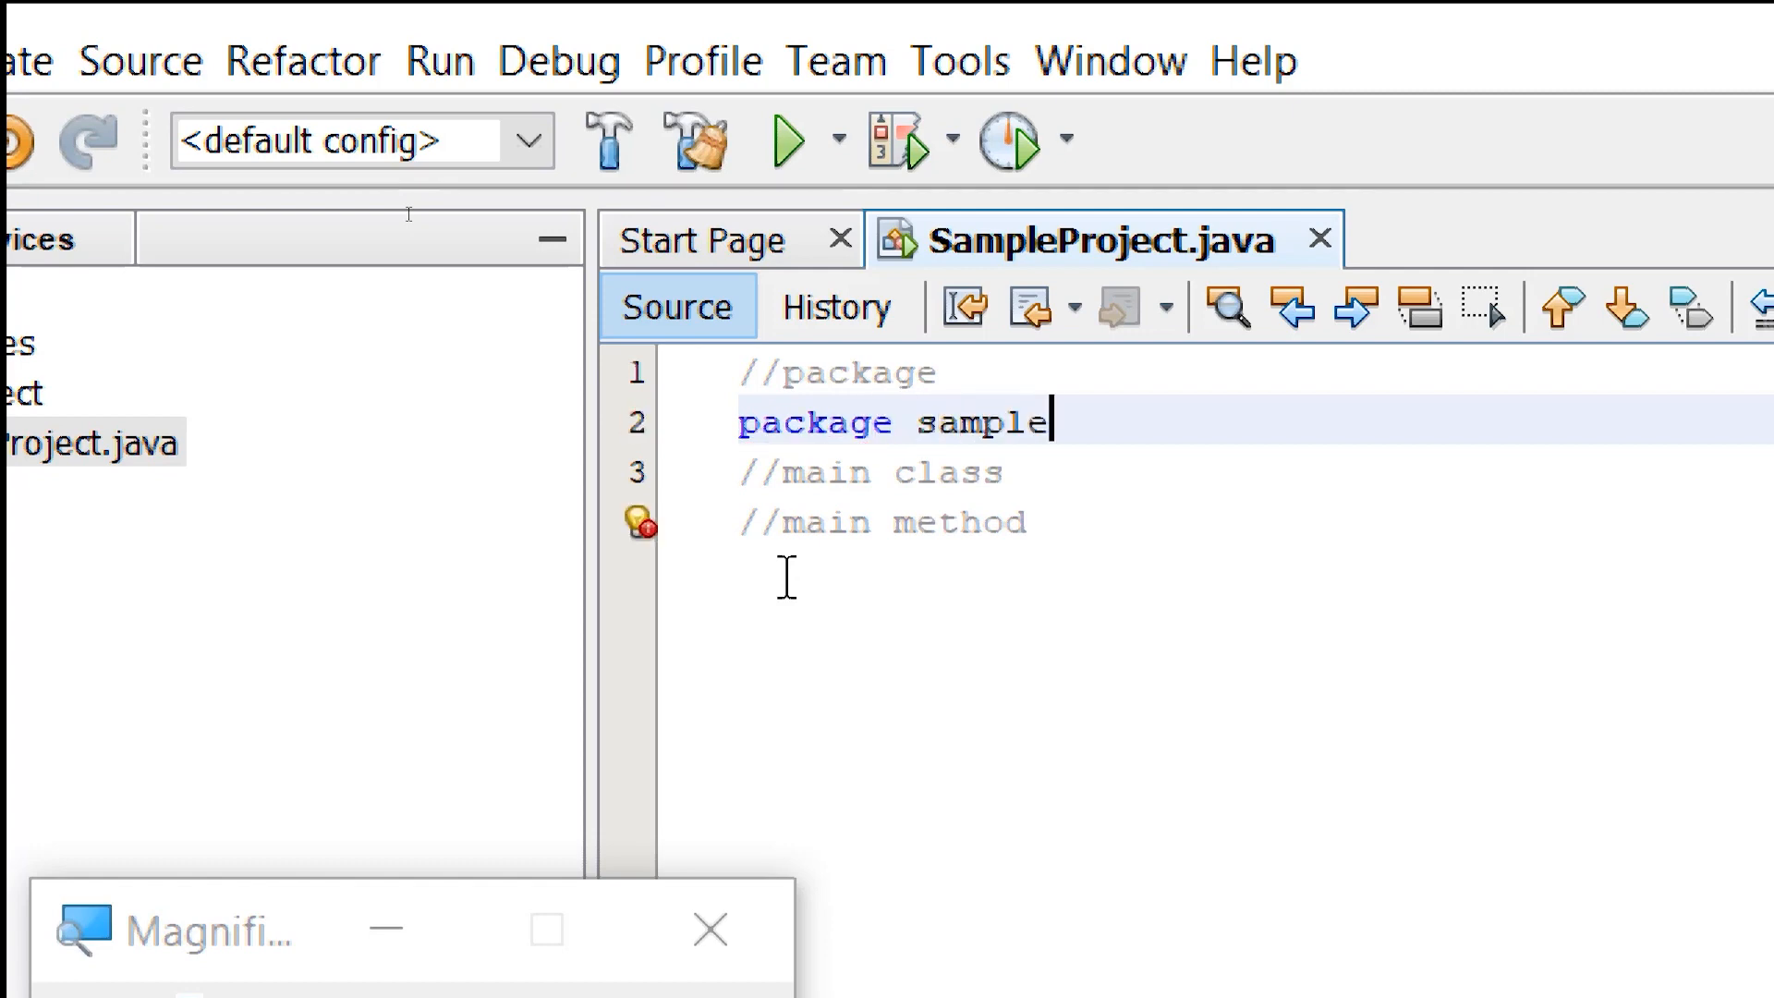
pyautogui.write('project')
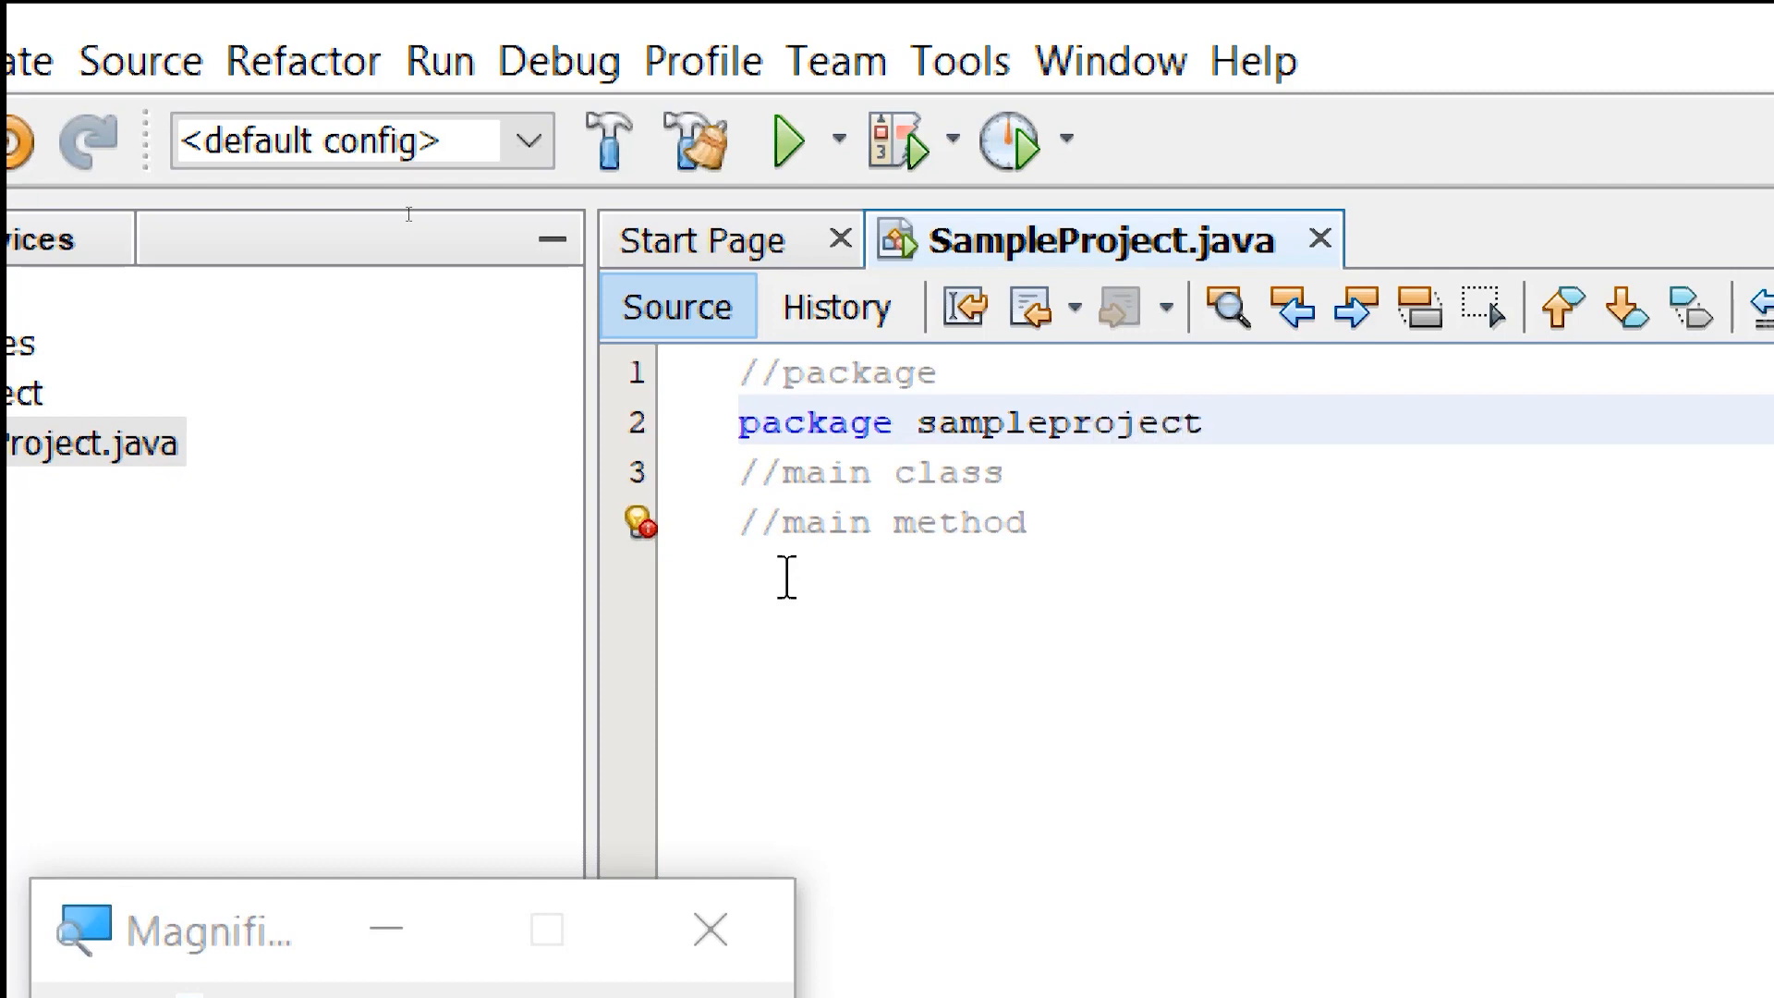
pyautogui.write(';')
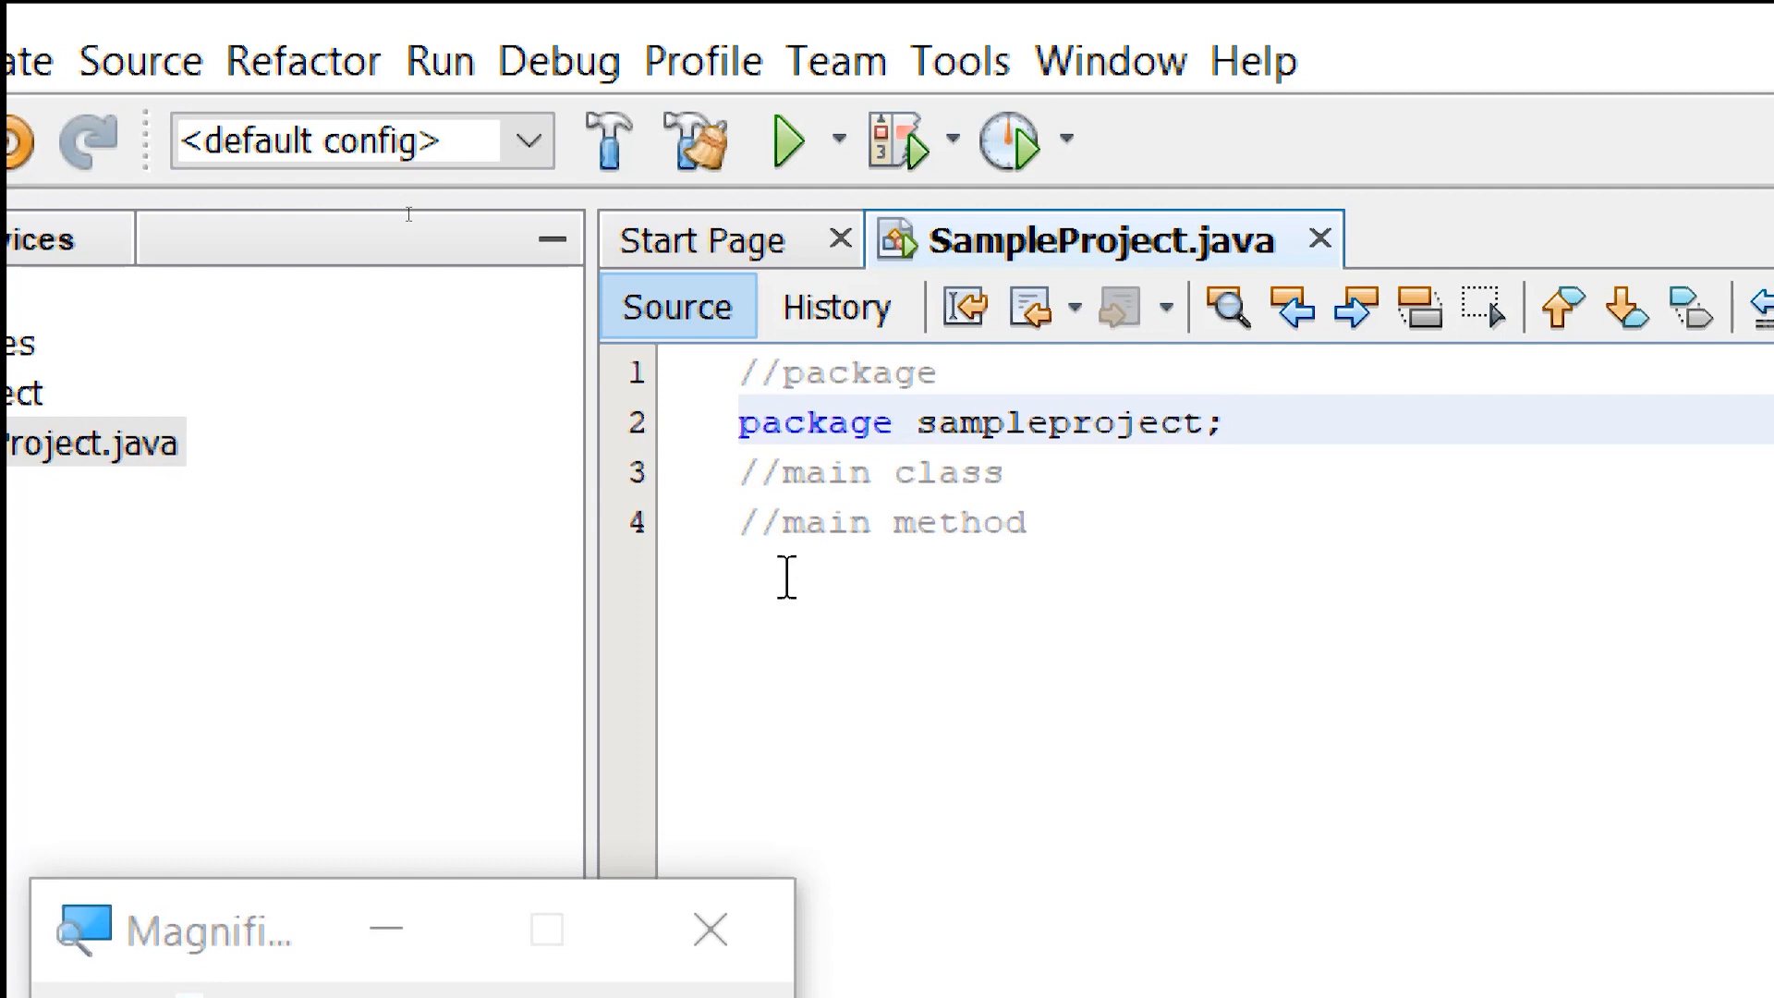
pyautogui.click(1224, 421)
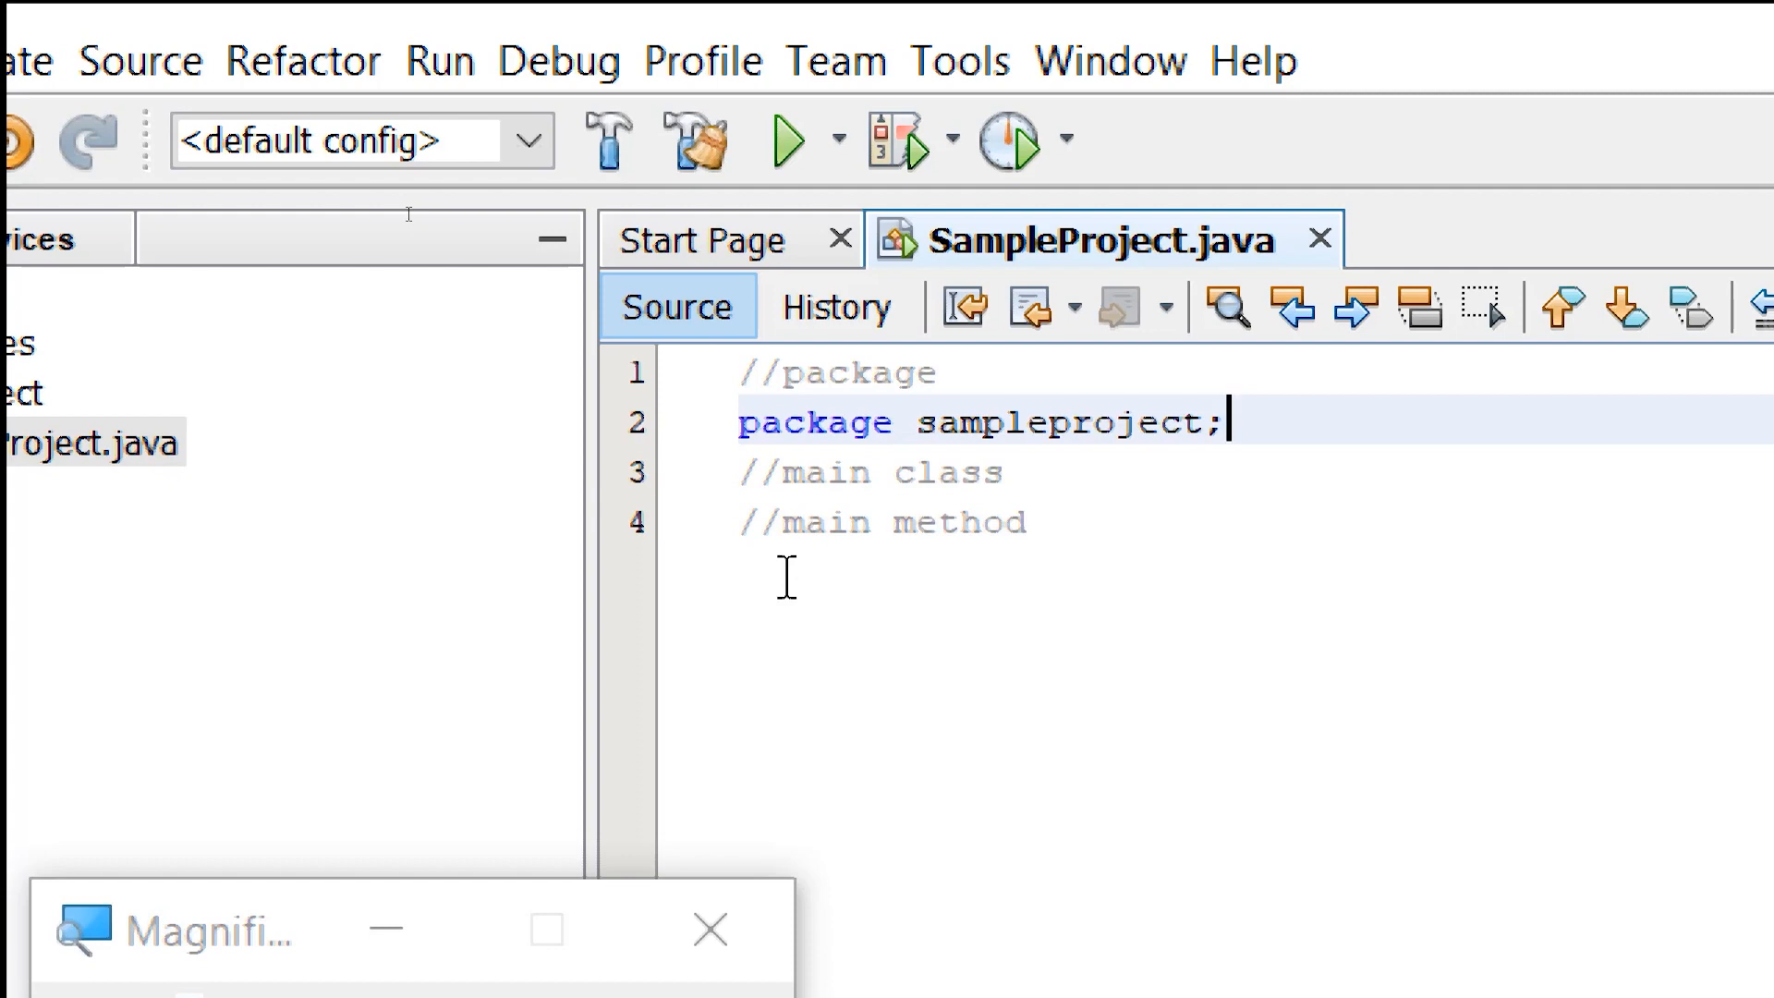
pyautogui.press('enter')
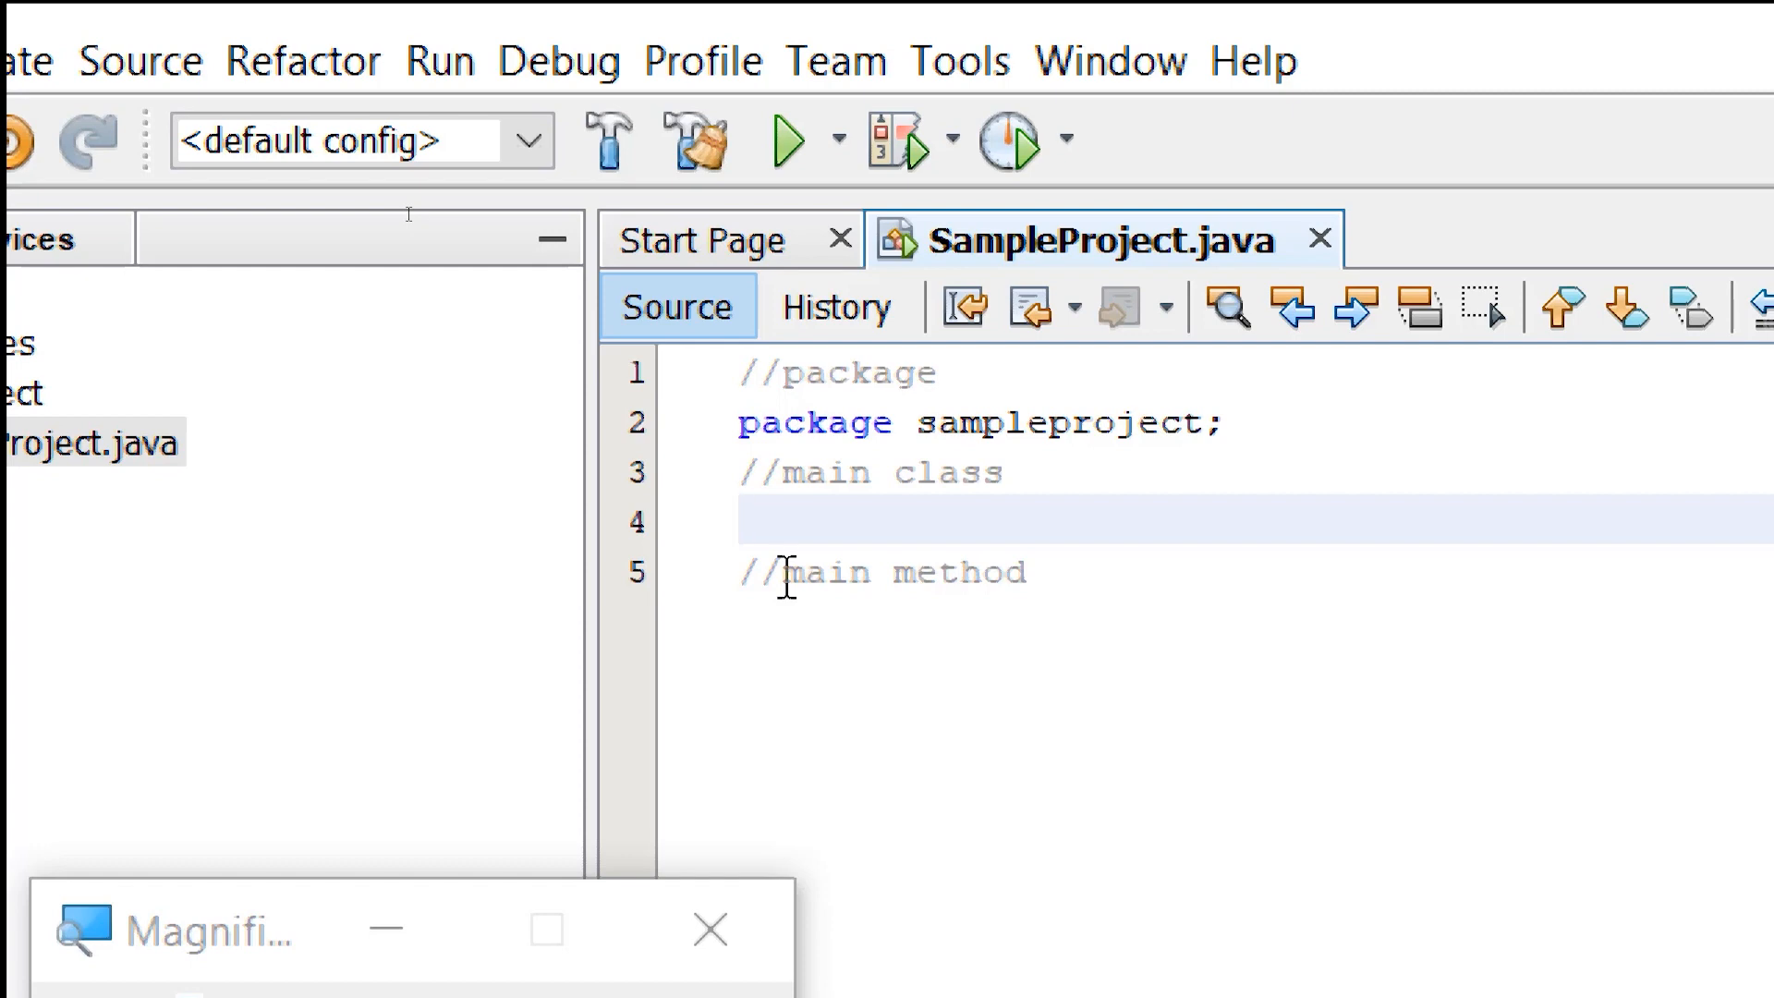
# Write 'class SampleProject{' with auto-closed braces and a //main method comment inside
pyautogui.write('clas')
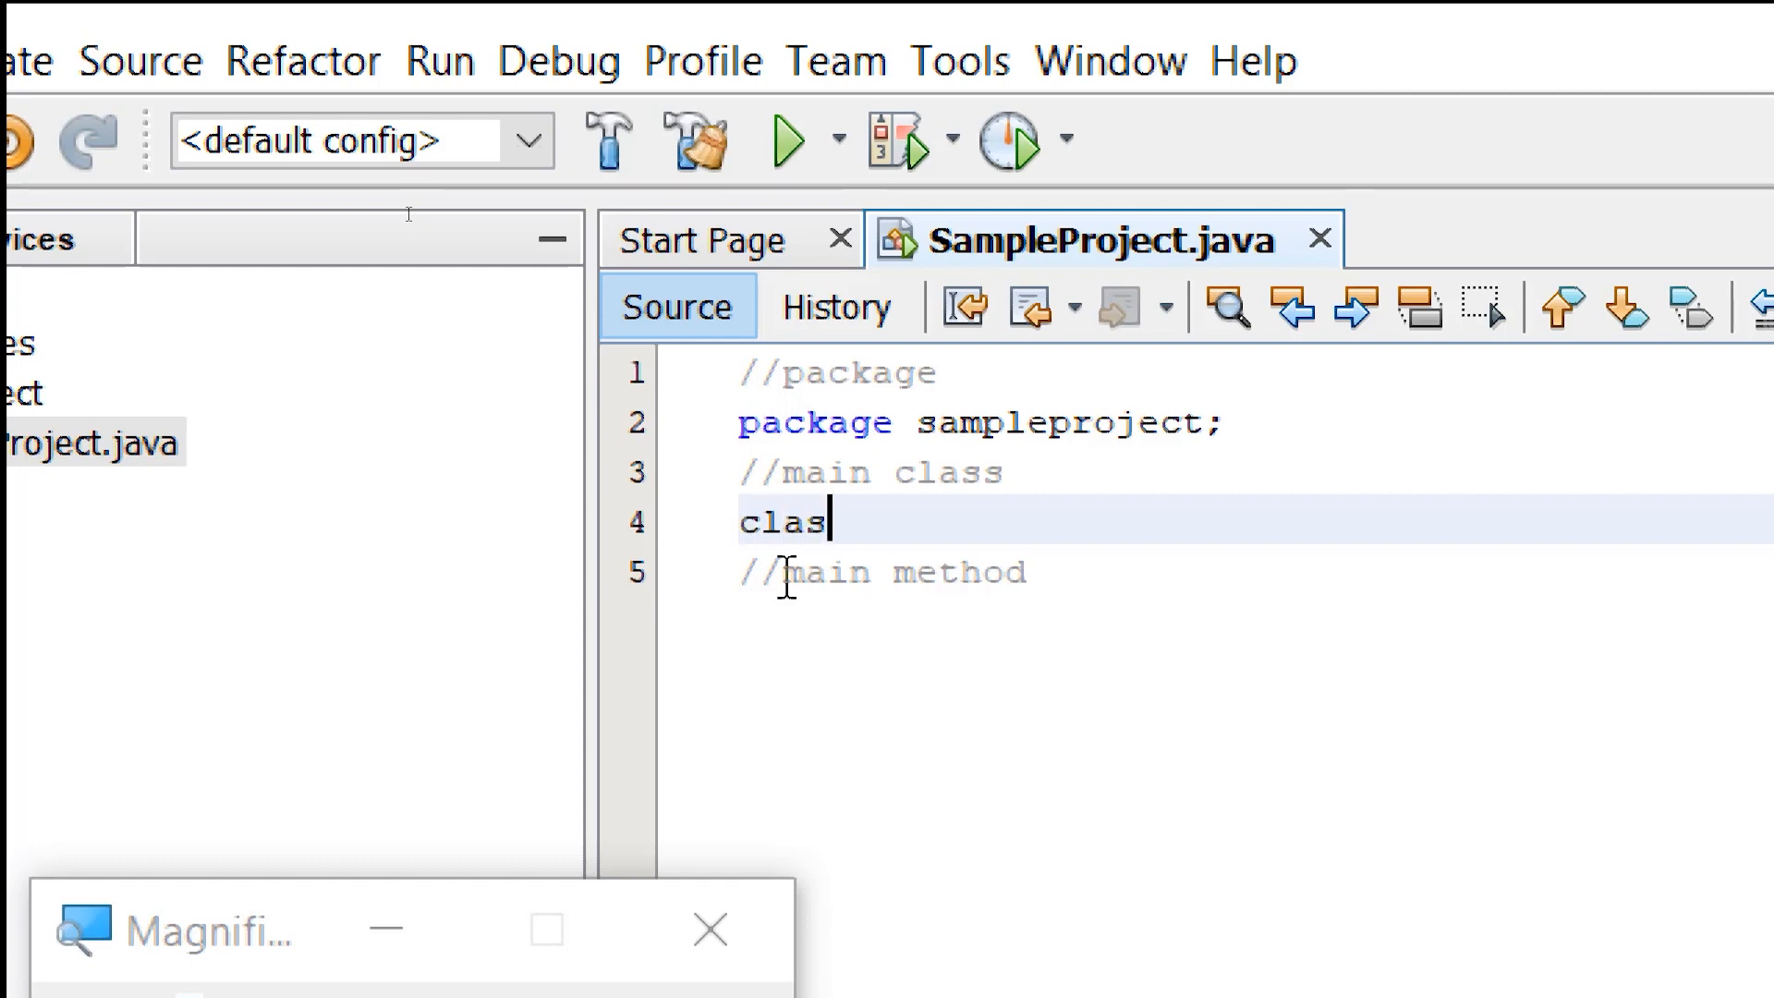
pyautogui.write('s')
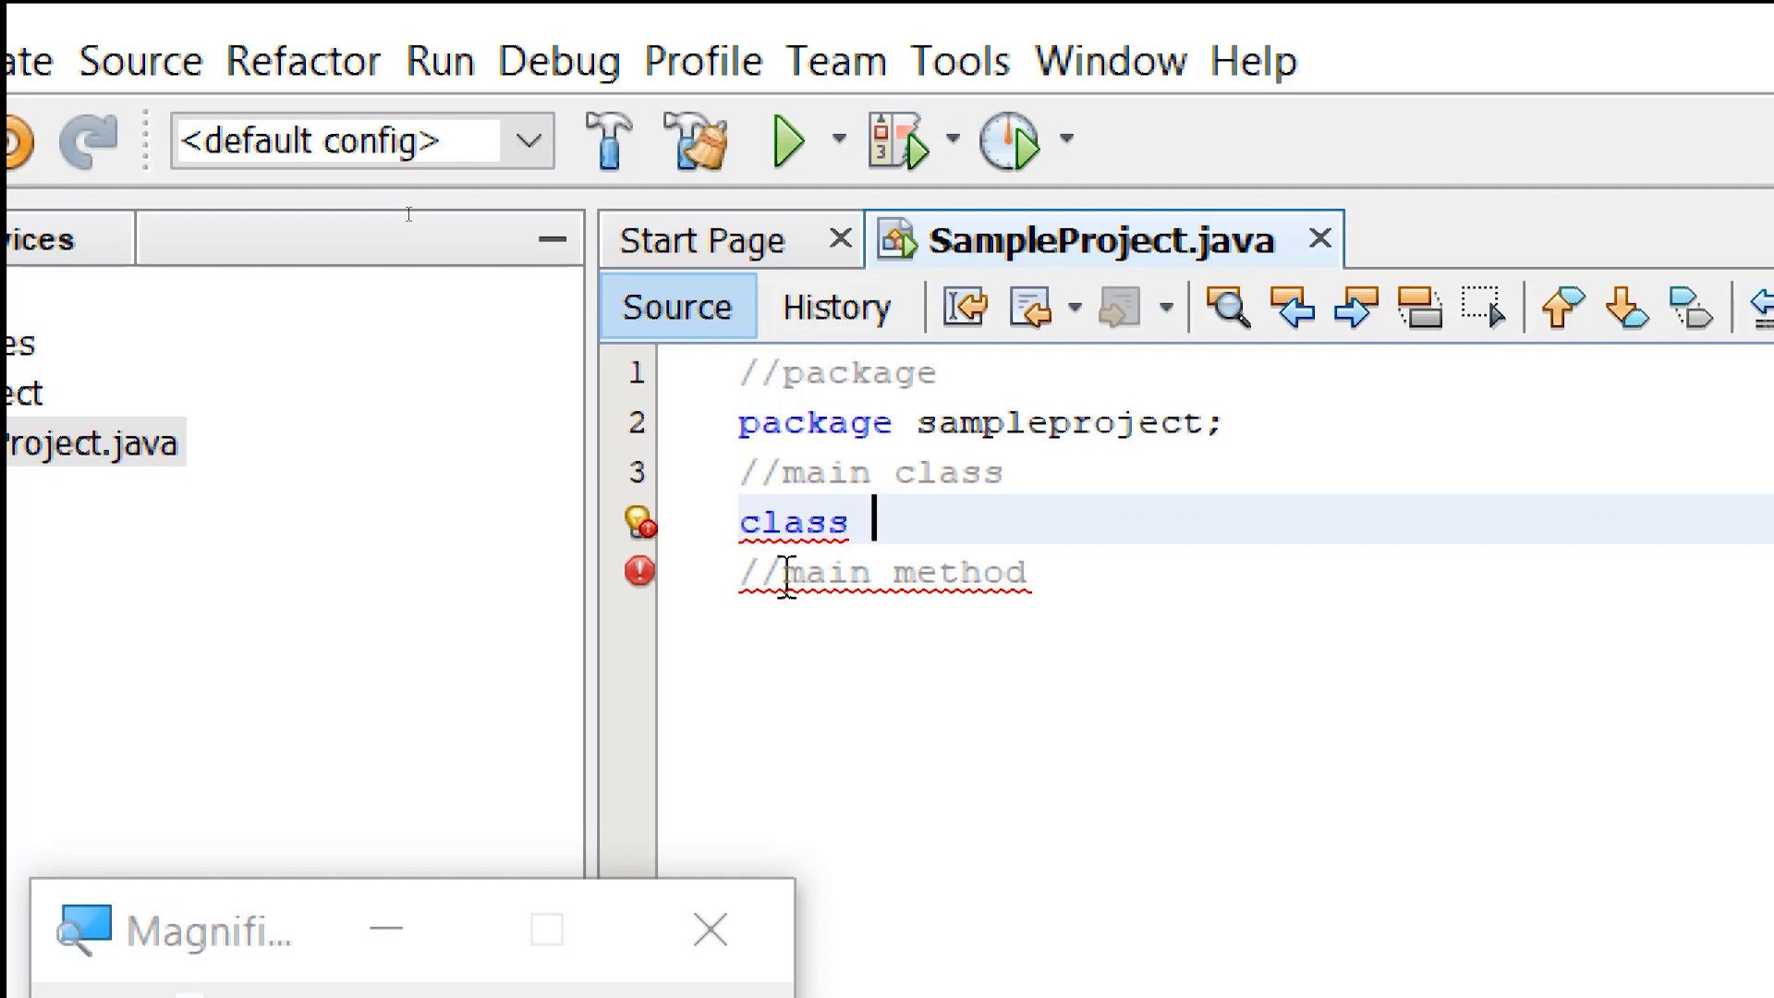
pyautogui.write('Sam')
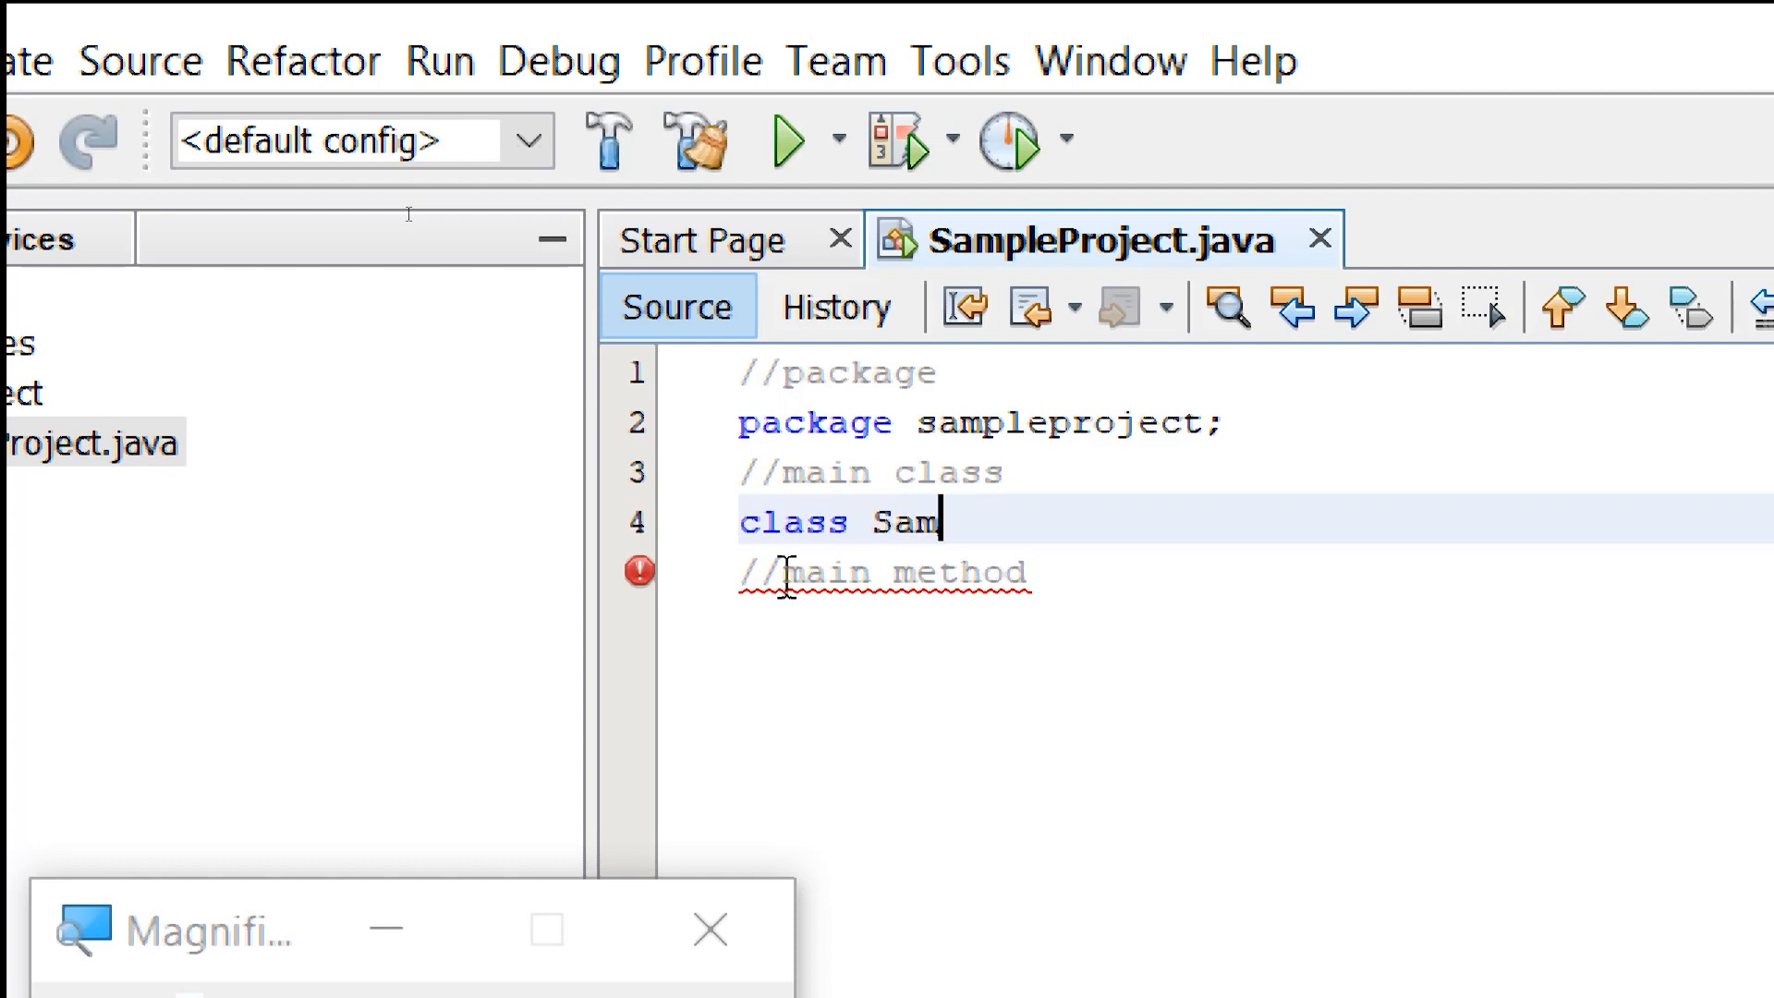
pyautogui.write('pleP')
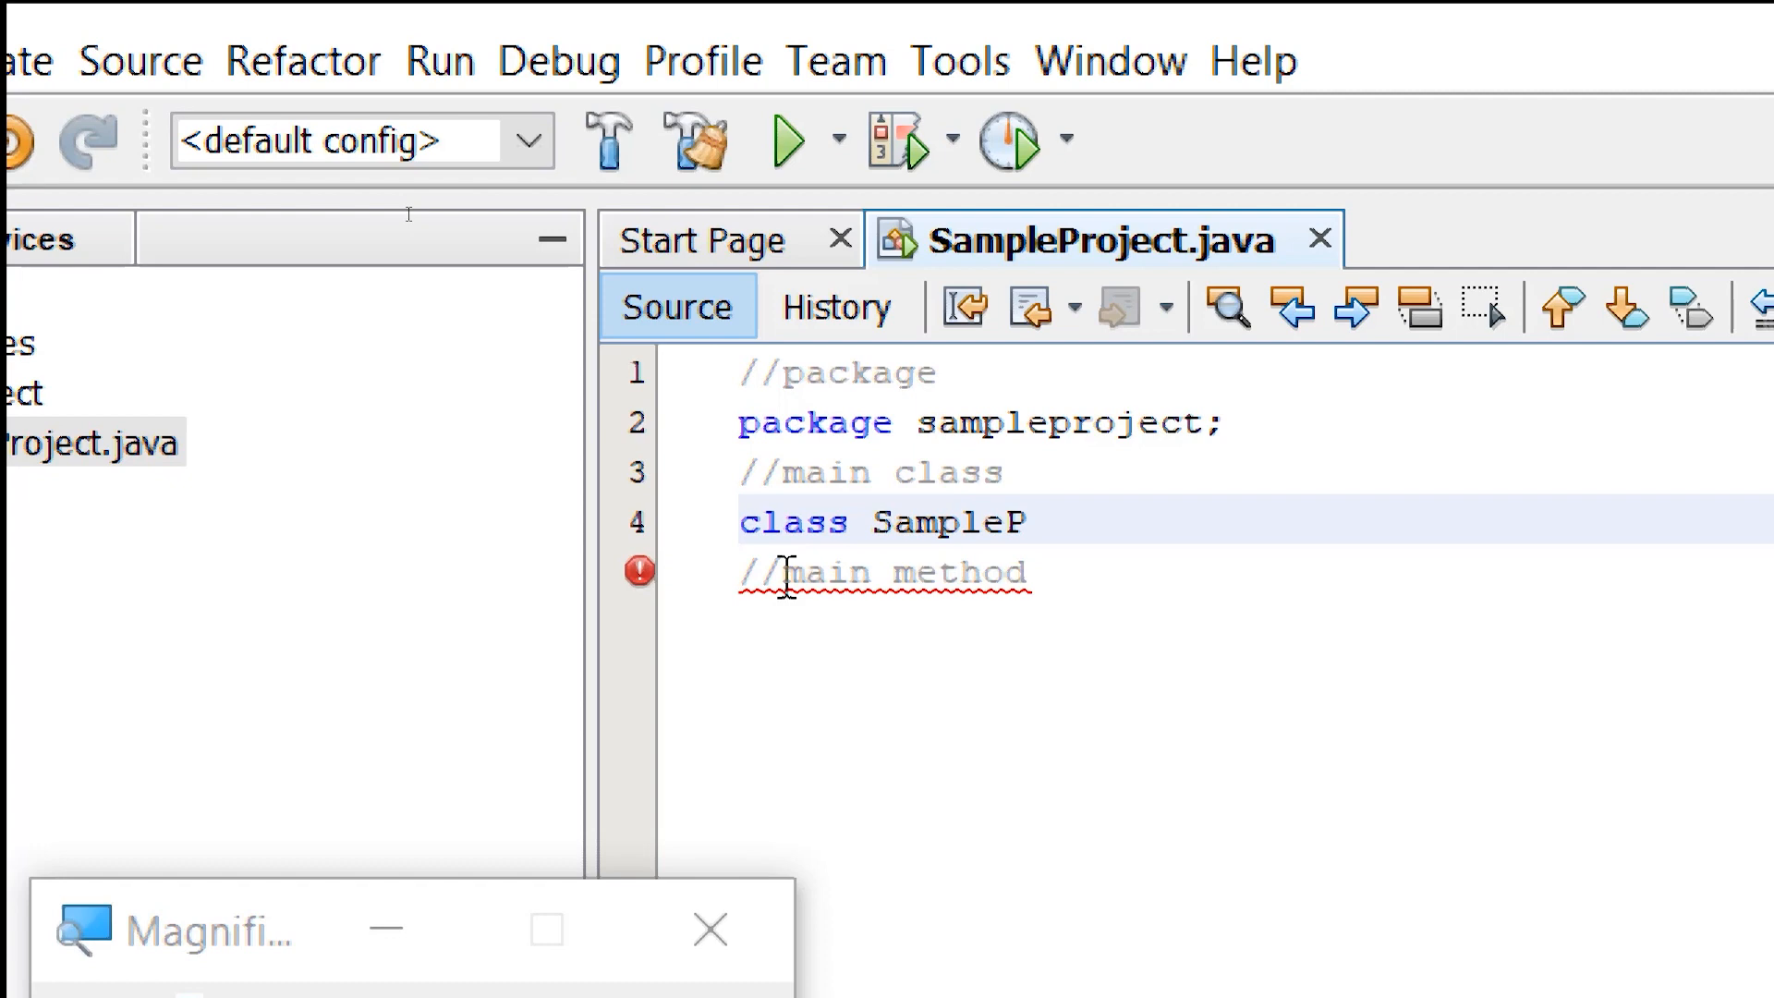
pyautogui.write('roject')
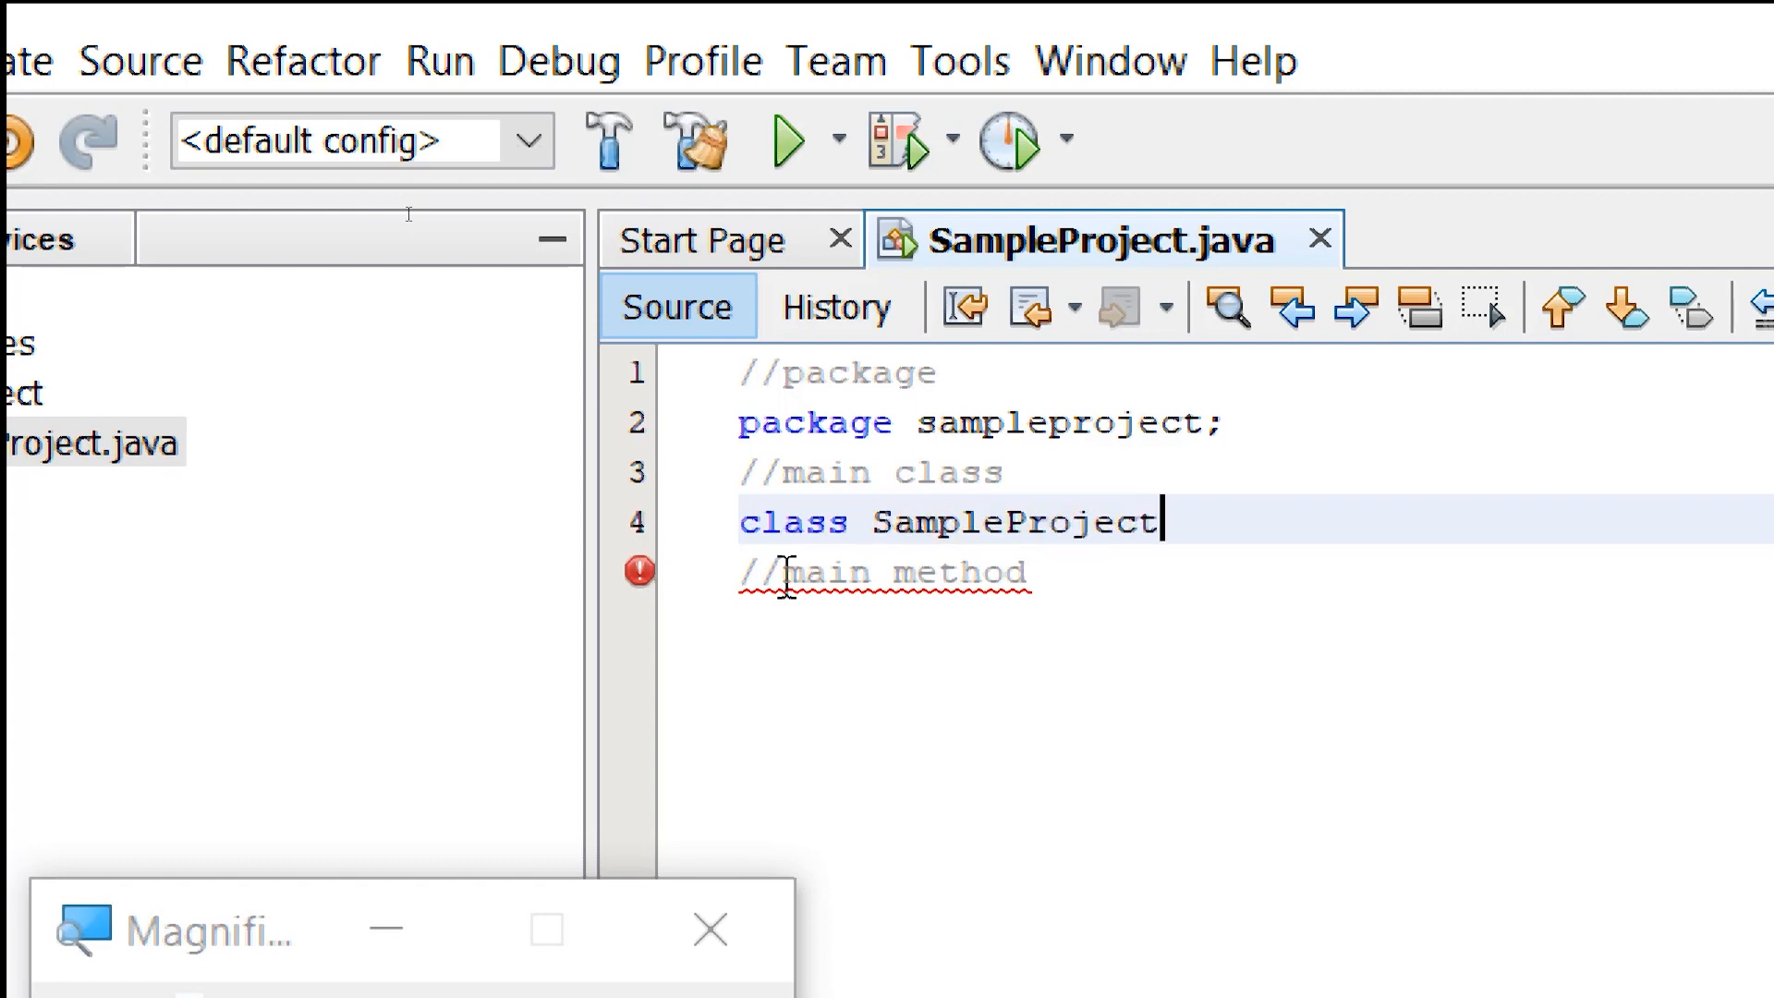
pyautogui.doubleClick(1010, 521)
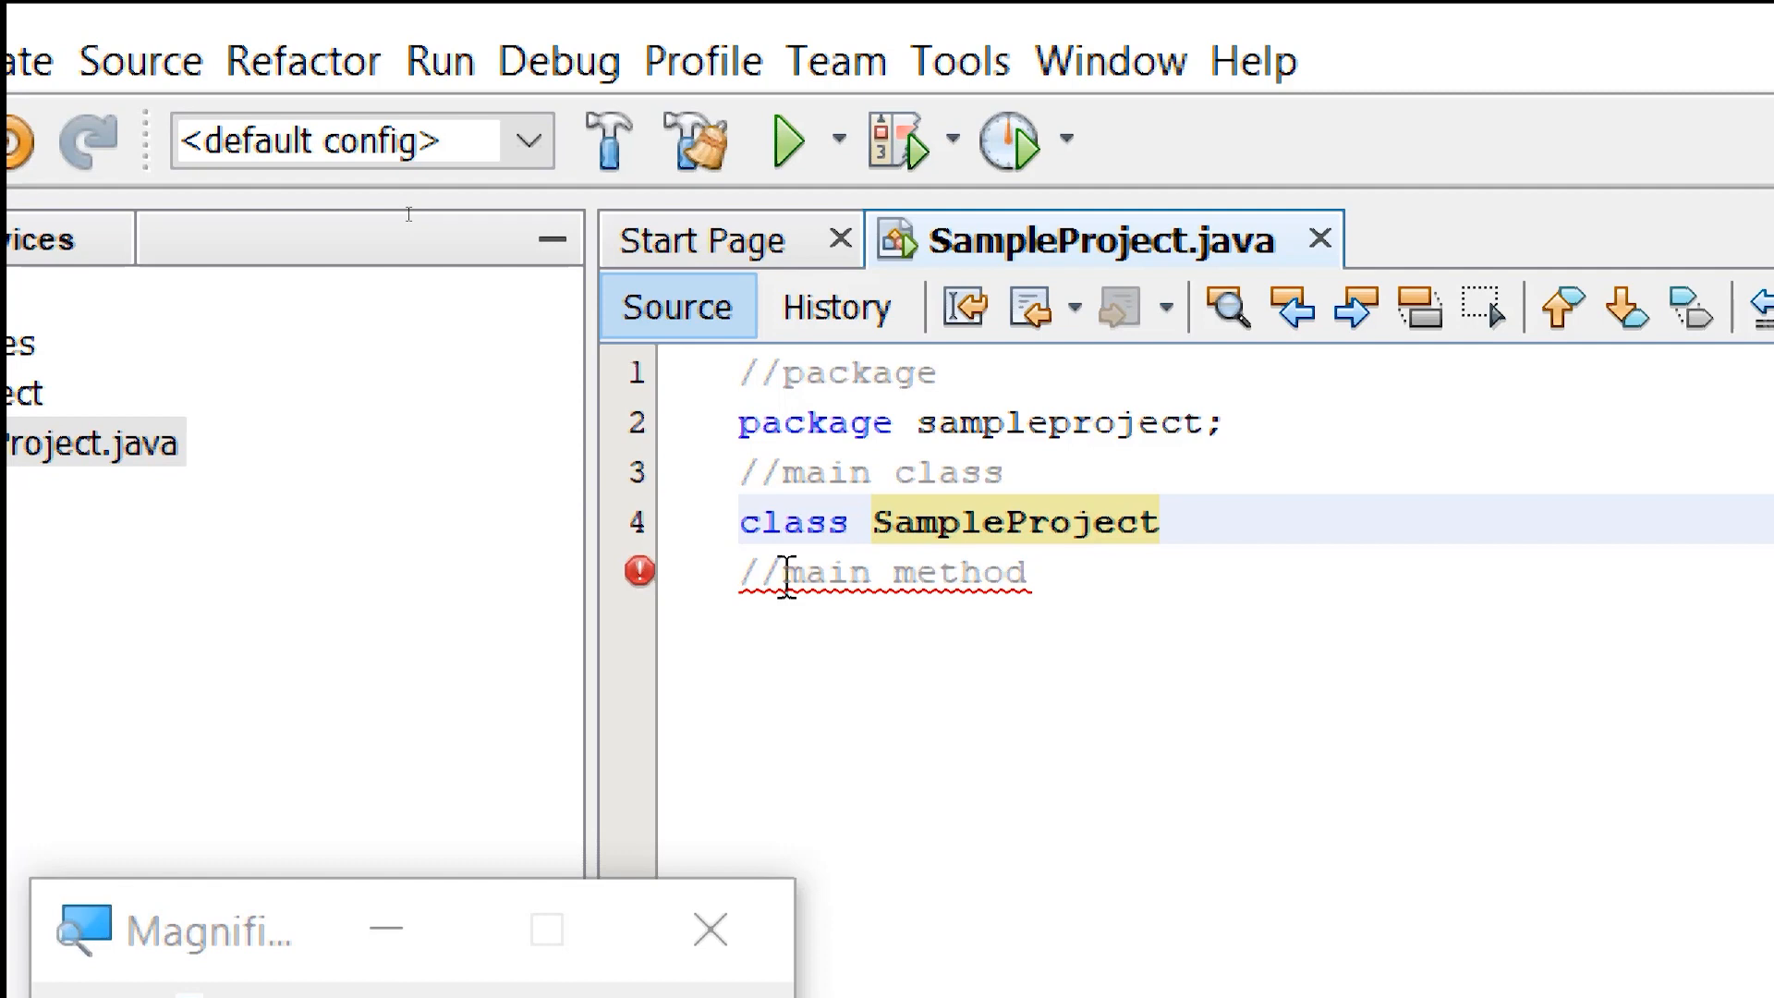
pyautogui.write('{')
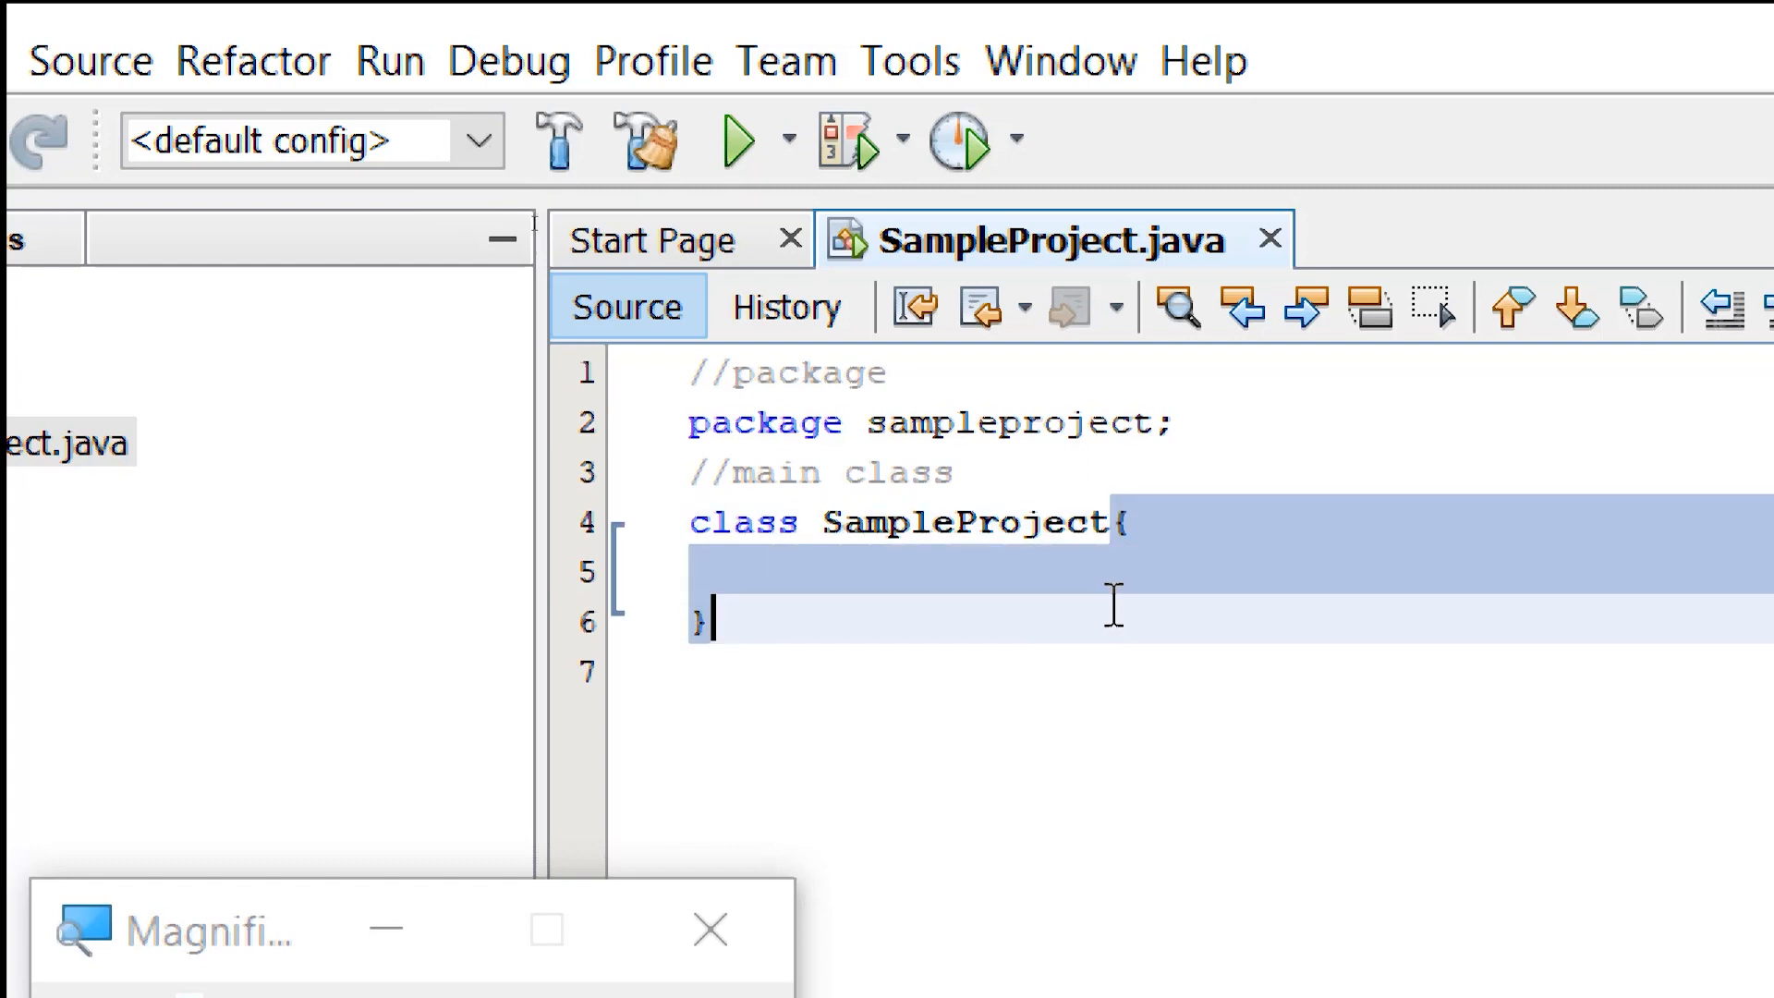
pyautogui.write('//main method')
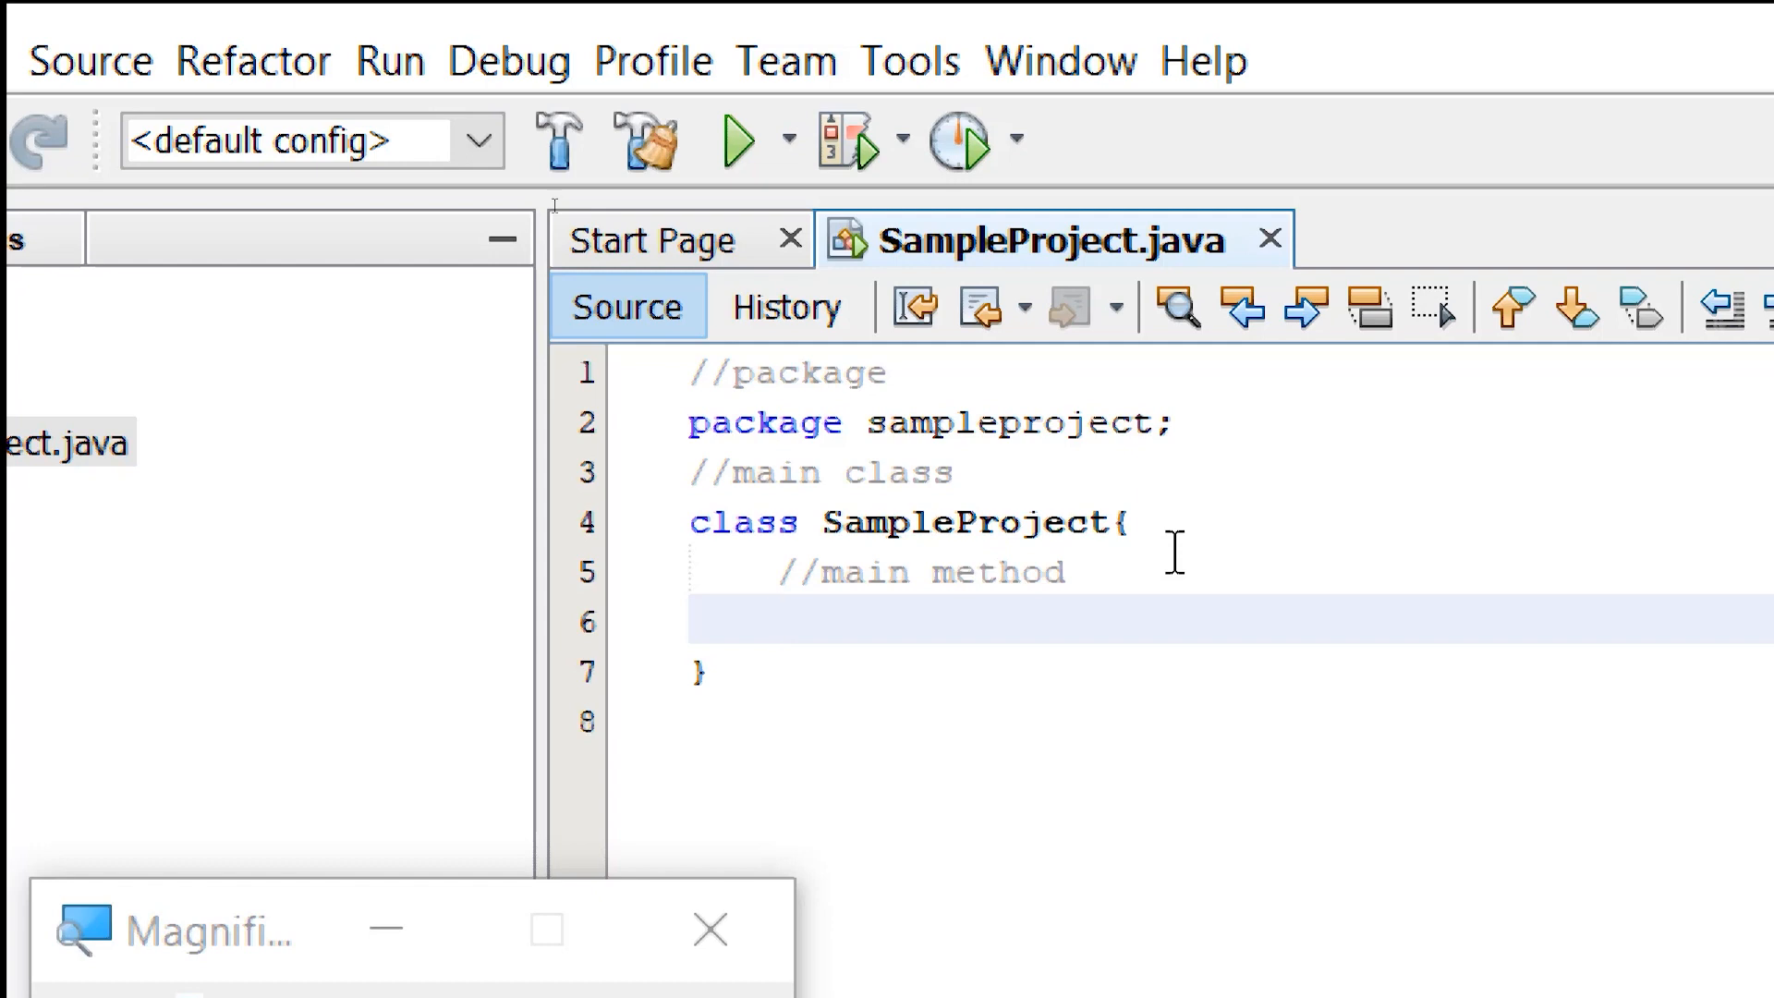
# Write 'public static void main' under the //main method comment
pyautogui.write('pu')
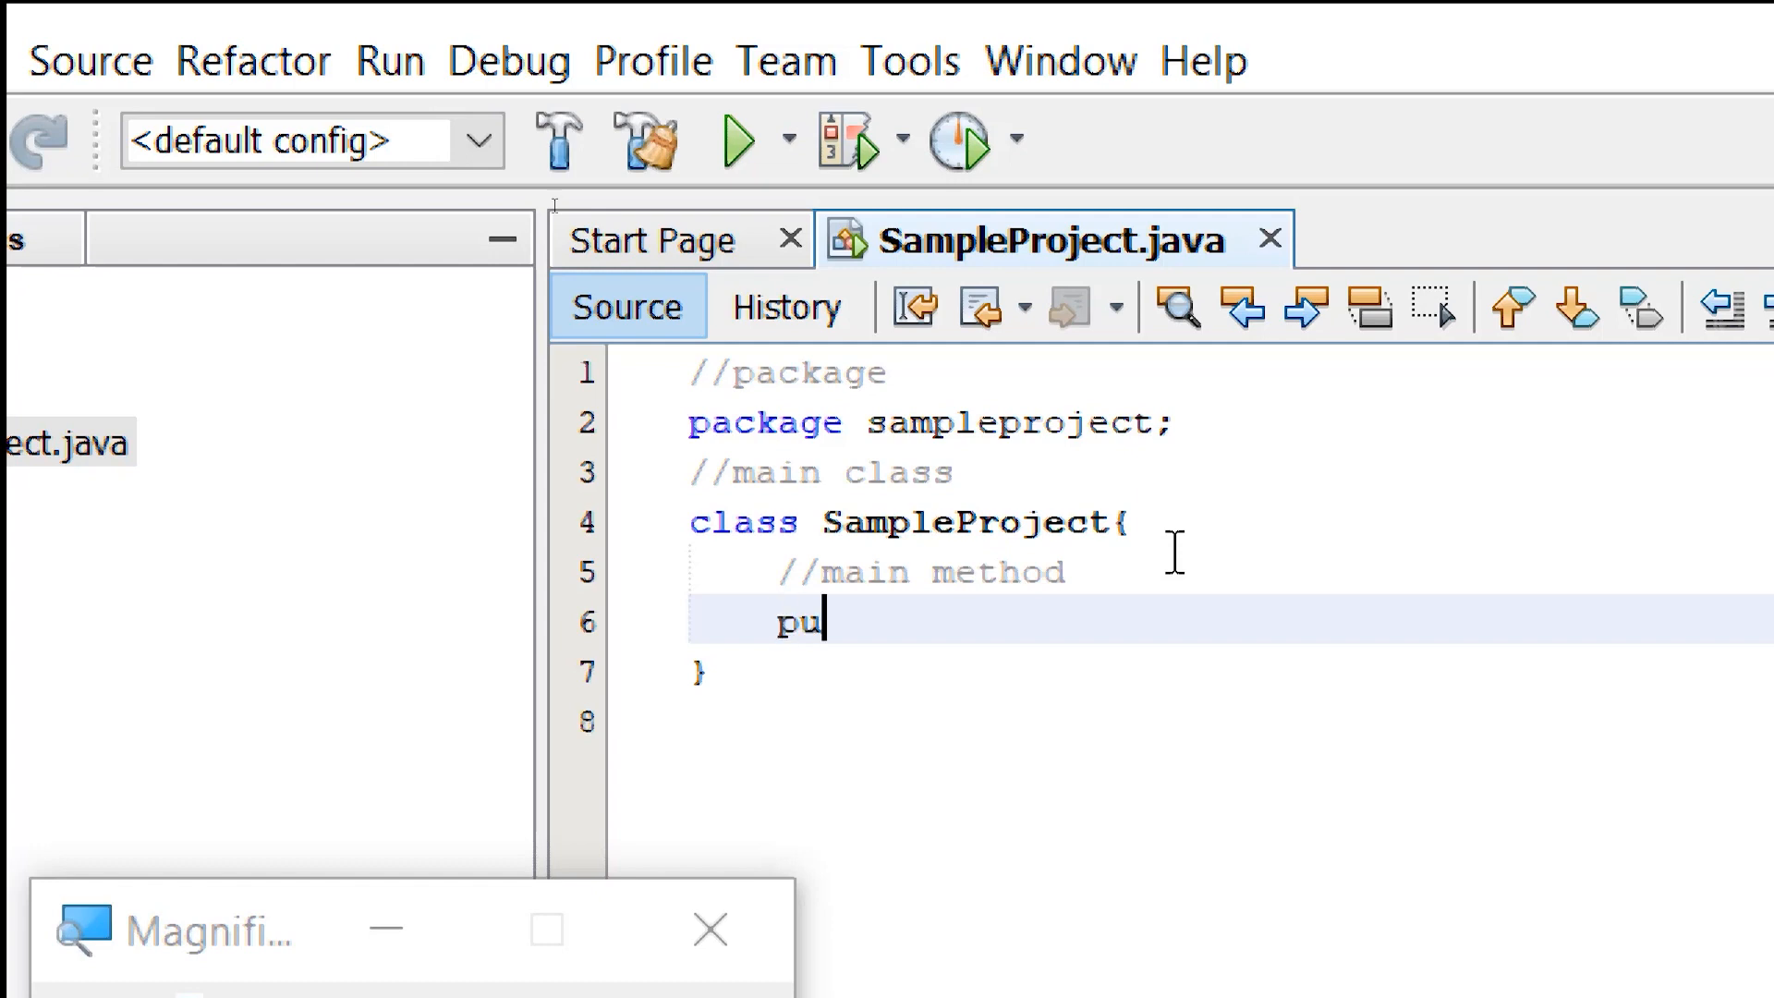
pyautogui.write('blic')
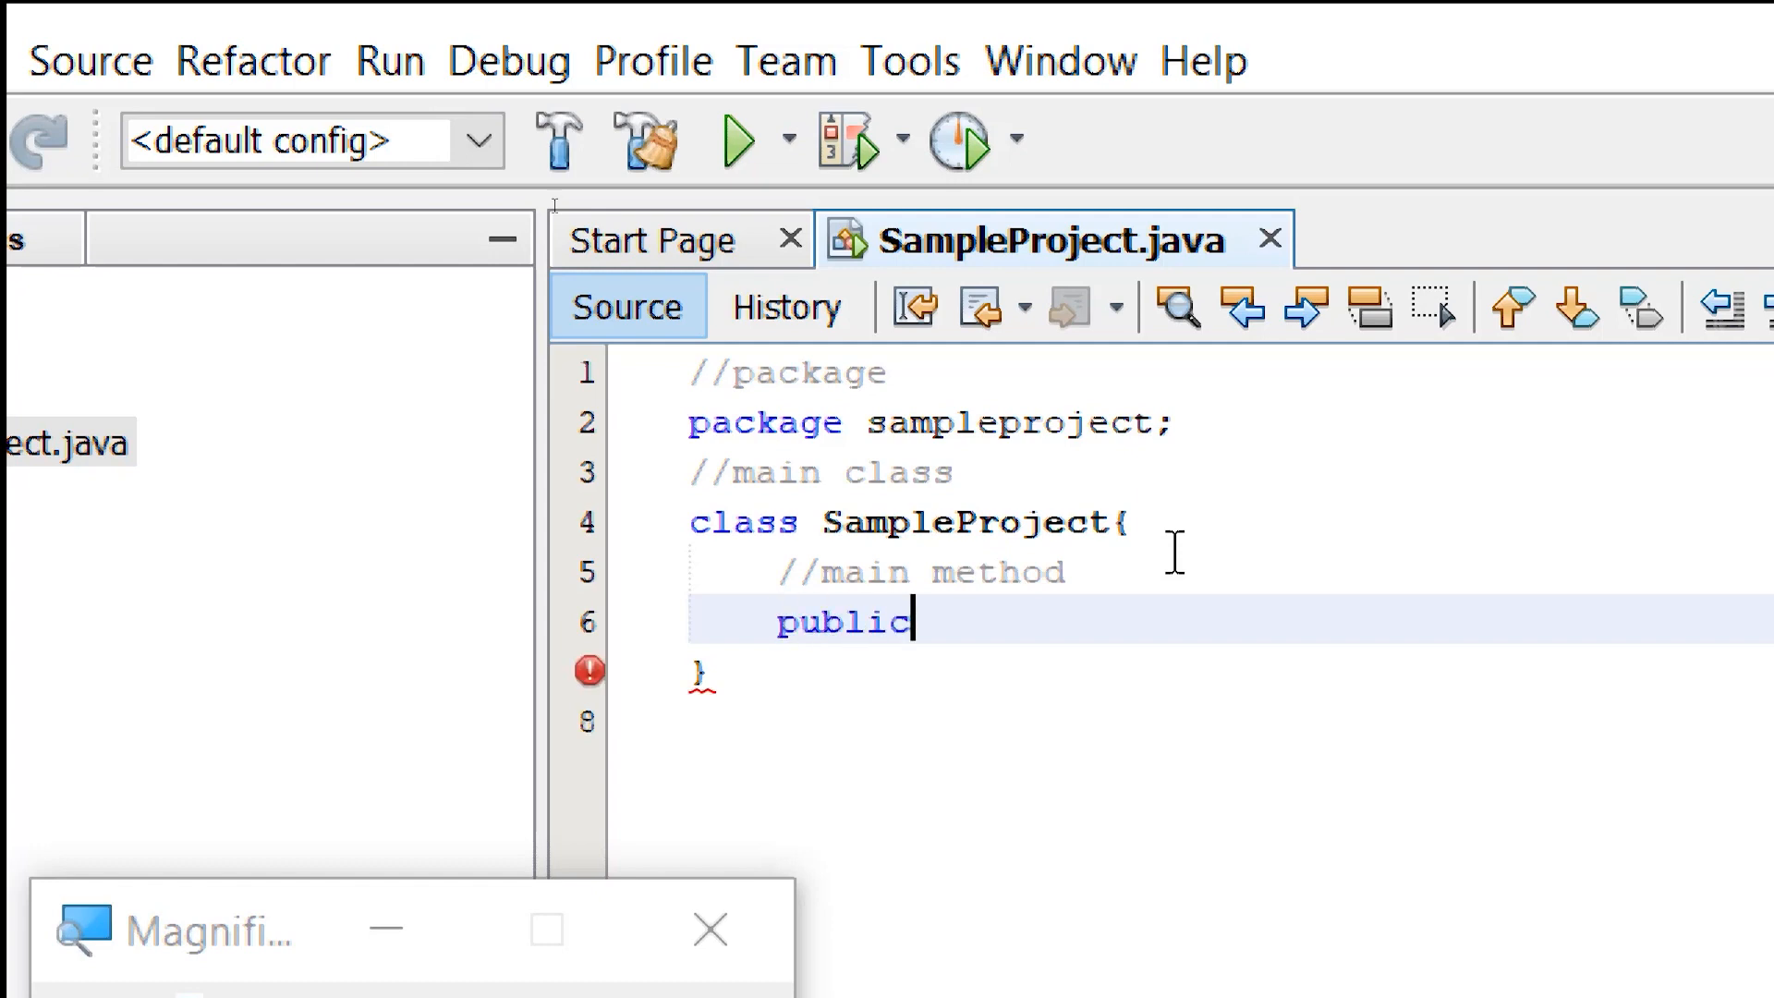
pyautogui.write('stati')
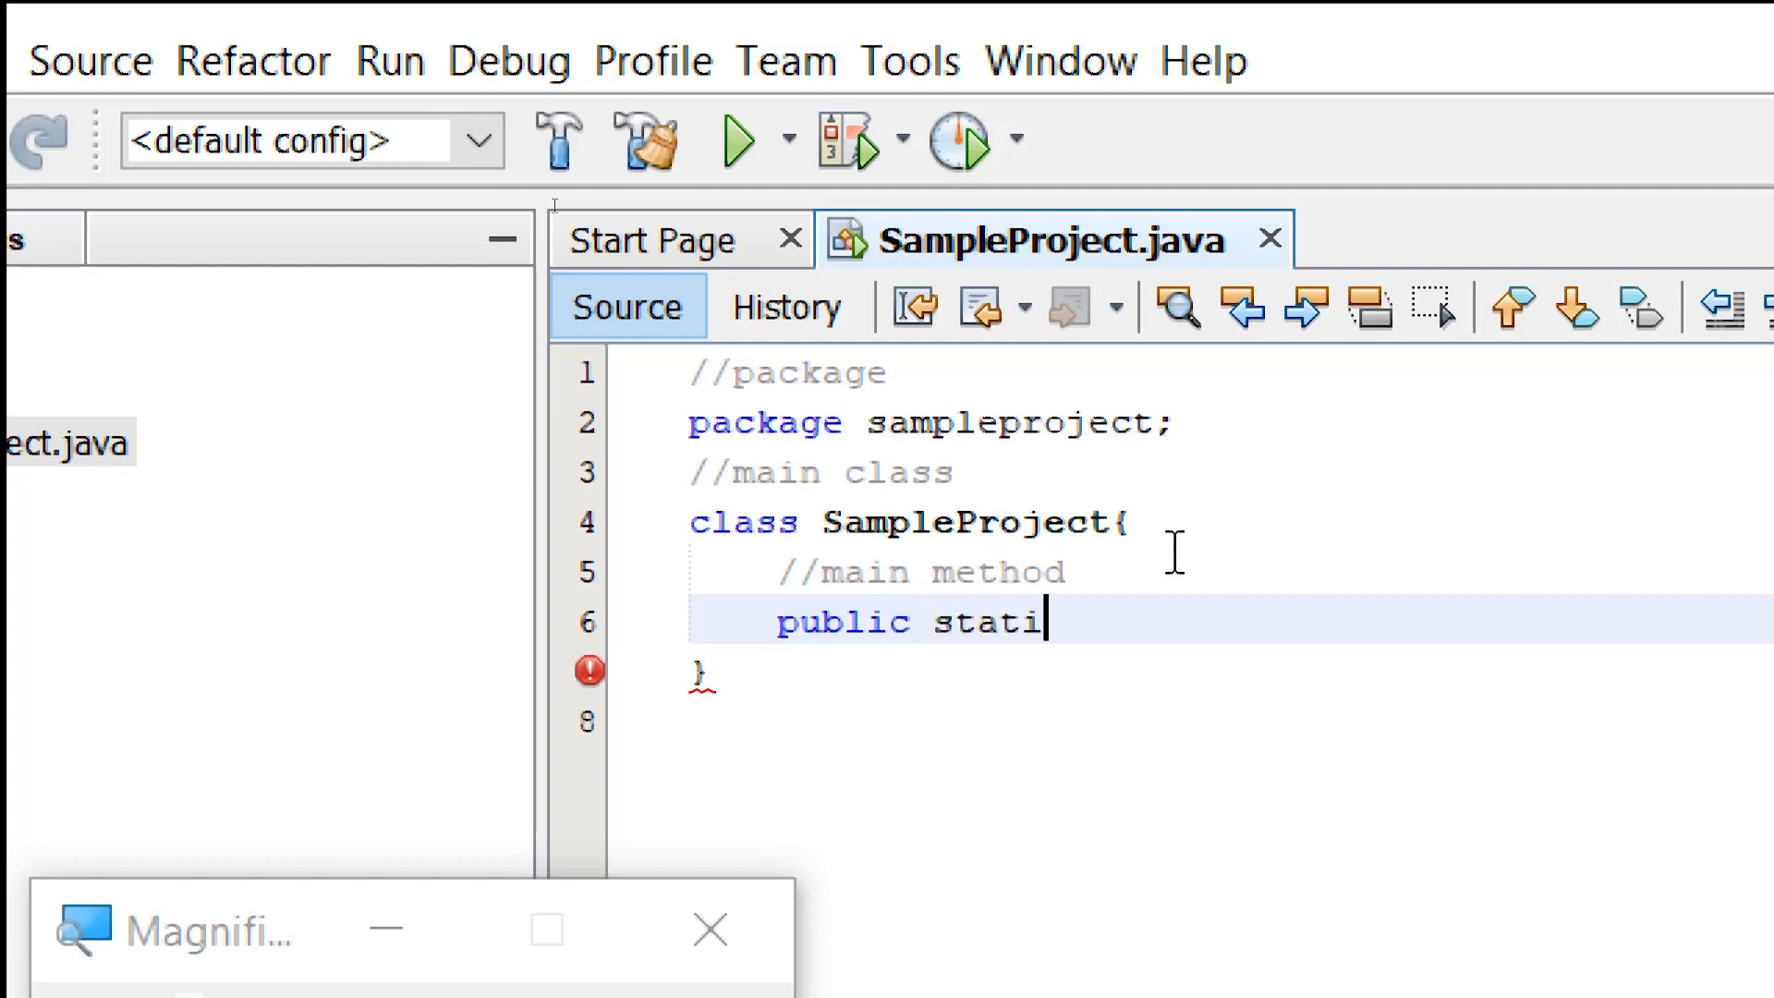
pyautogui.write('c')
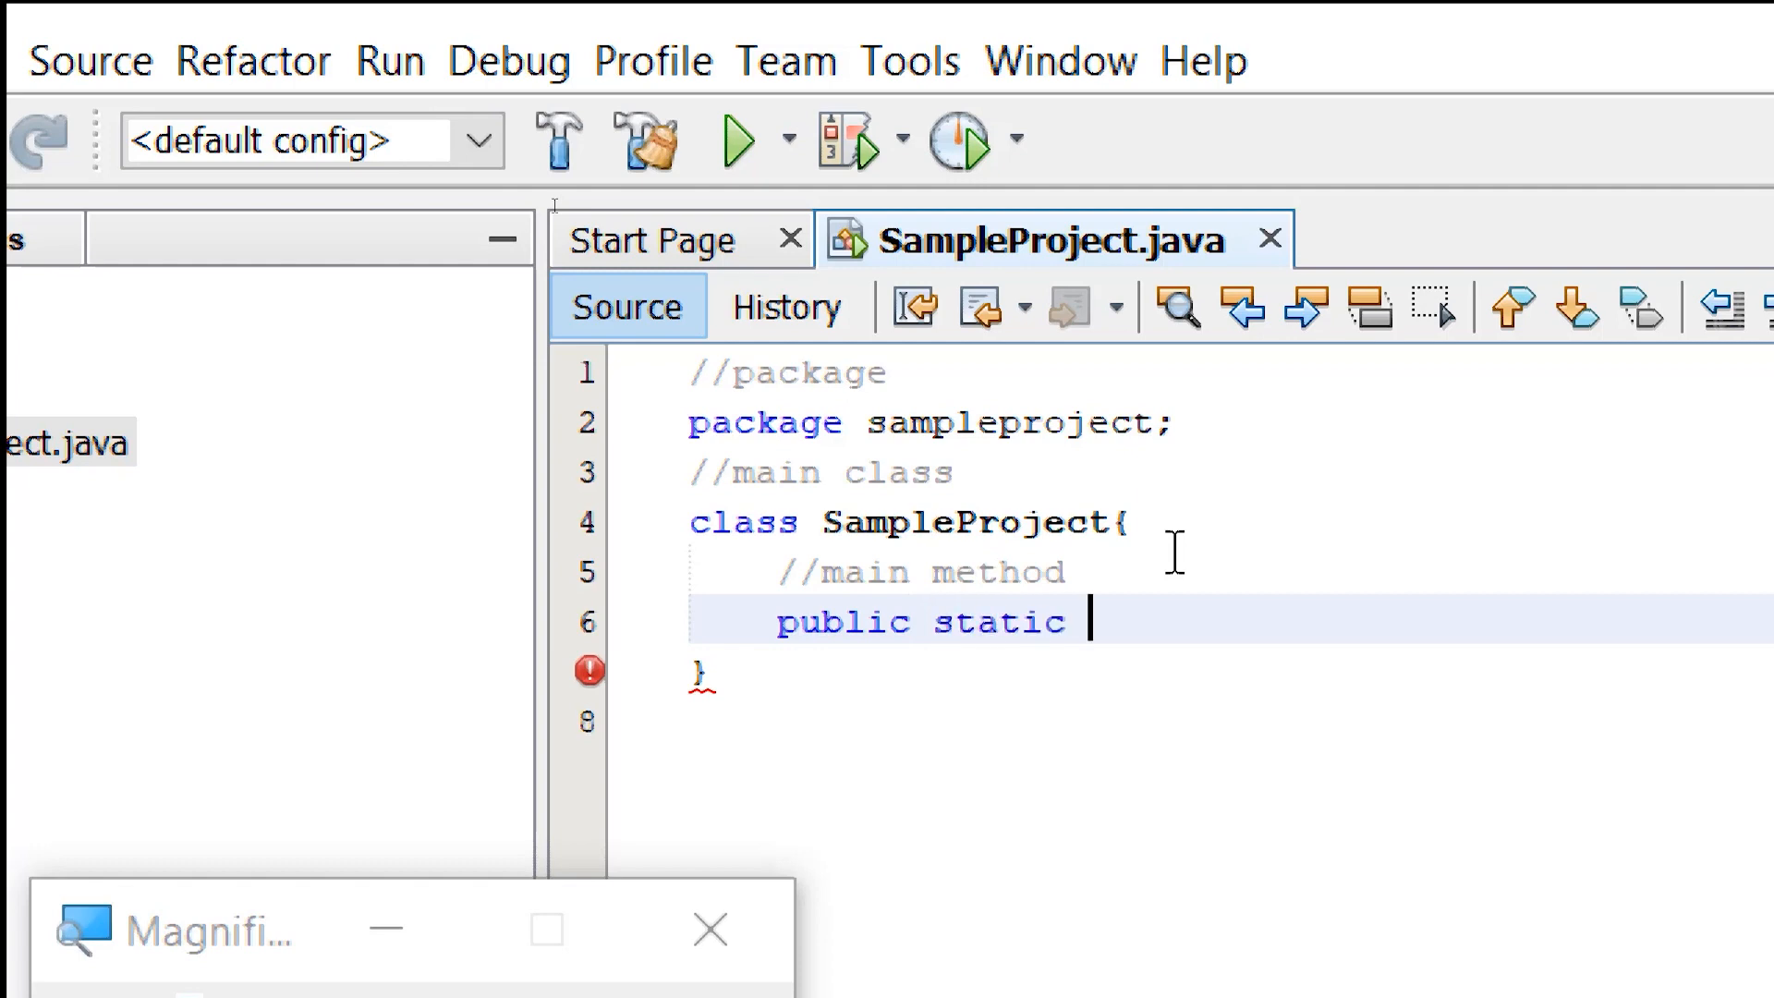
pyautogui.write('void')
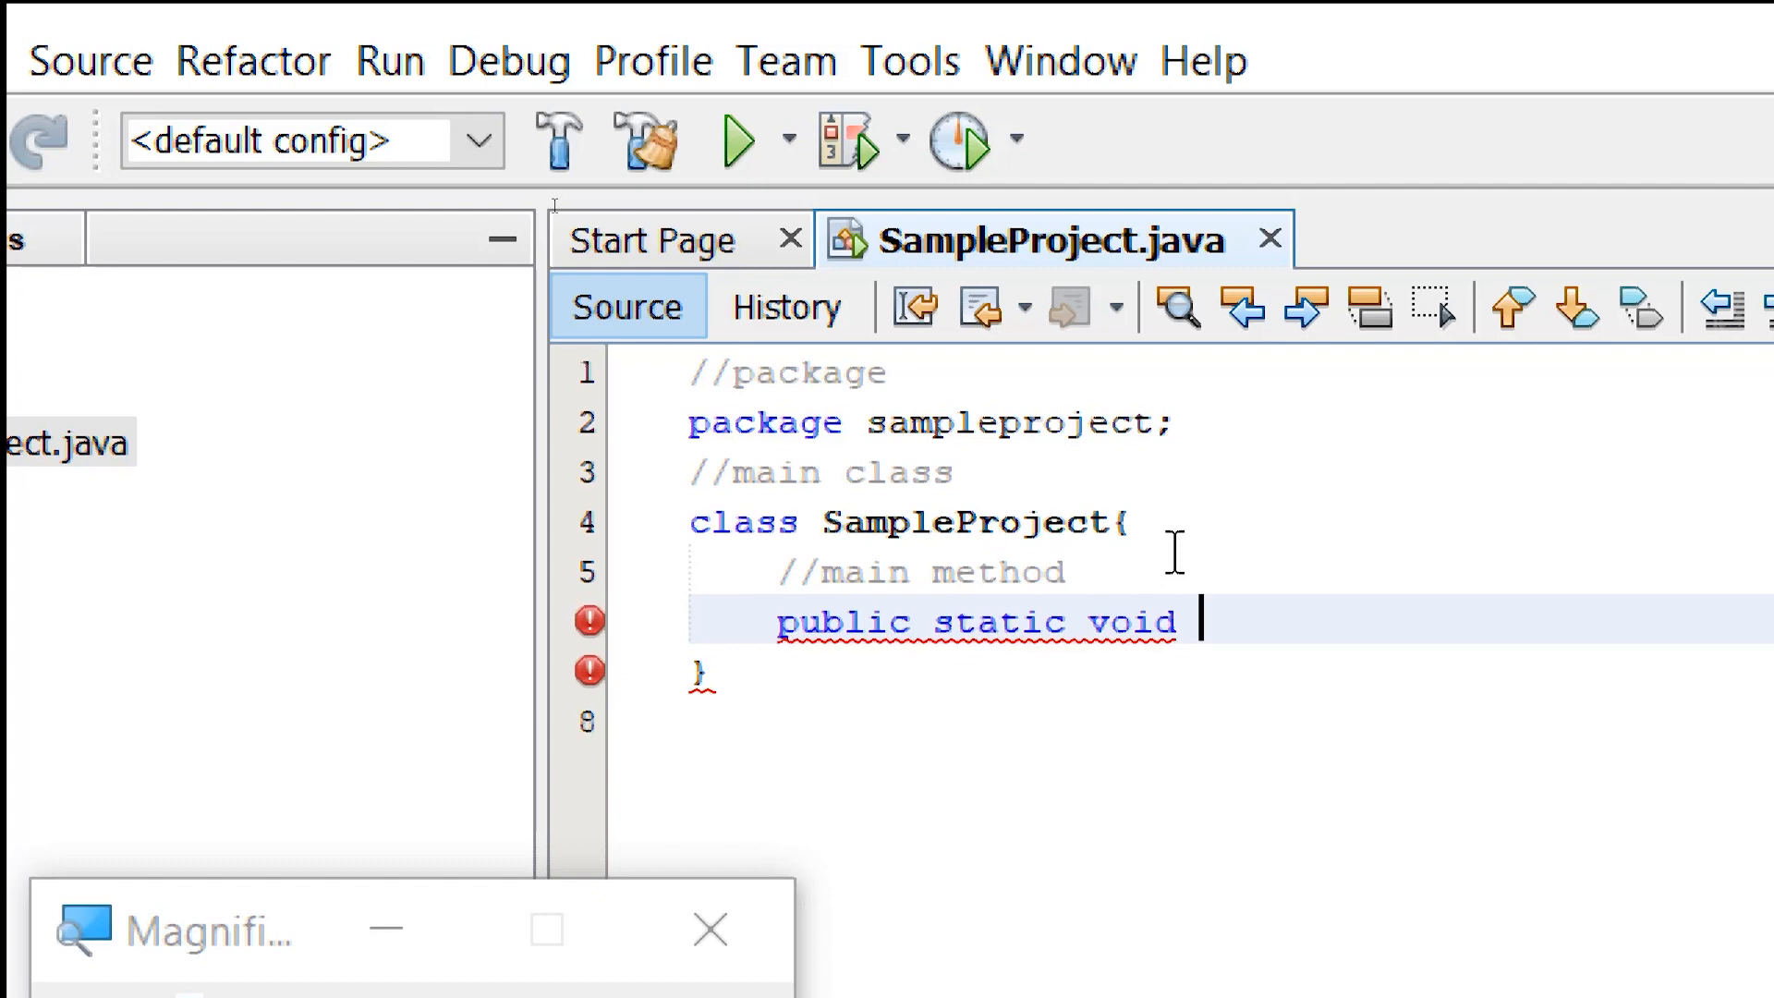
pyautogui.write('main')
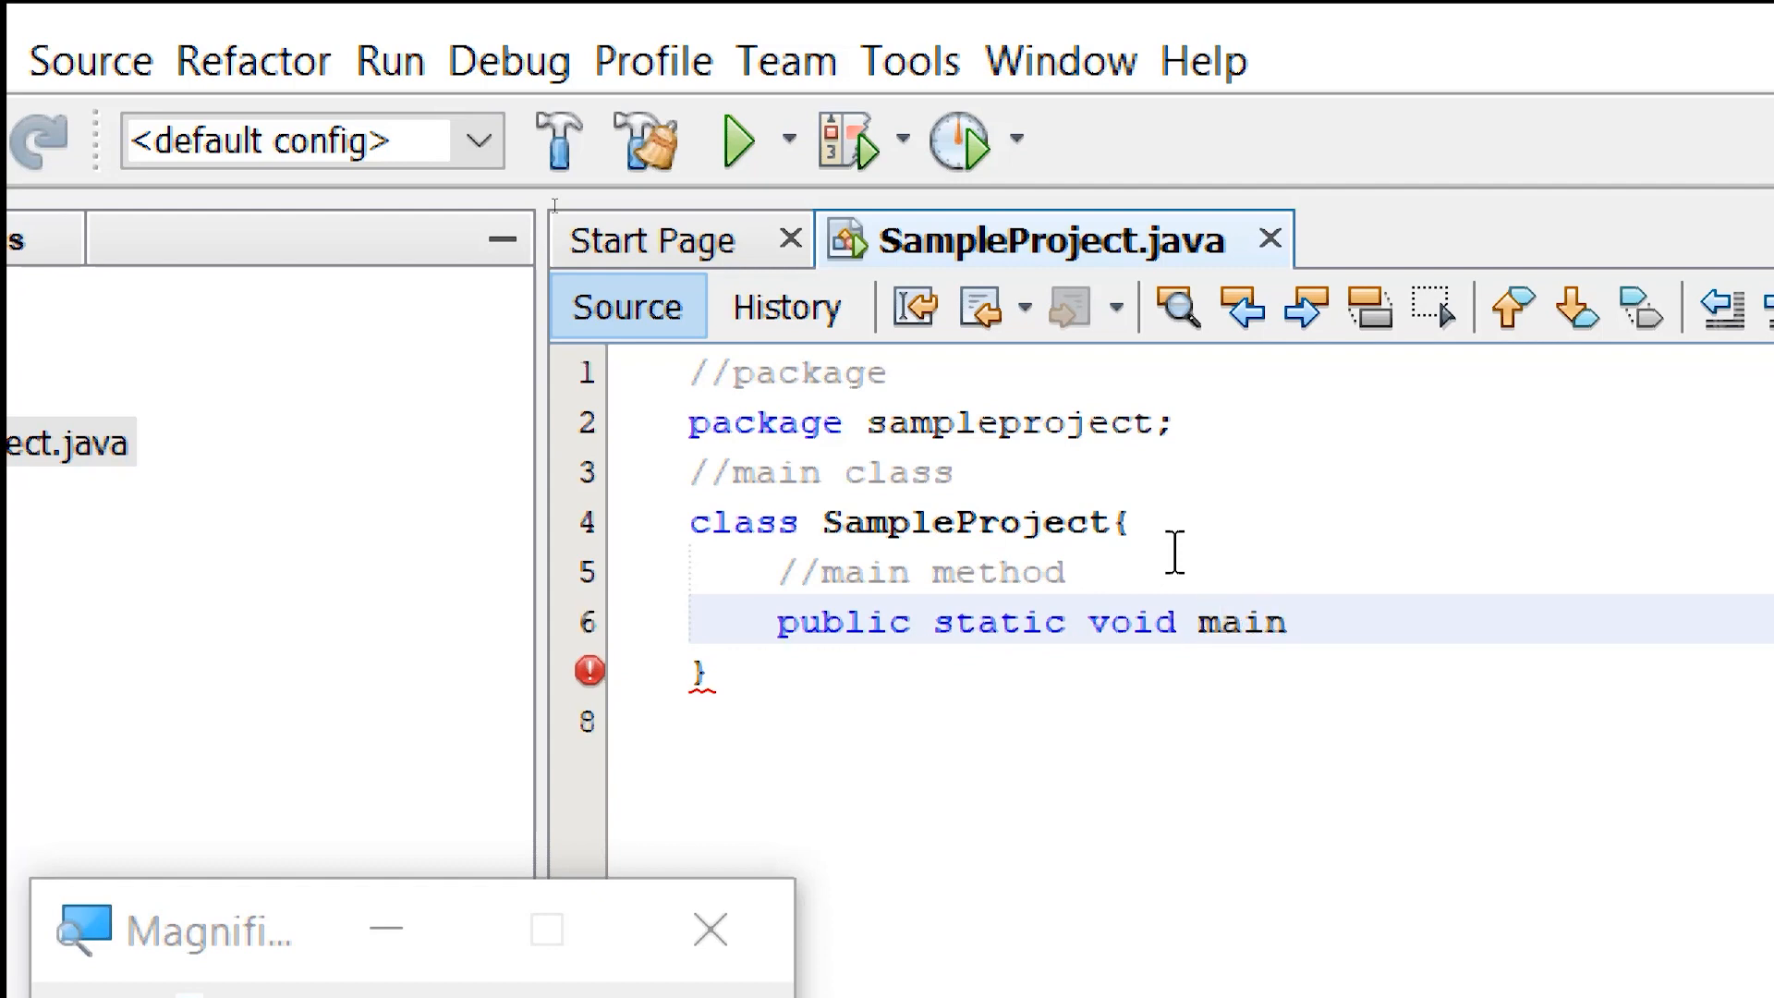
pyautogui.doubleClick(1242, 623)
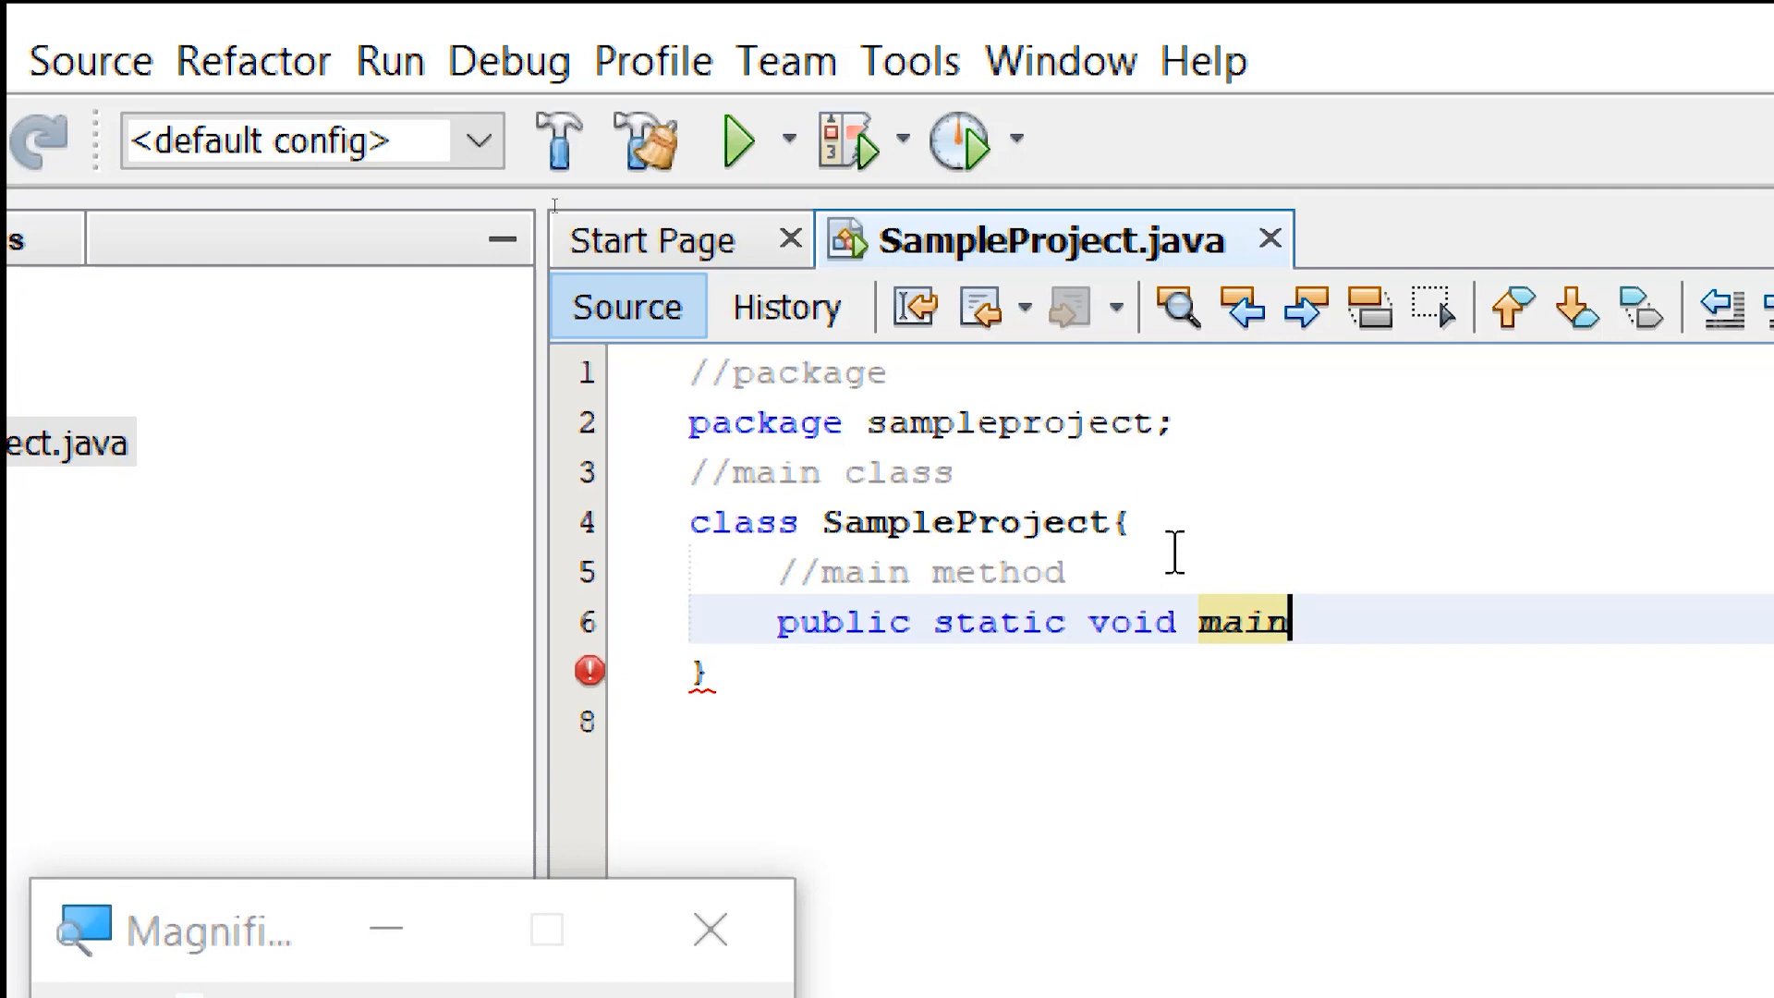
# Complete the signature with the parameter list '(String[] args)'
pyautogui.write('()')
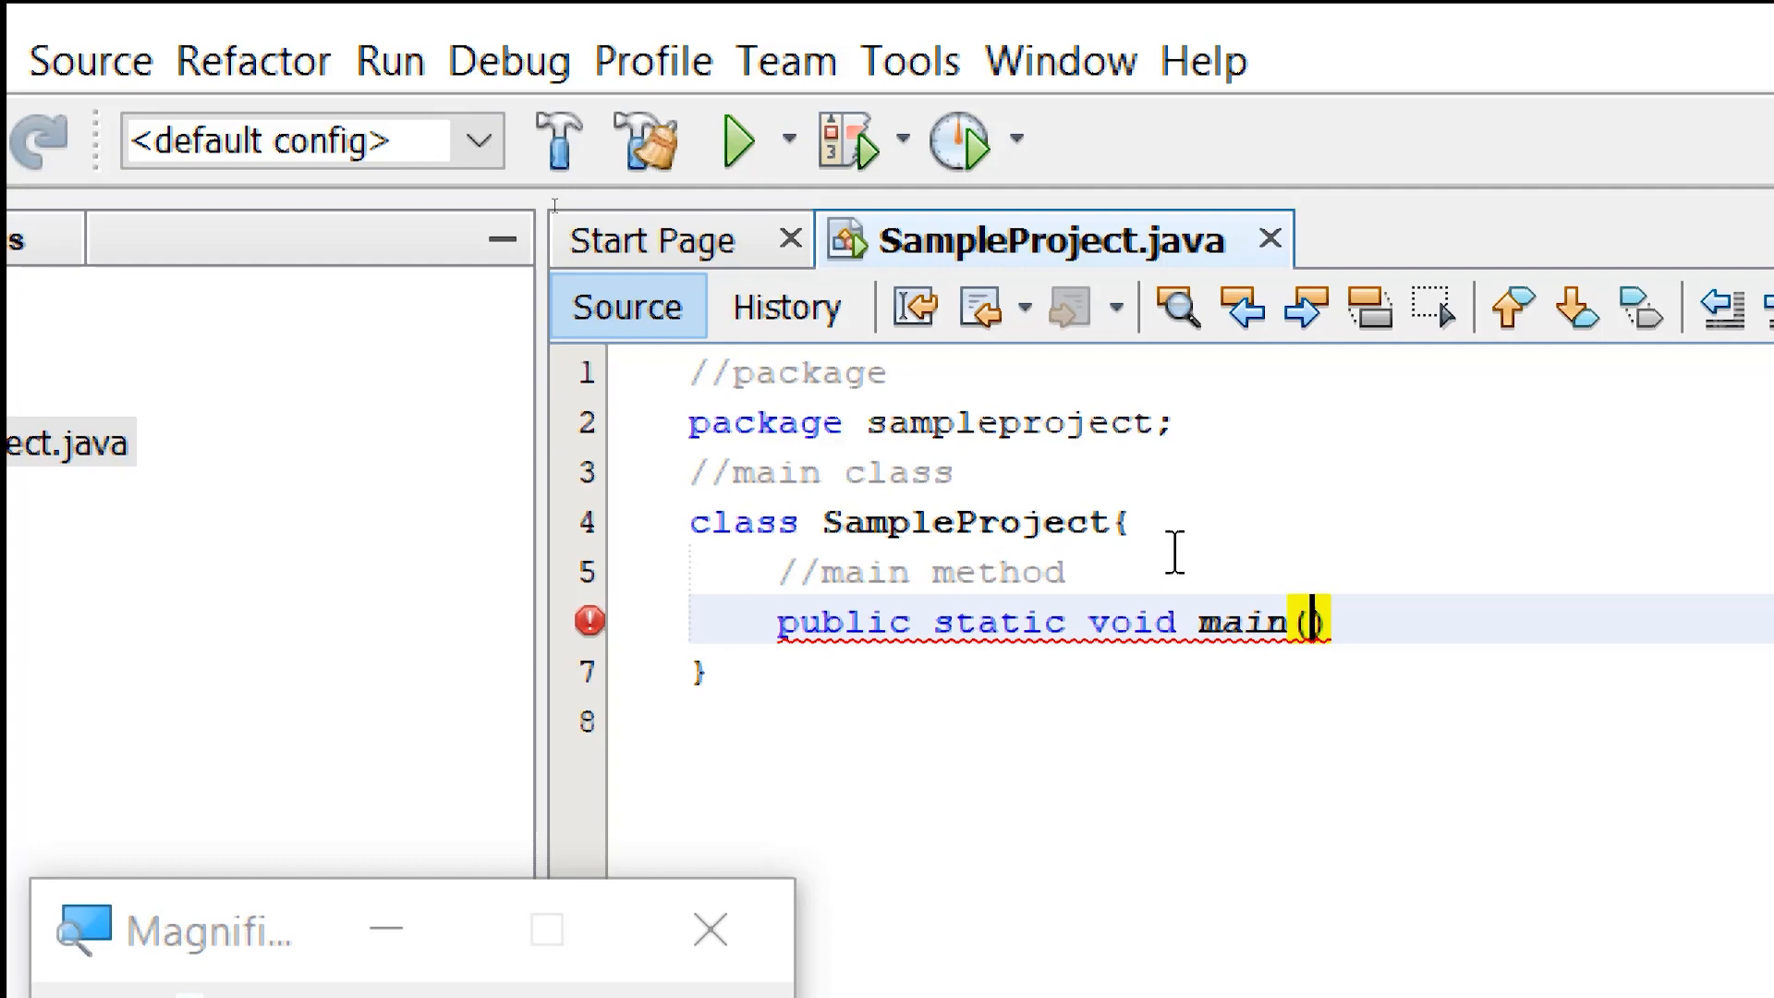
pyautogui.write('String')
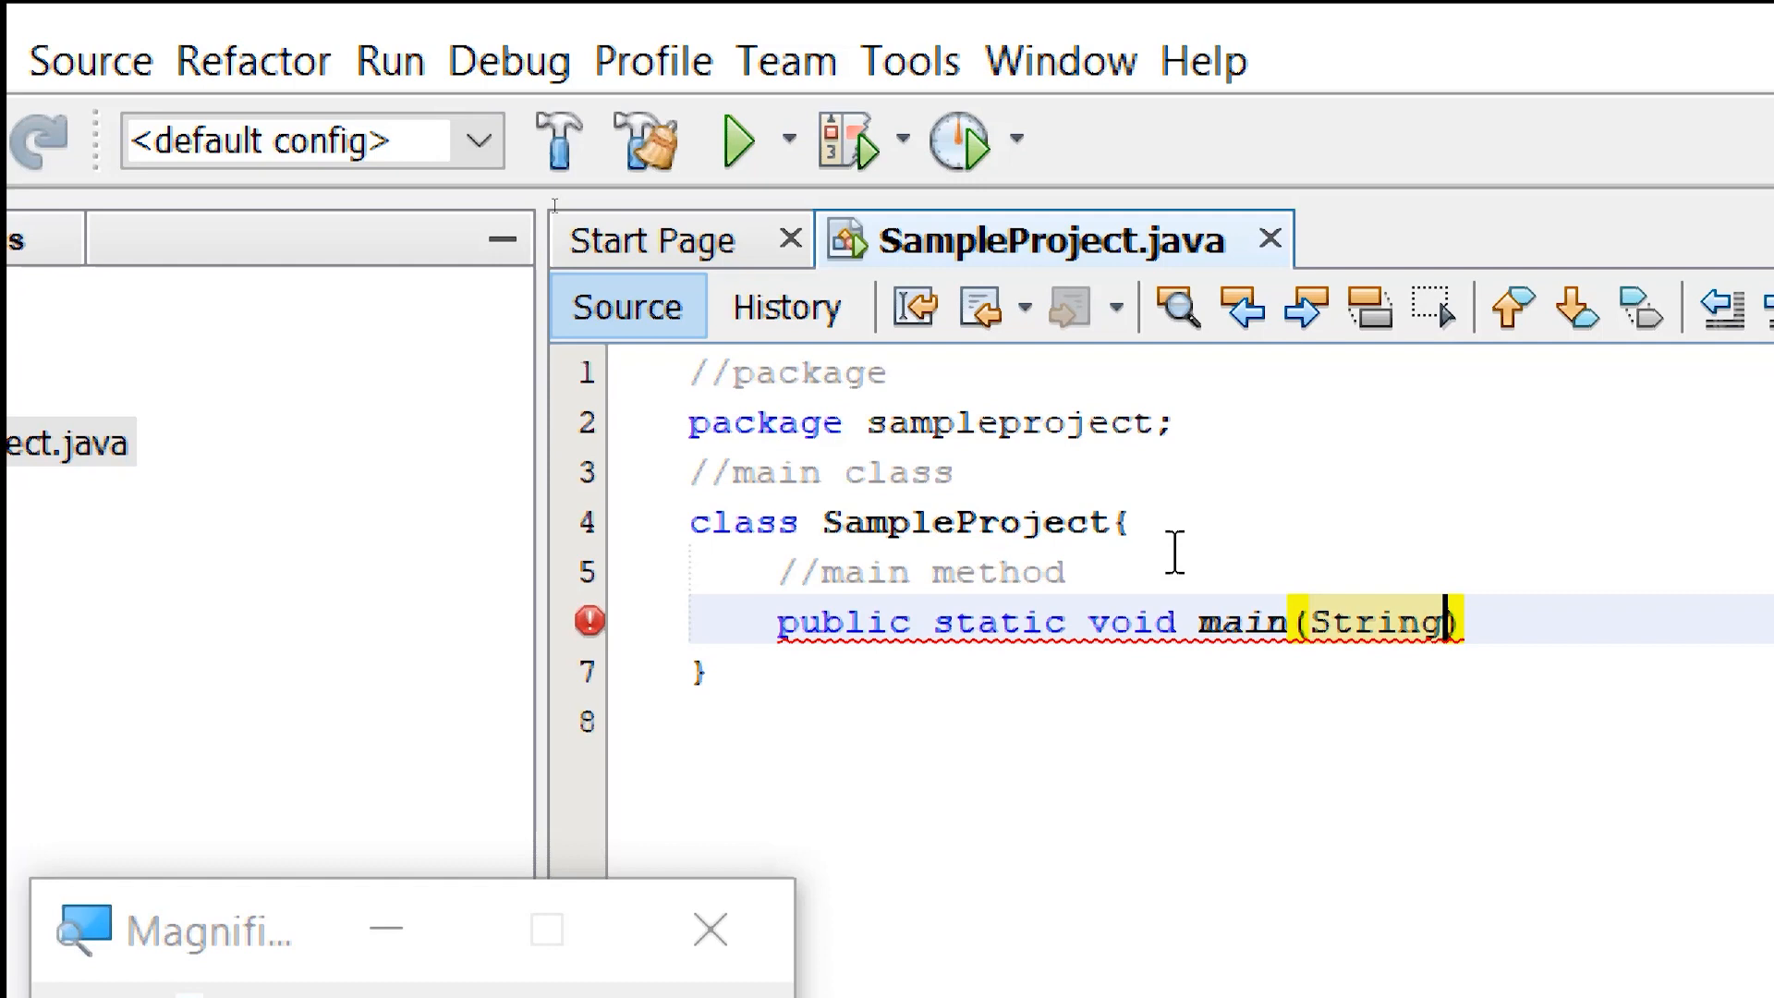
pyautogui.write('[]')
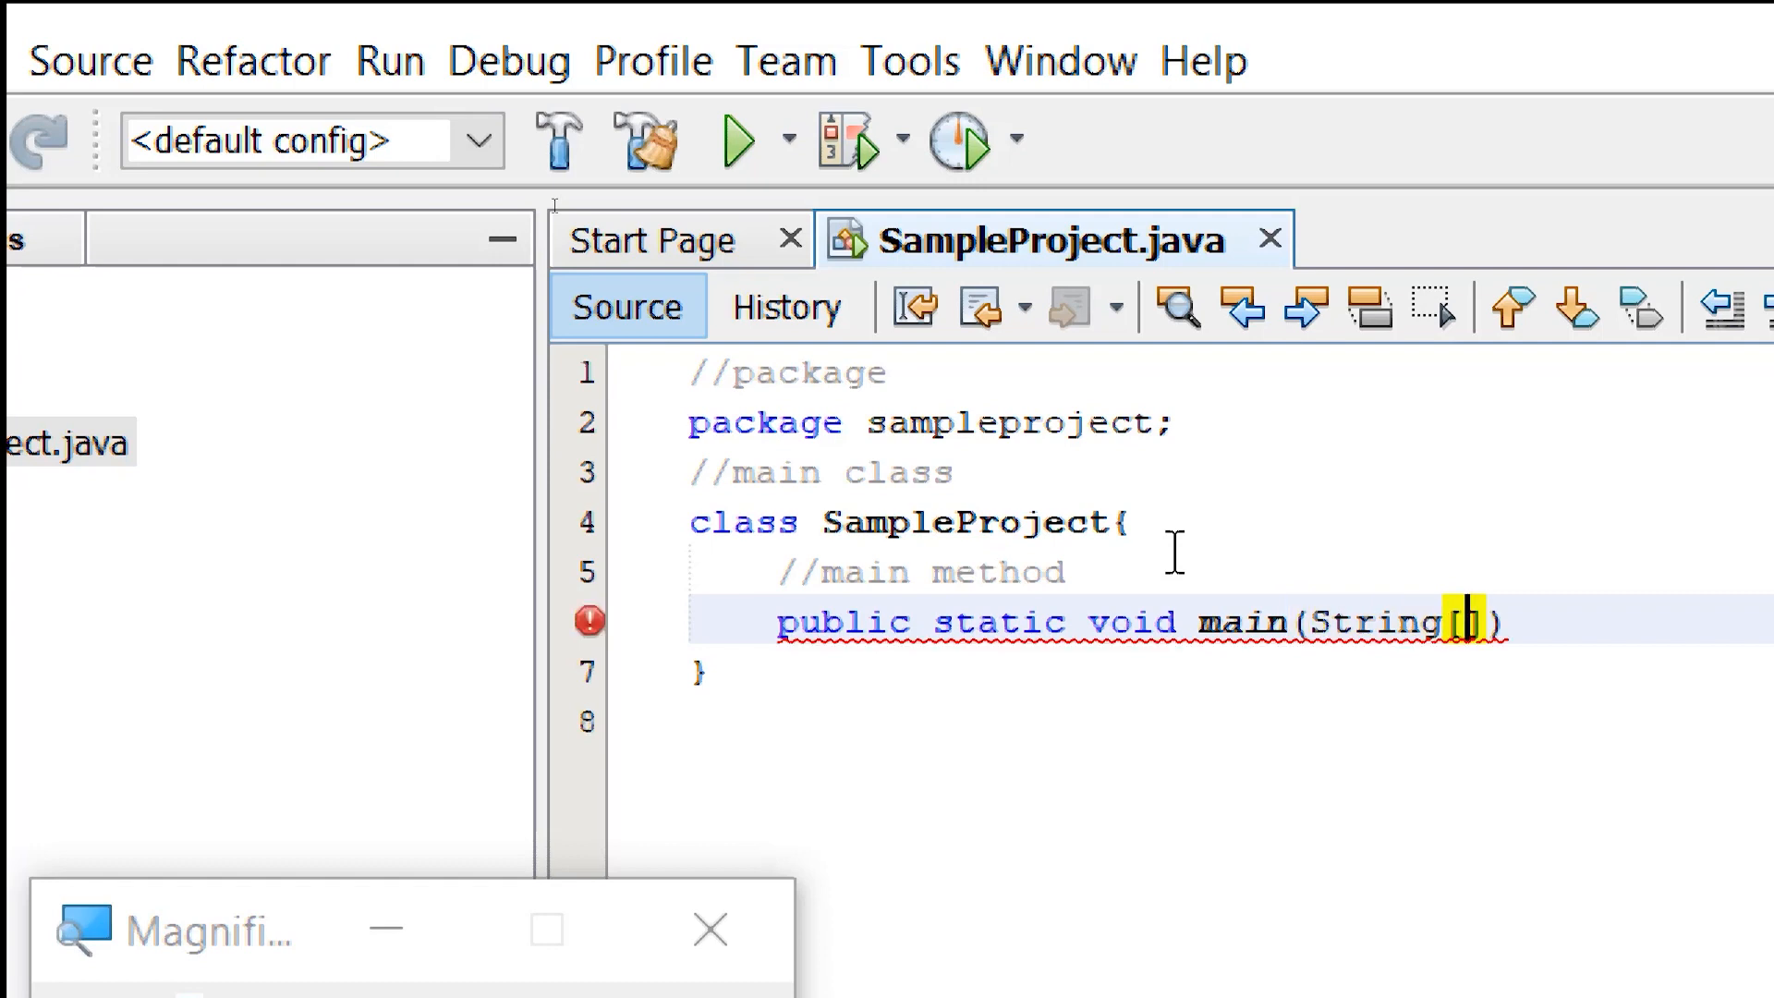
pyautogui.write('[]')
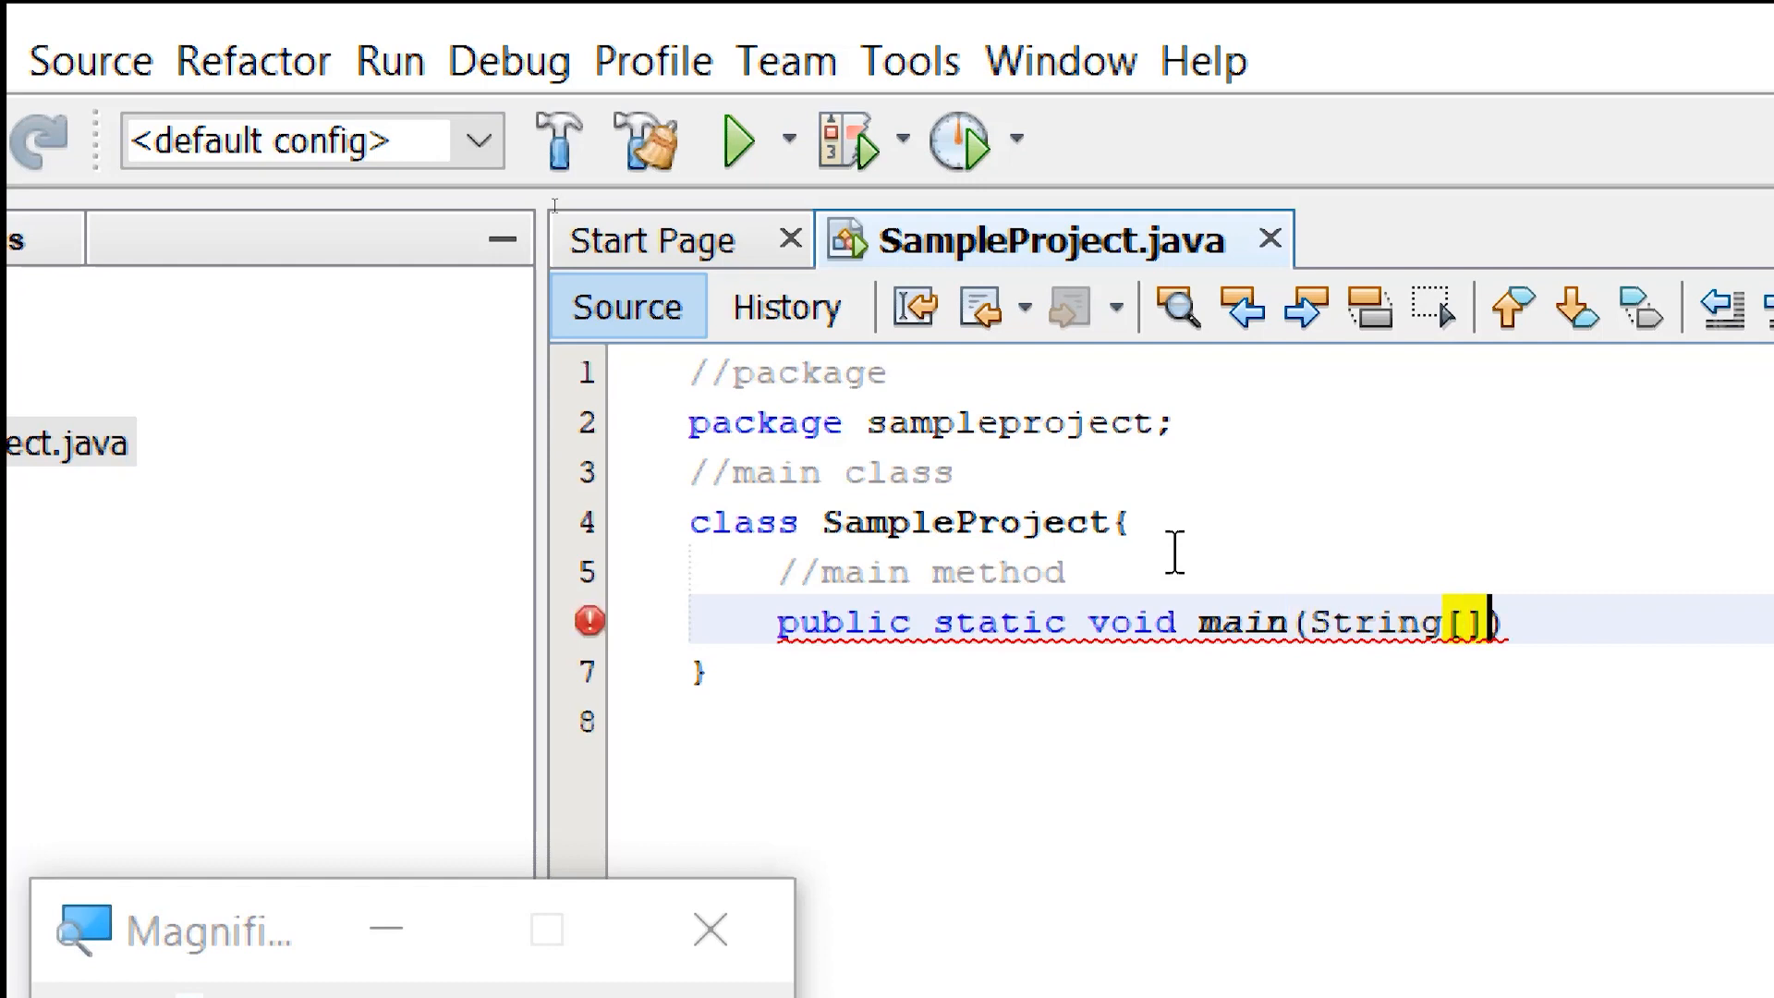
pyautogui.write('ar')
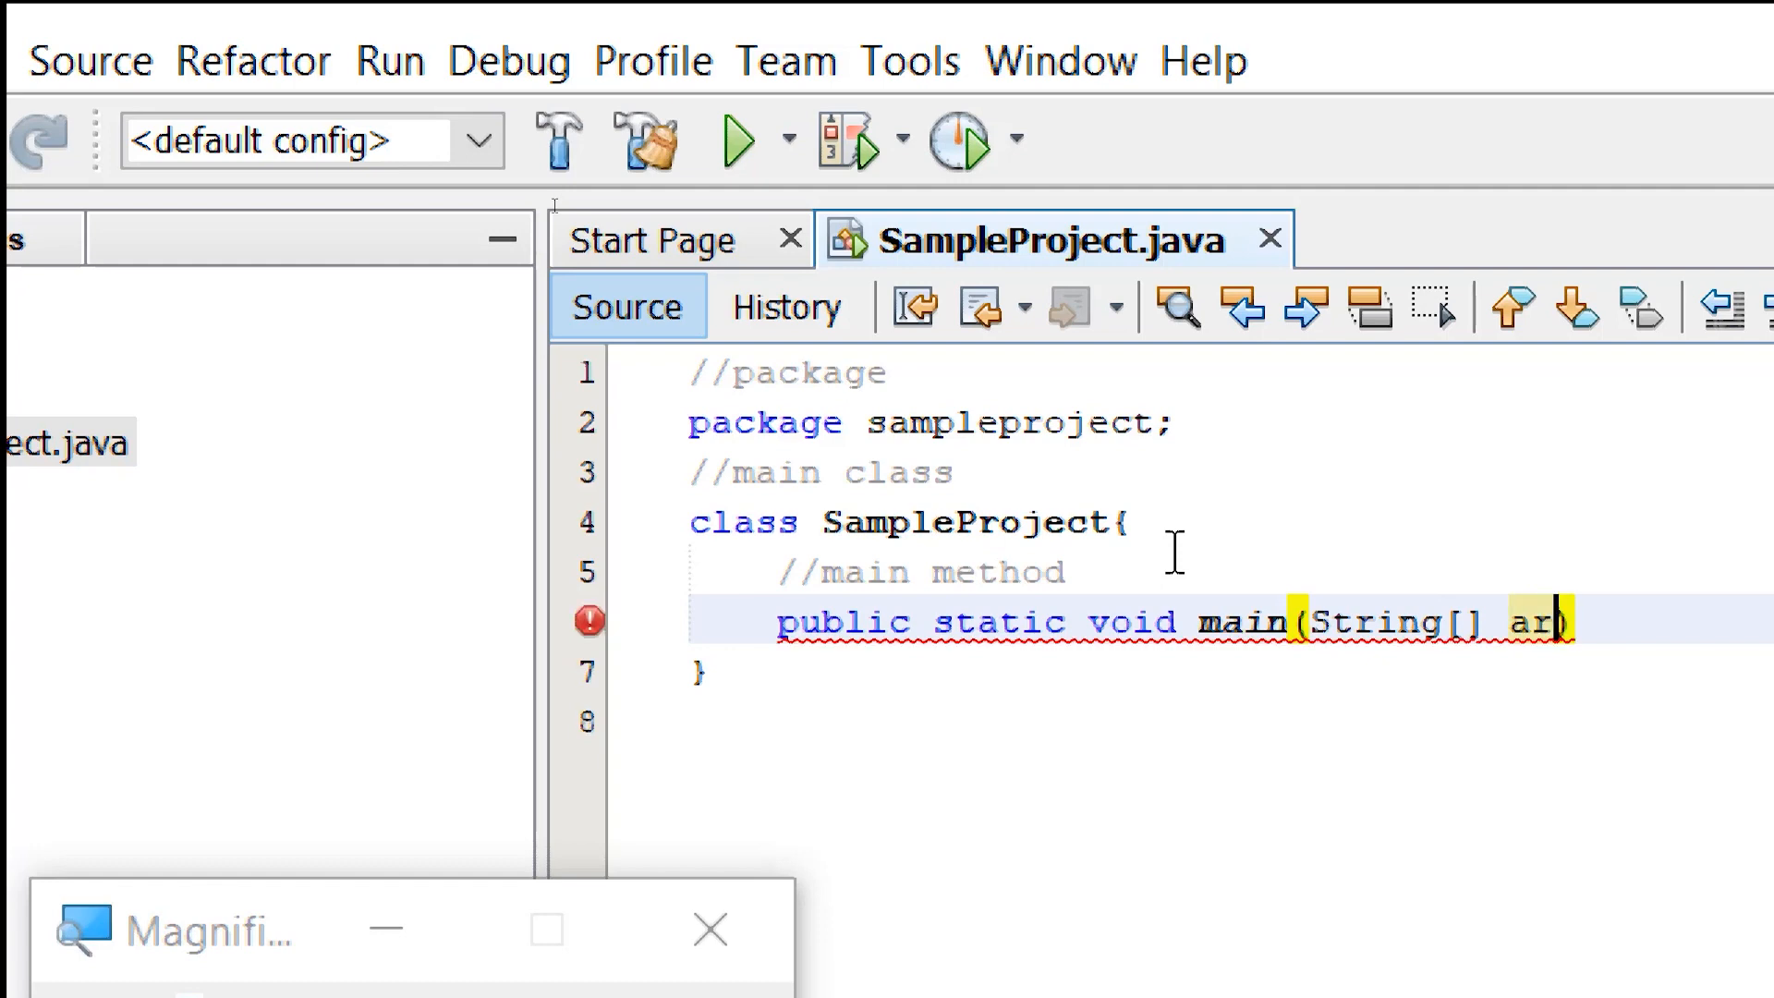
pyautogui.write('gs')
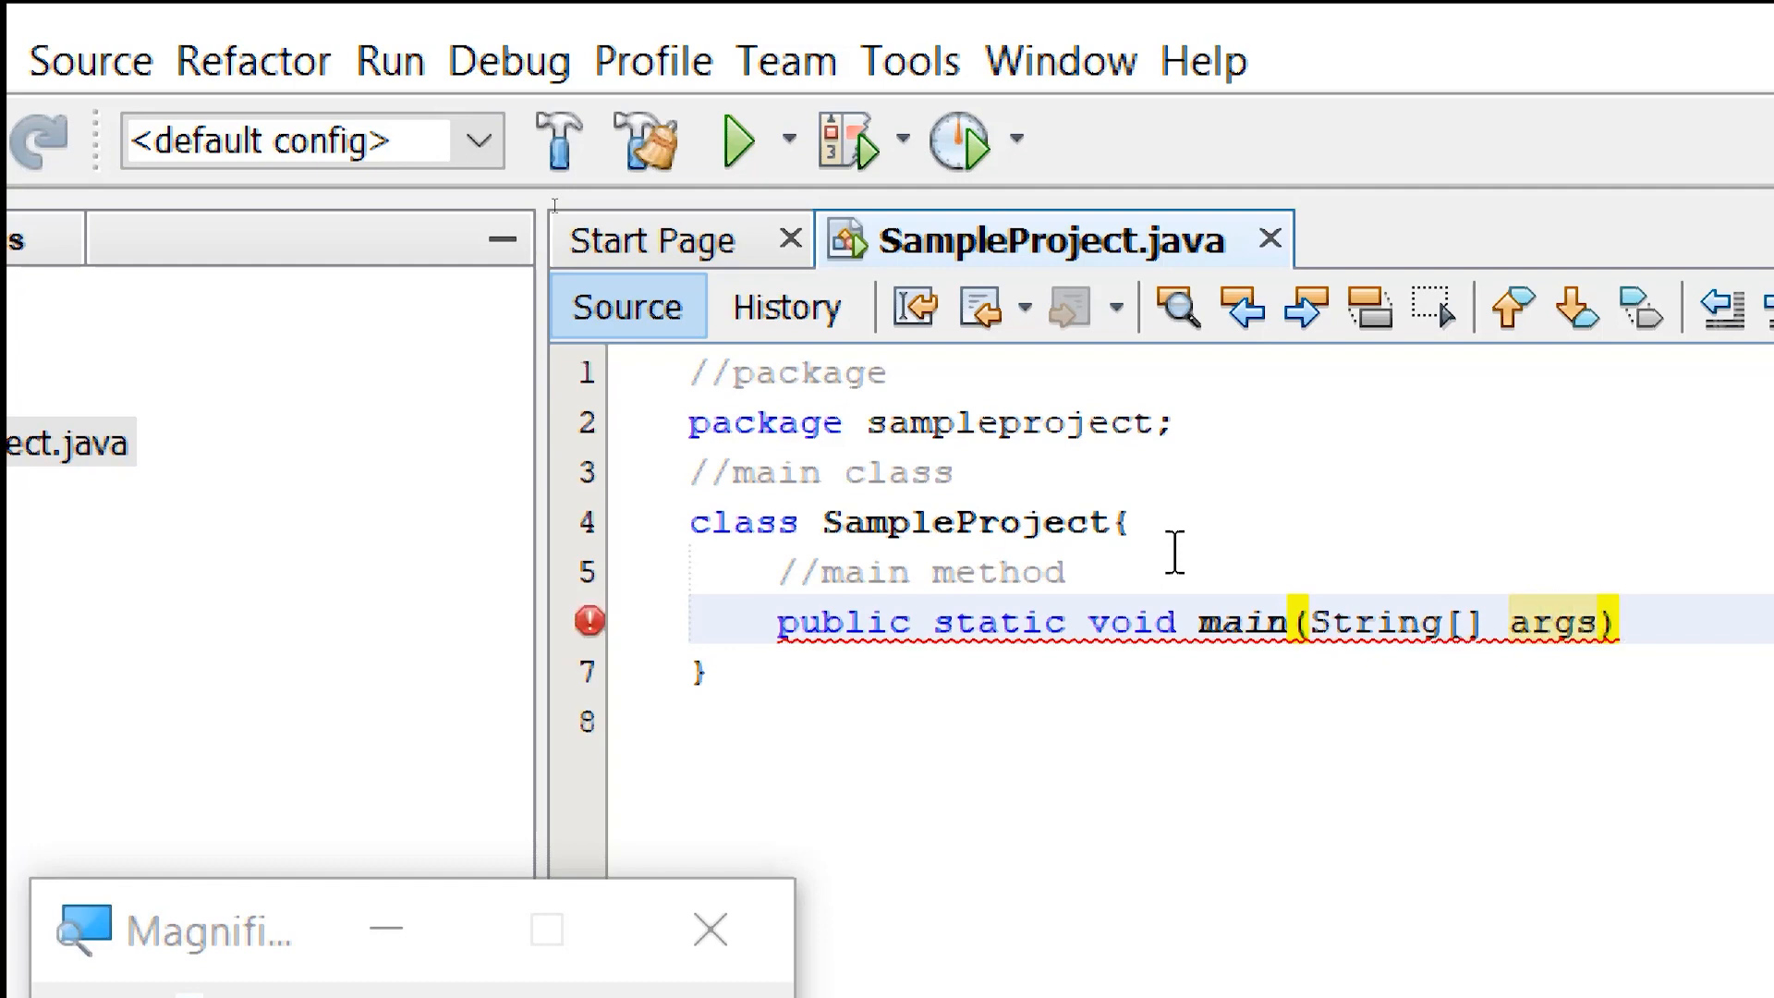
pyautogui.click(1625, 621)
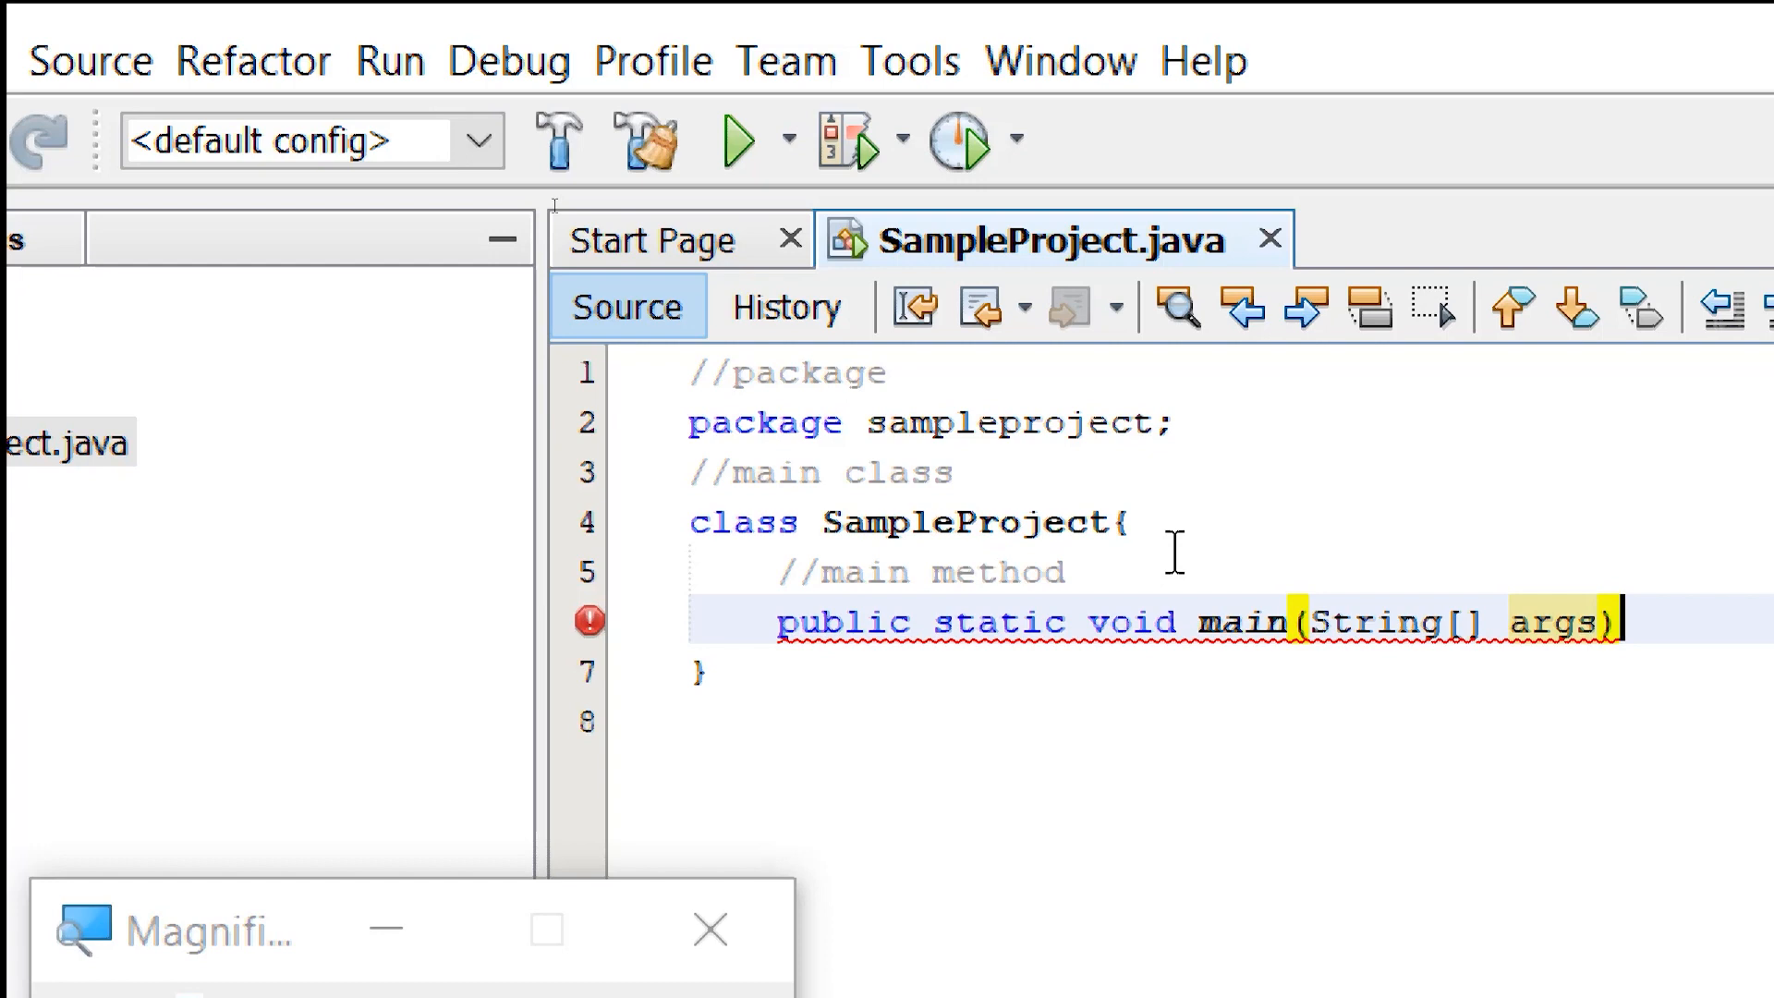
# Give main a body holding //statements and System.out.println("Hello World");
pyautogui.write('{')
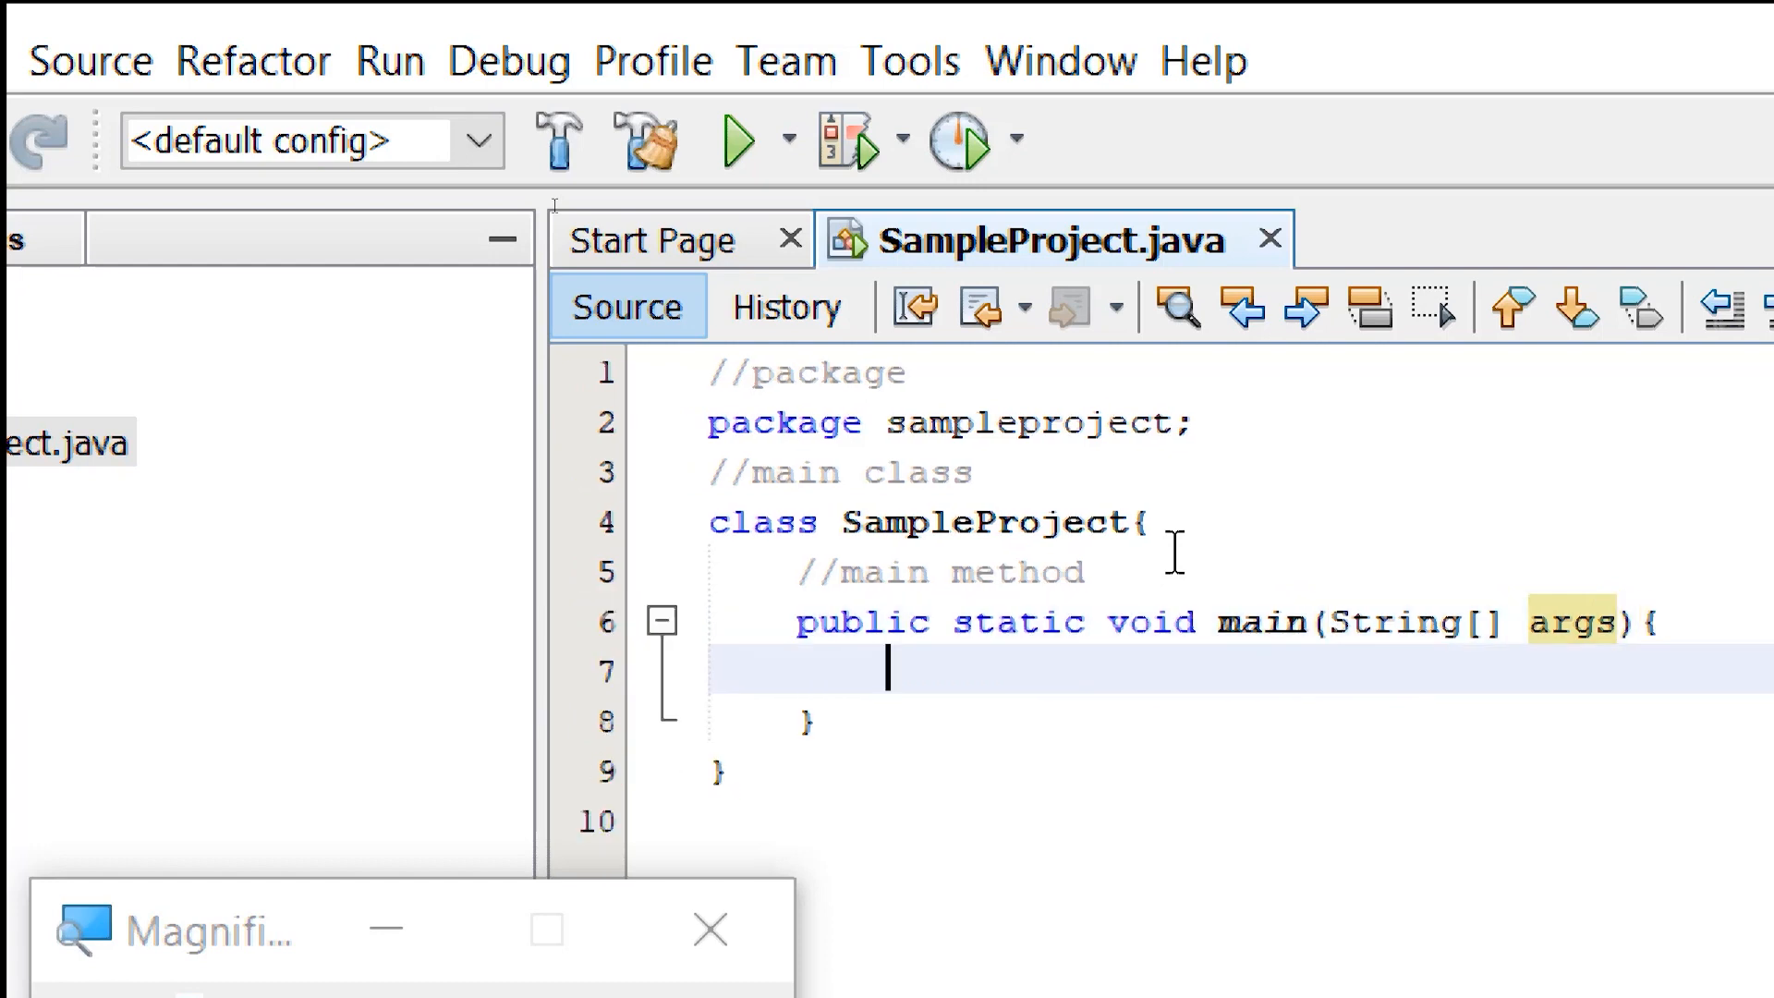
pyautogui.write('//sta')
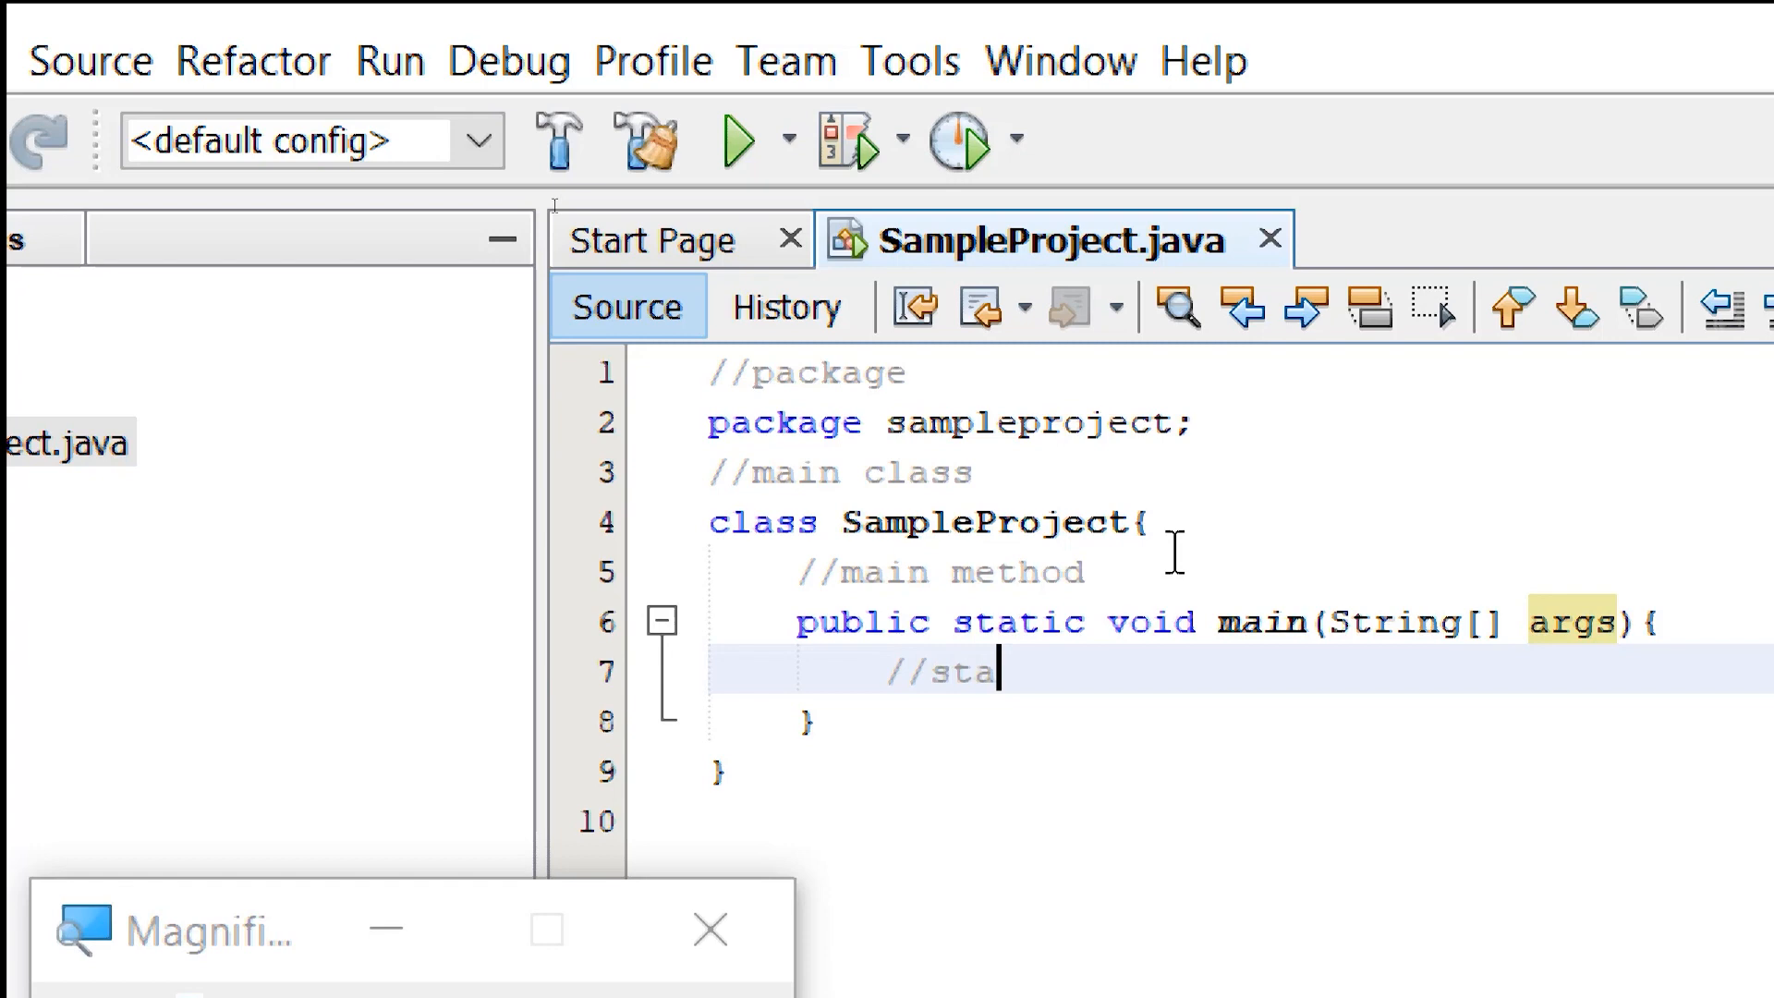
pyautogui.write('tements')
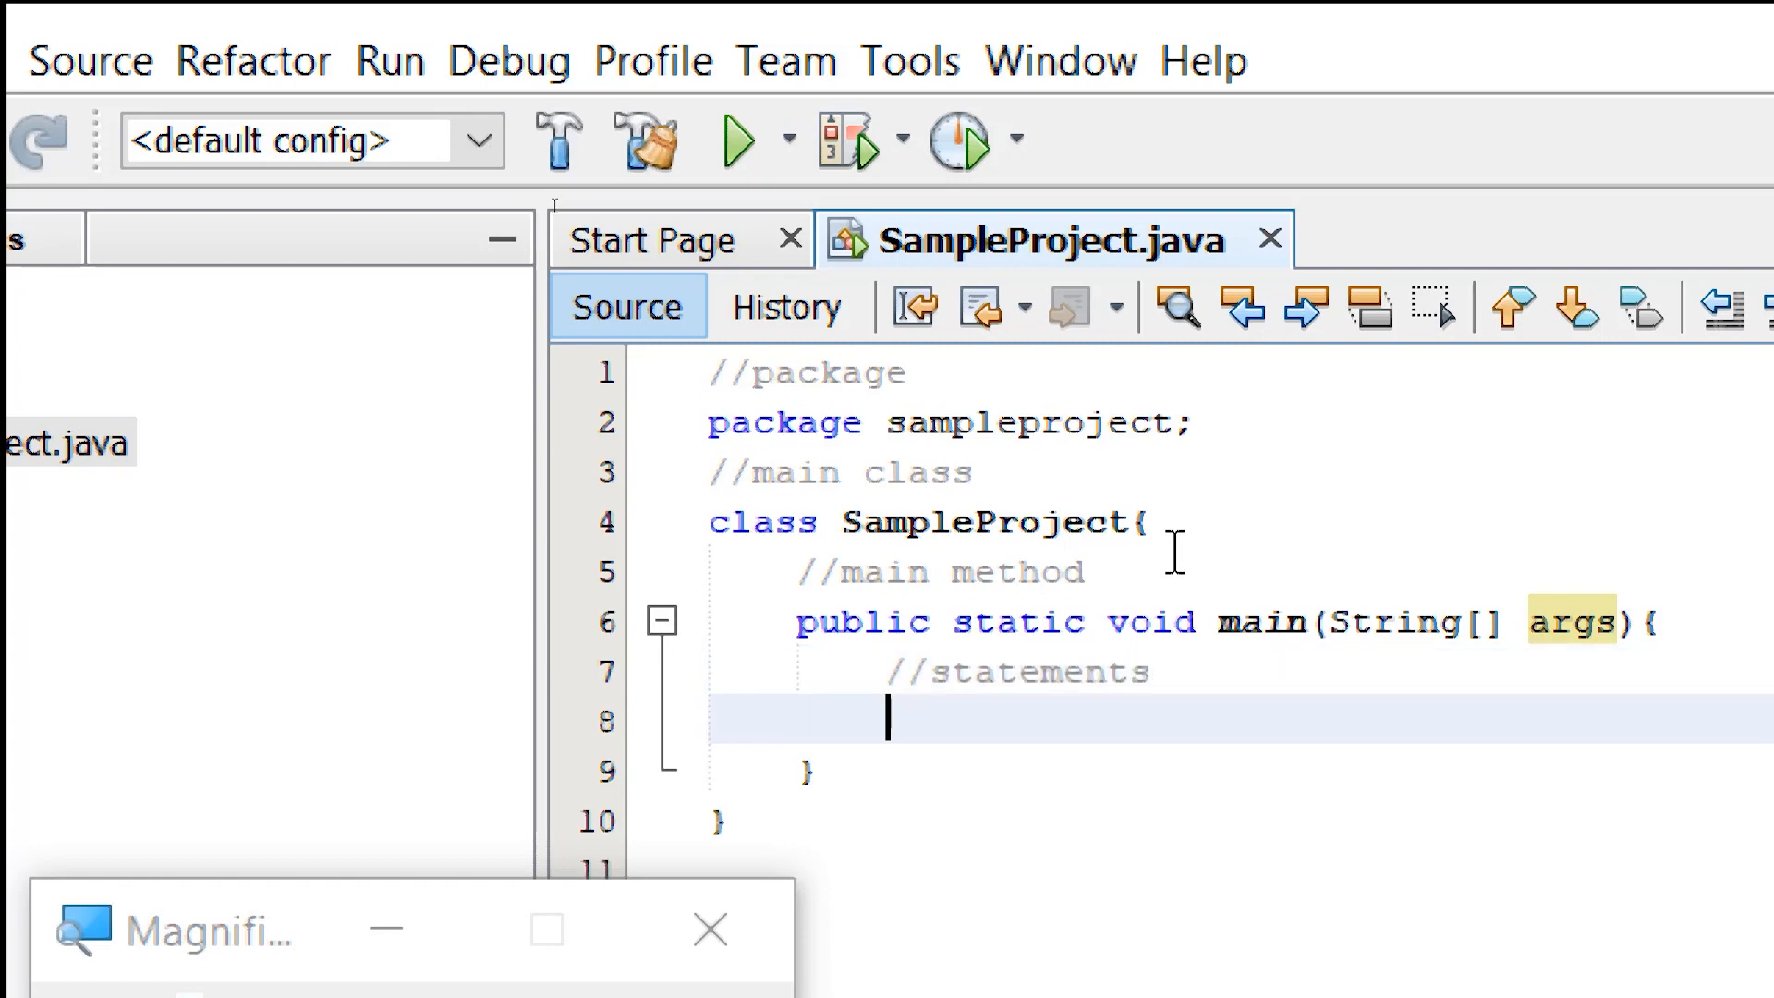
pyautogui.write('System.out.println("Hello World");')
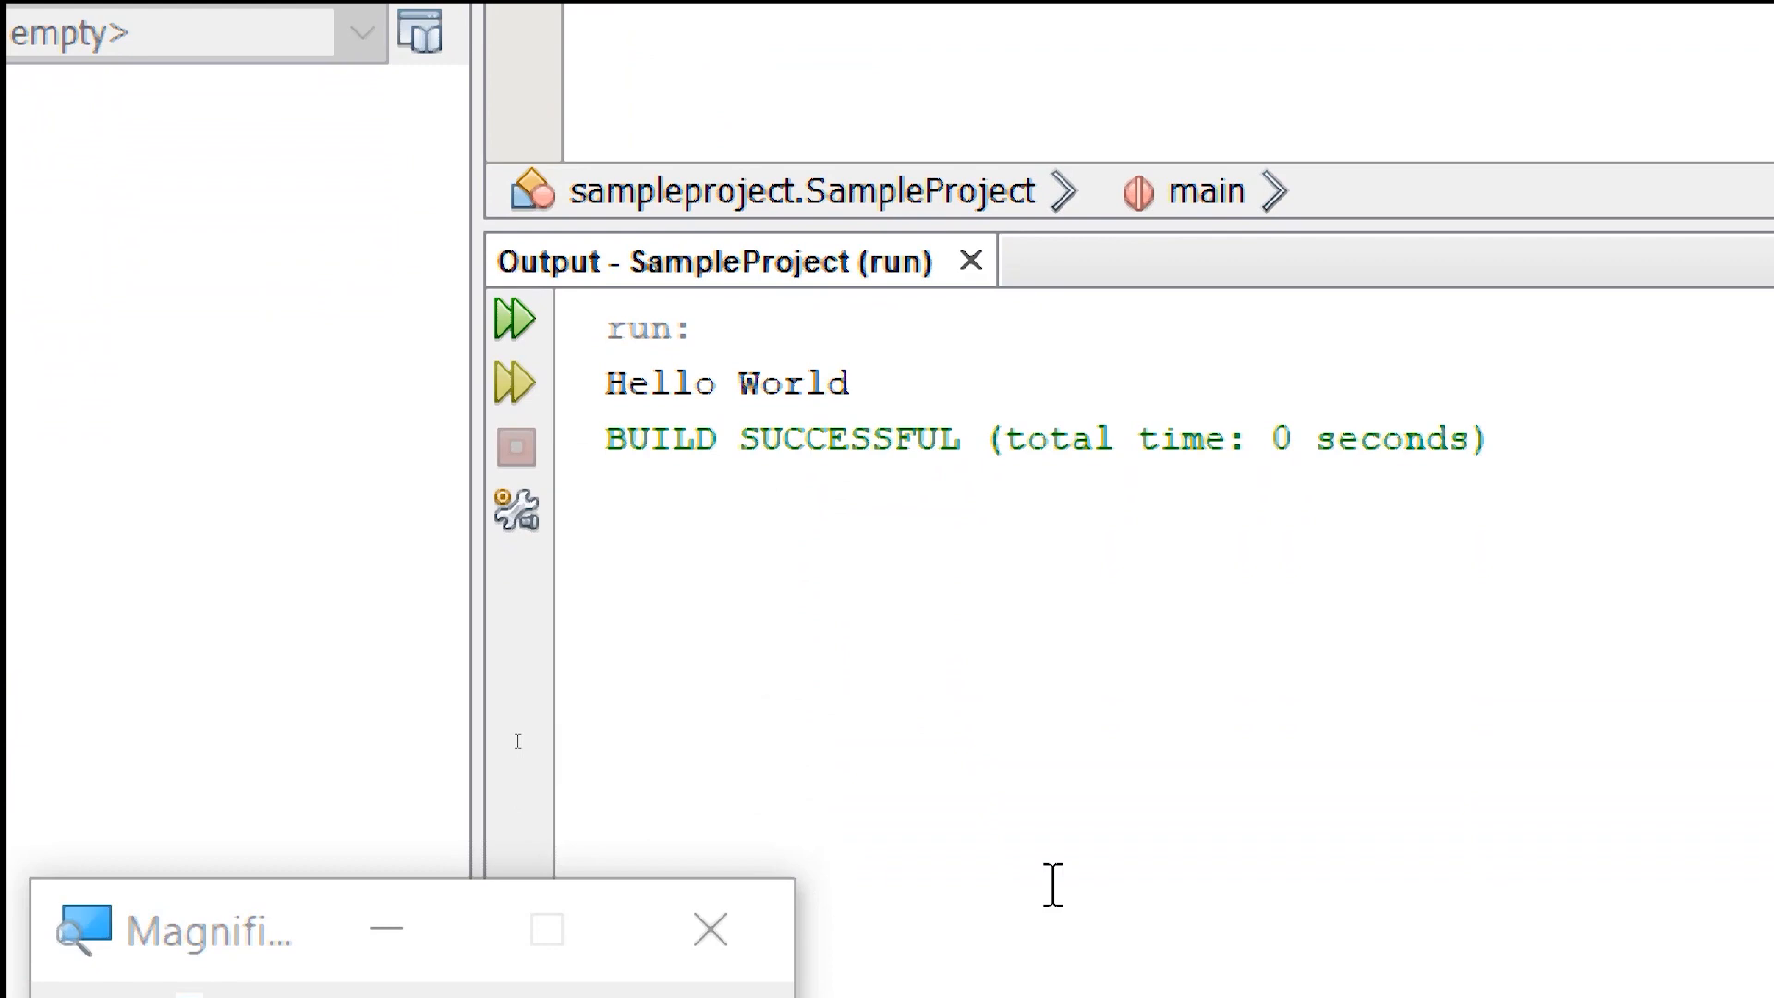
# Run the project and highlight the Hello World line in the output
pyautogui.doubleClick(727, 383)
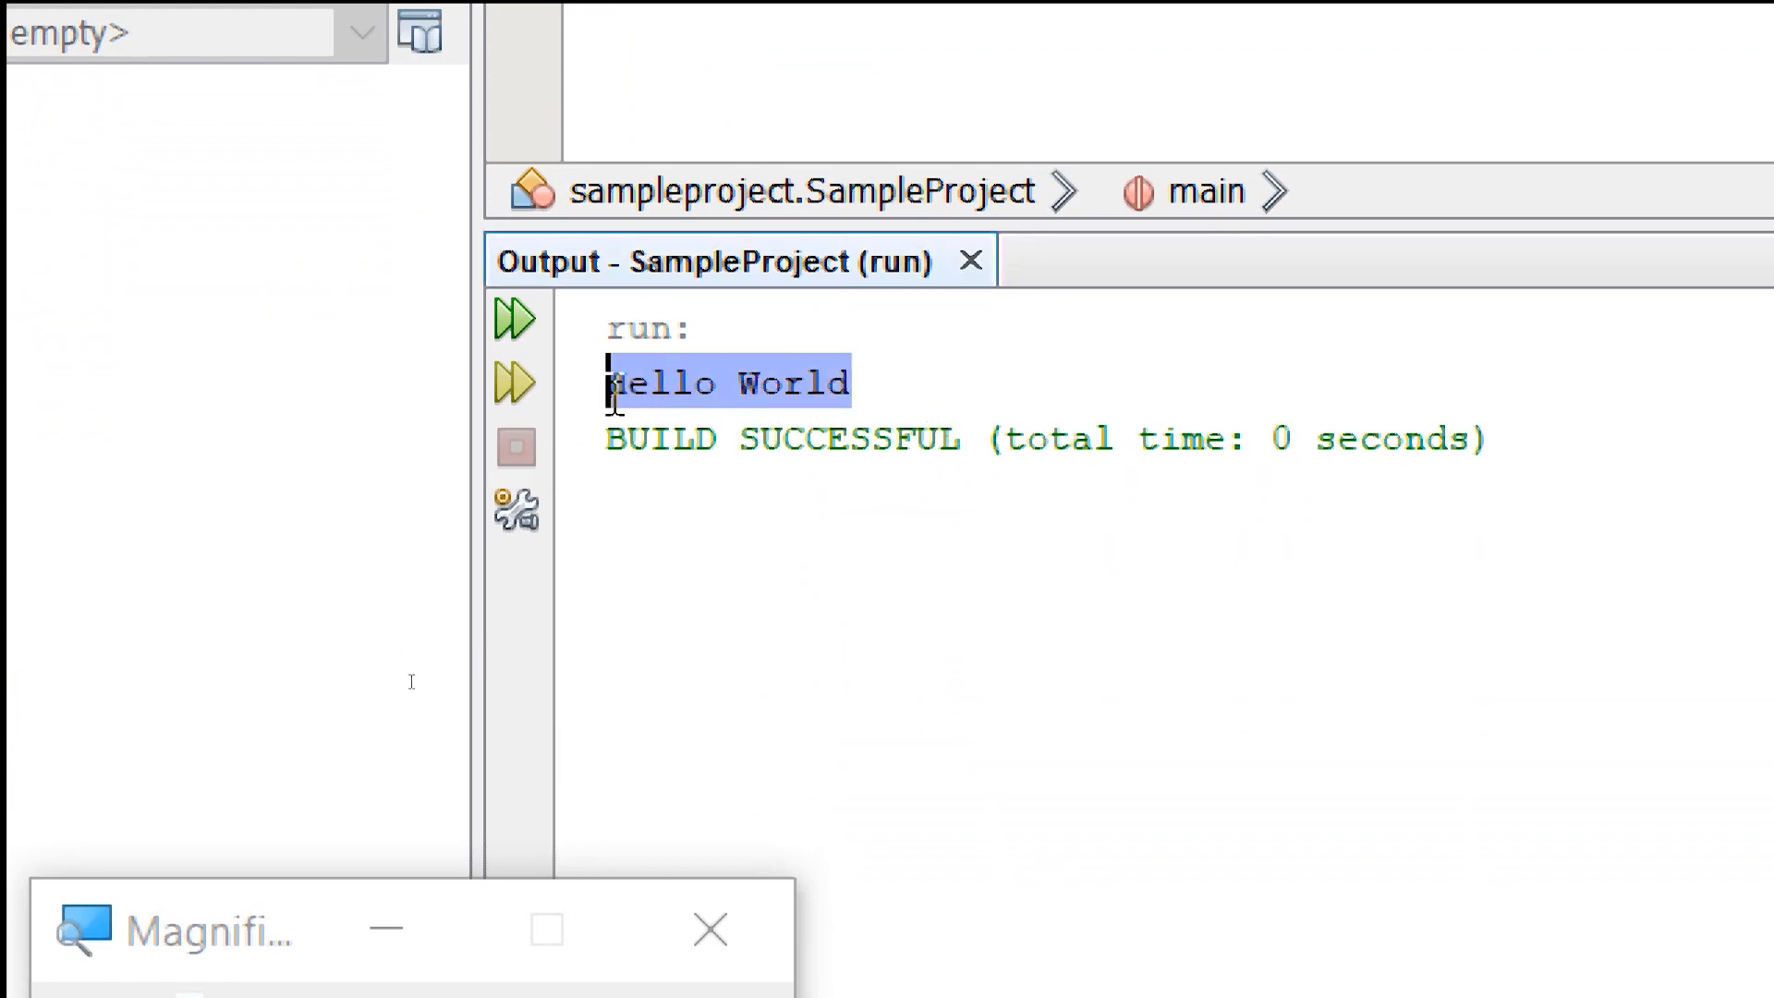